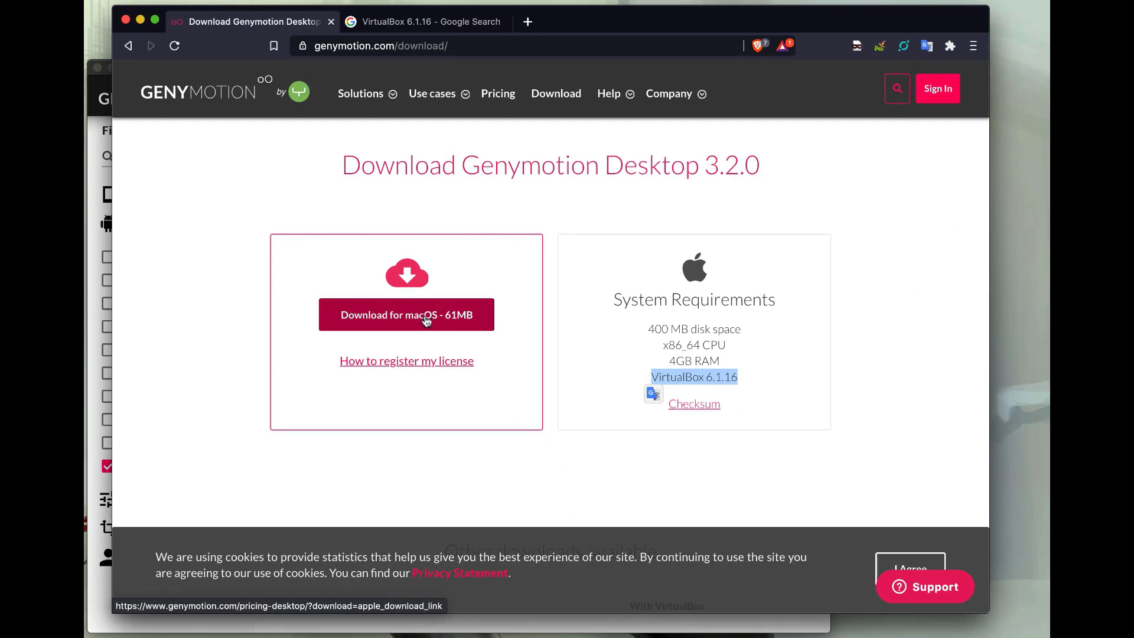
{"action": "mouse_move", "coordinate": [719, 394]}
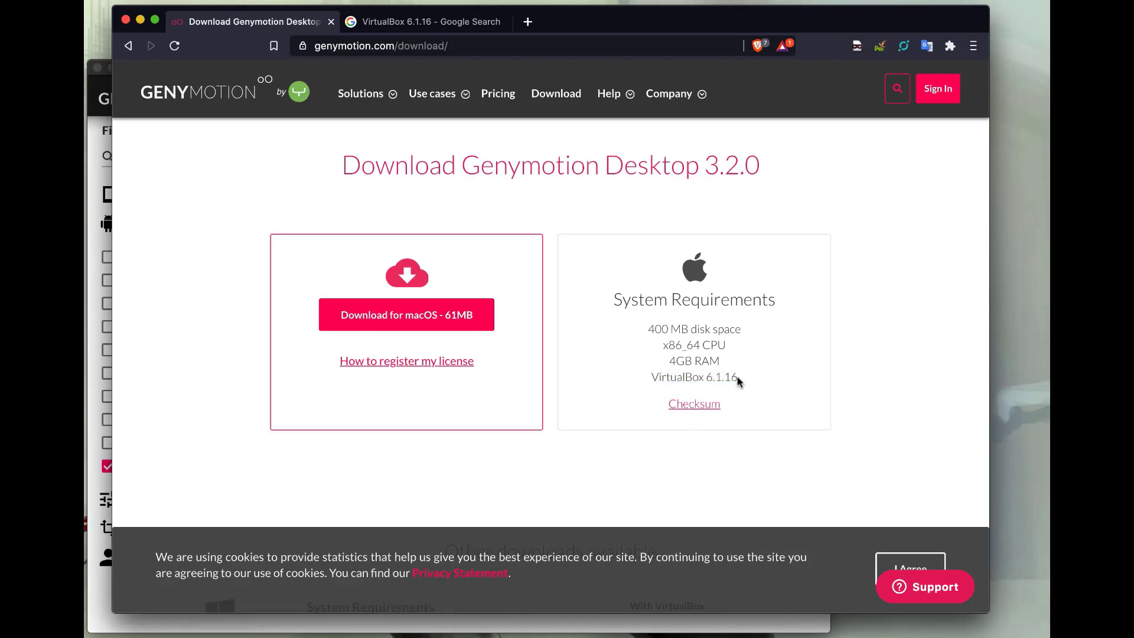
- Select the 'VirtualBox 6.1.16' requirement text on the Genymotion download page
{"action": "double_click", "coordinate": [731, 377]}
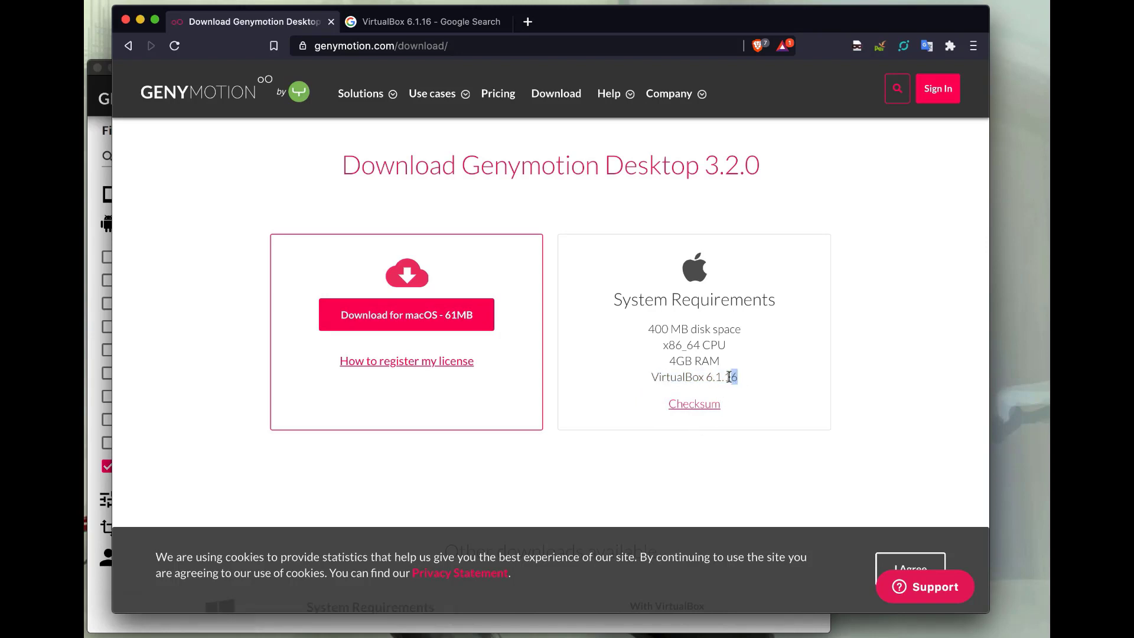
{"action": "double_click", "coordinate": [693, 377]}
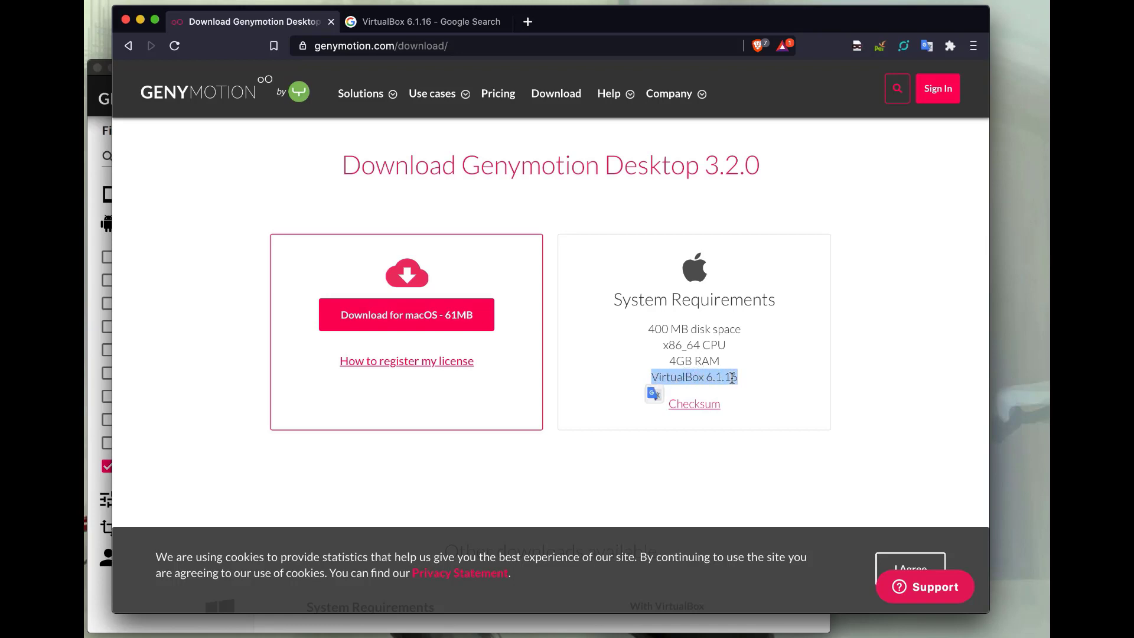
{"action": "mouse_move", "coordinate": [365, 57]}
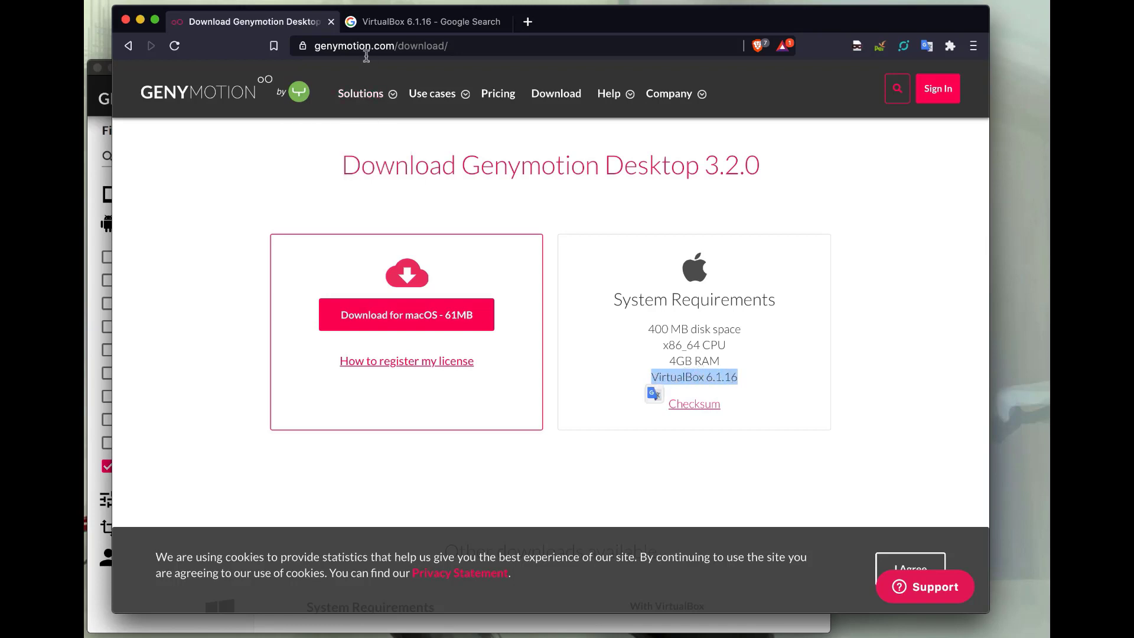
- Open the VirtualBox 6.1 old builds page from the search results, then return to Genymotion
{"action": "left_click", "coordinate": [427, 22]}
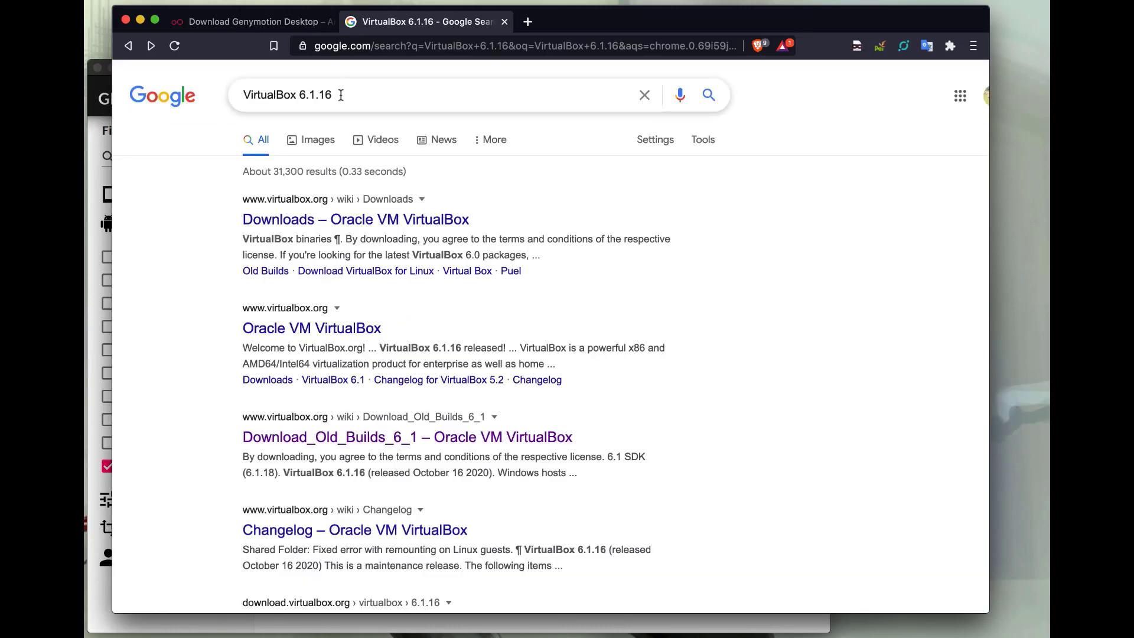
{"action": "mouse_move", "coordinate": [348, 436]}
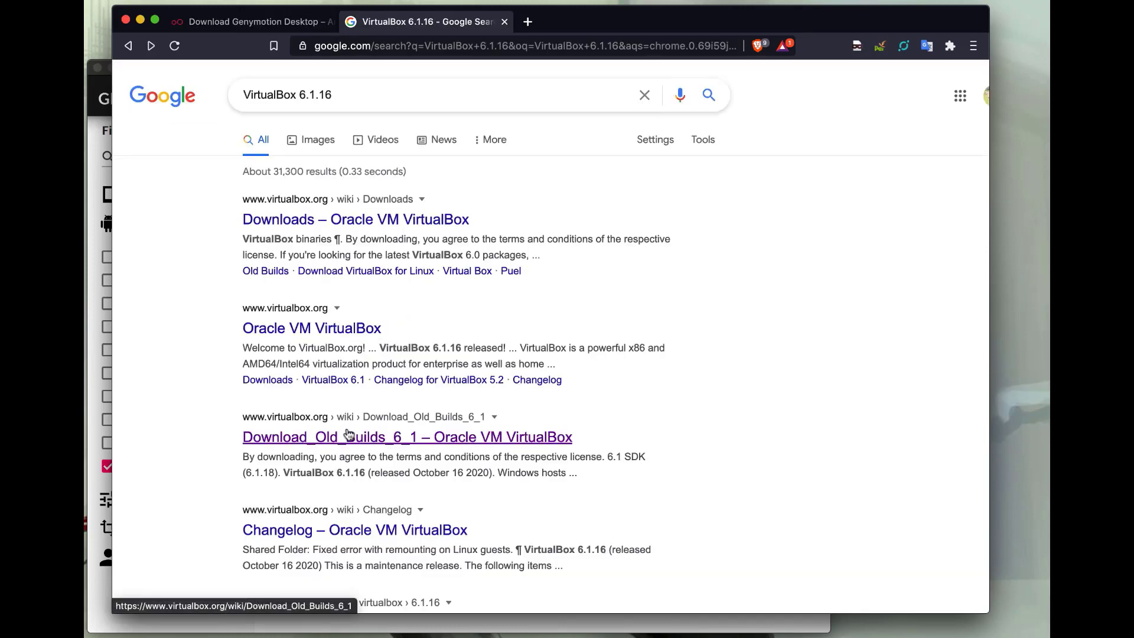
{"action": "left_click", "coordinate": [406, 436]}
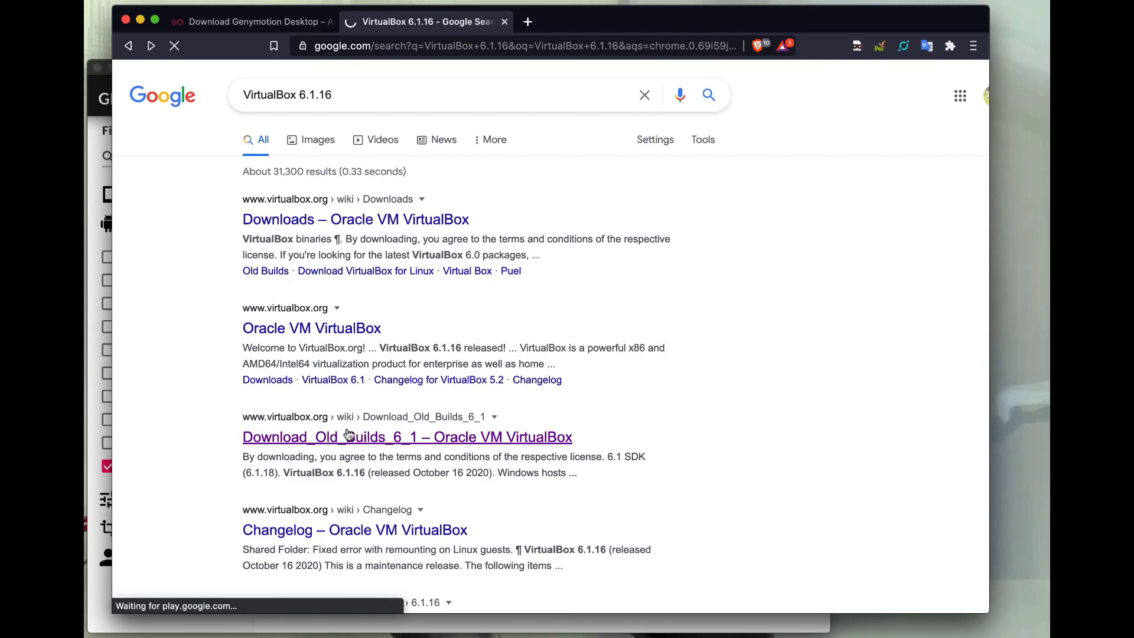
{"action": "left_click", "coordinate": [407, 436]}
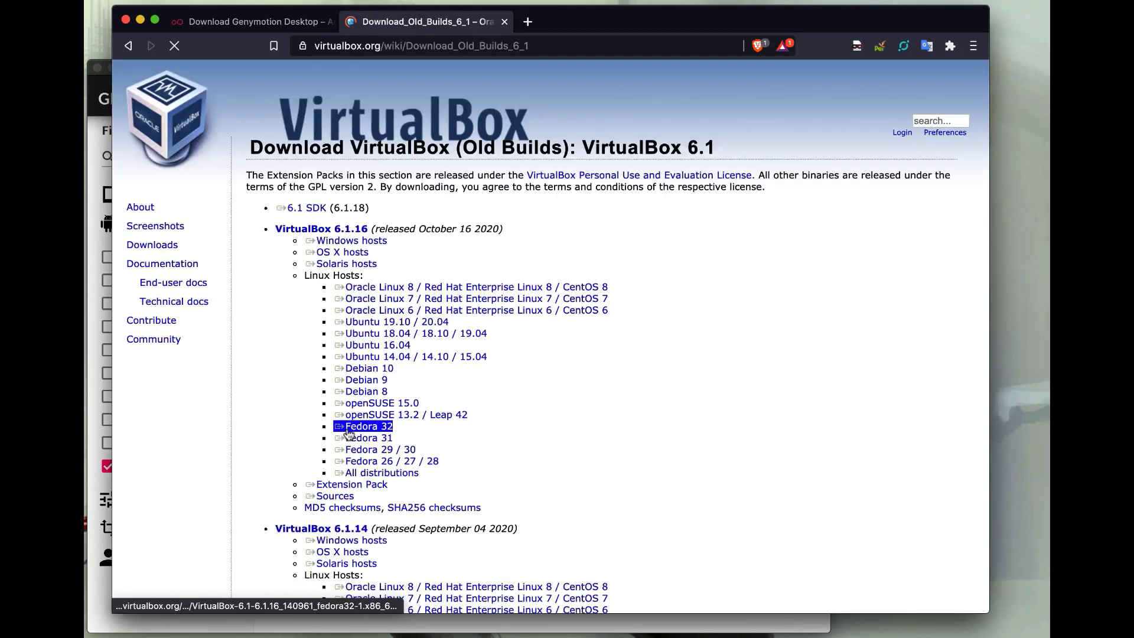
{"action": "mouse_move", "coordinate": [352, 240]}
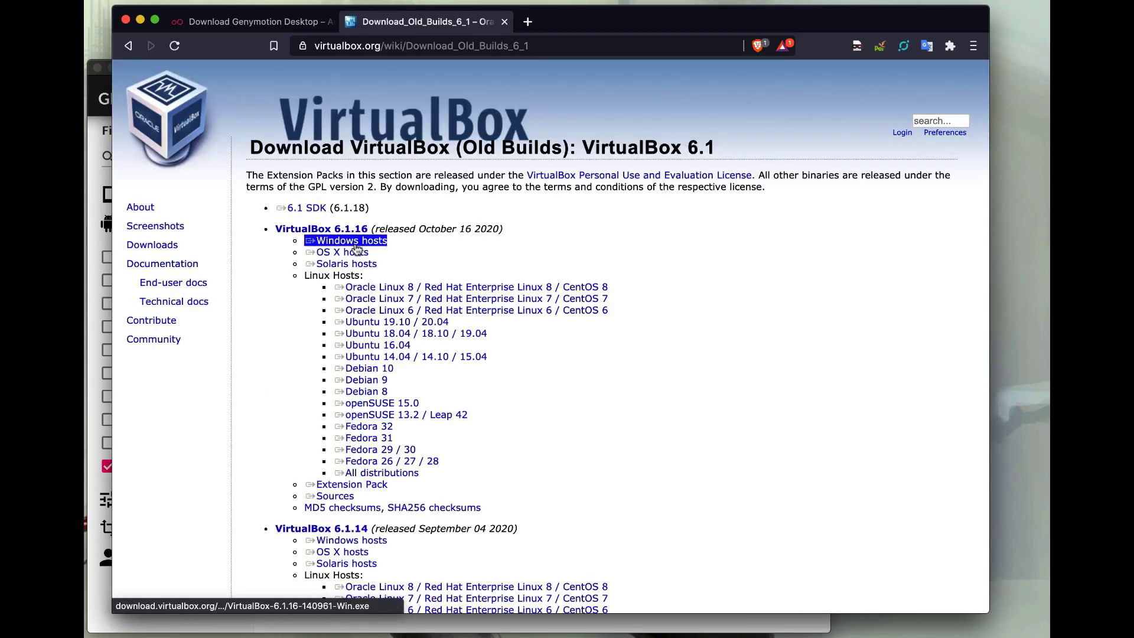
{"action": "mouse_move", "coordinate": [380, 247]}
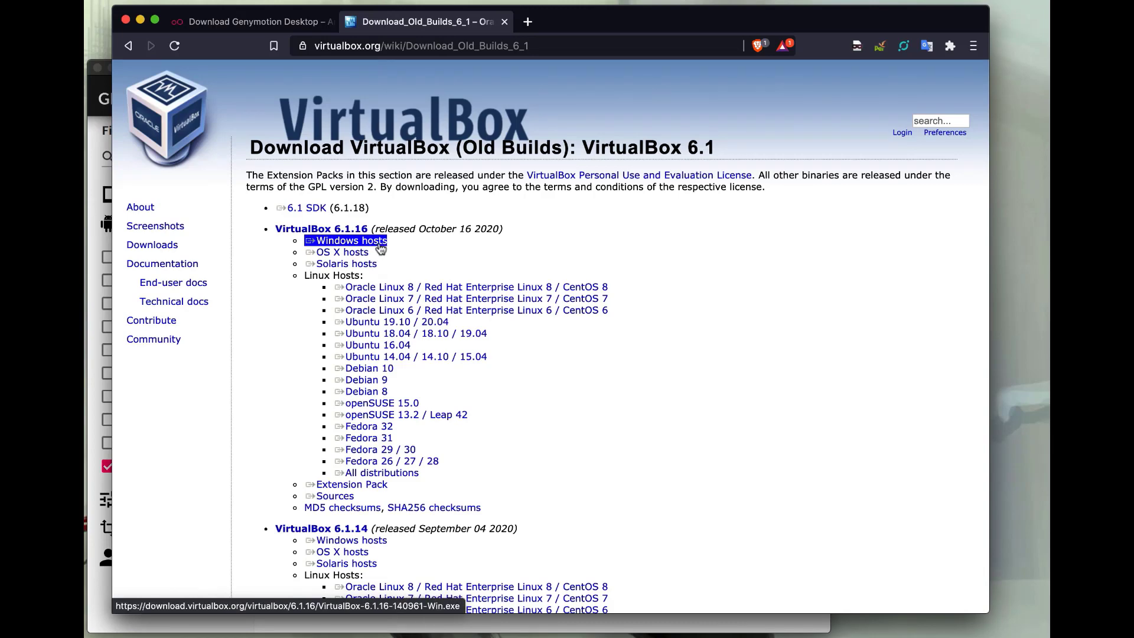
{"action": "mouse_move", "coordinate": [268, 148]}
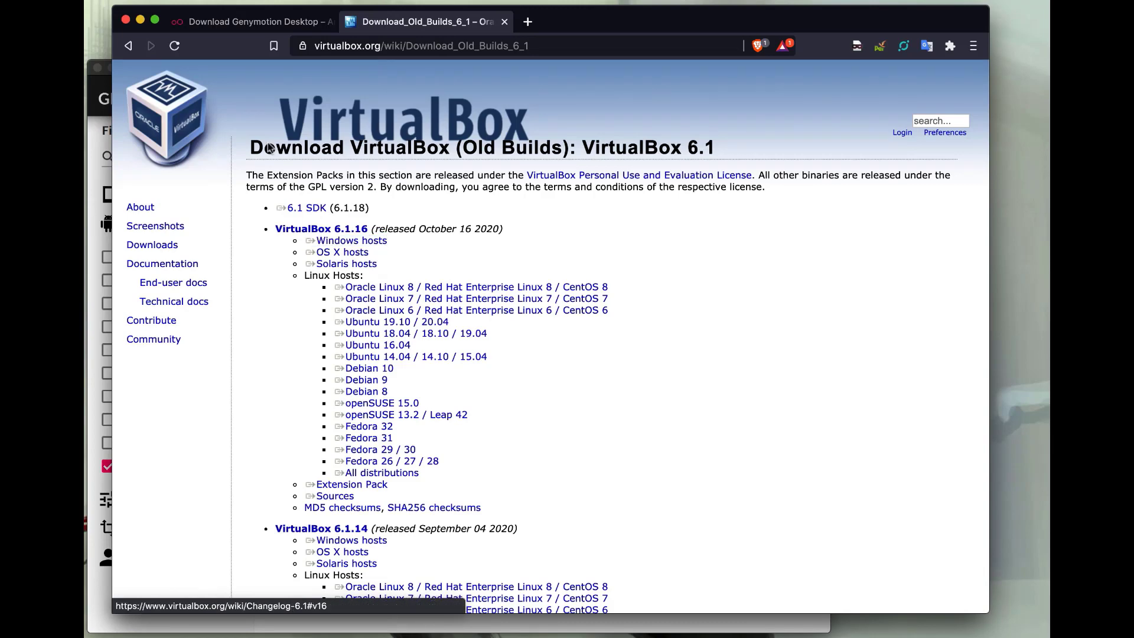
{"action": "left_click", "coordinate": [249, 21]}
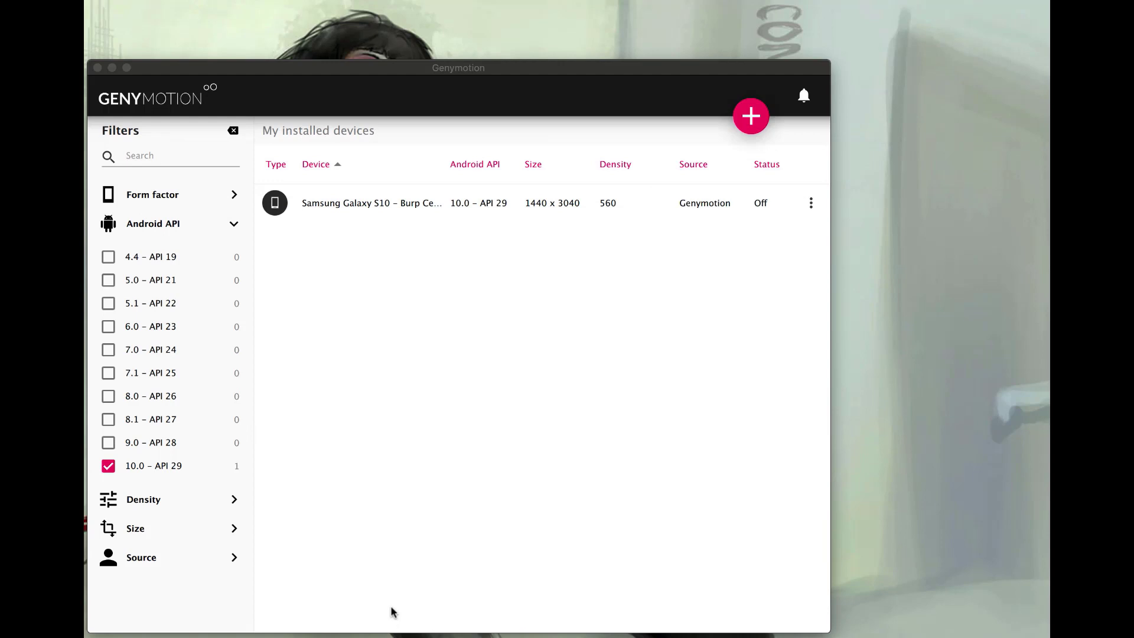
{"action": "mouse_move", "coordinate": [432, 261]}
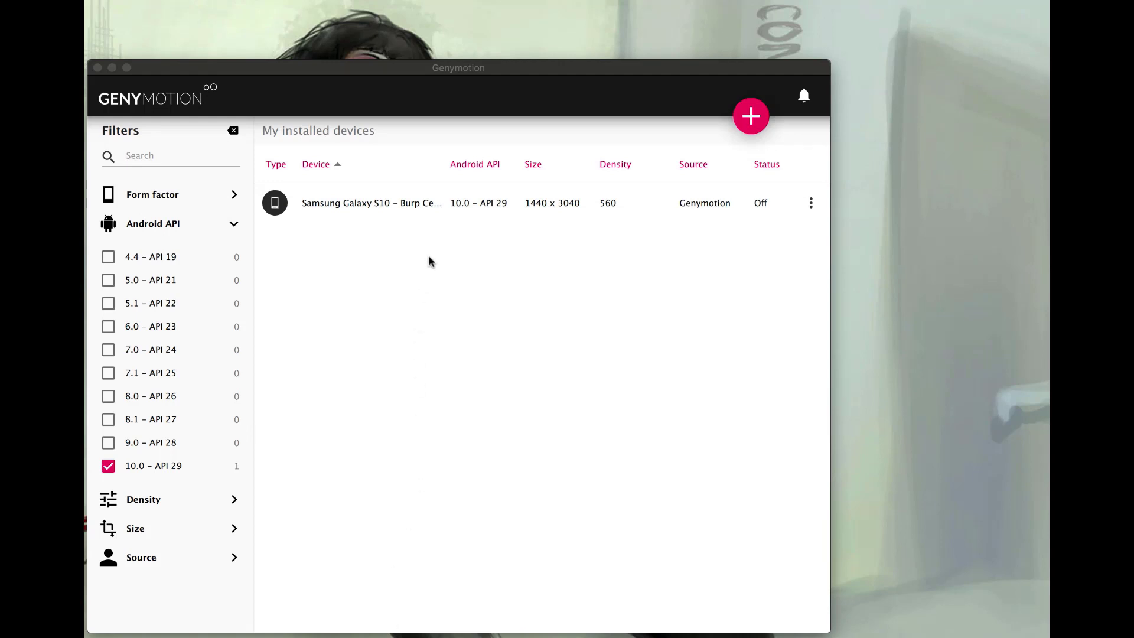
{"action": "mouse_move", "coordinate": [426, 259]}
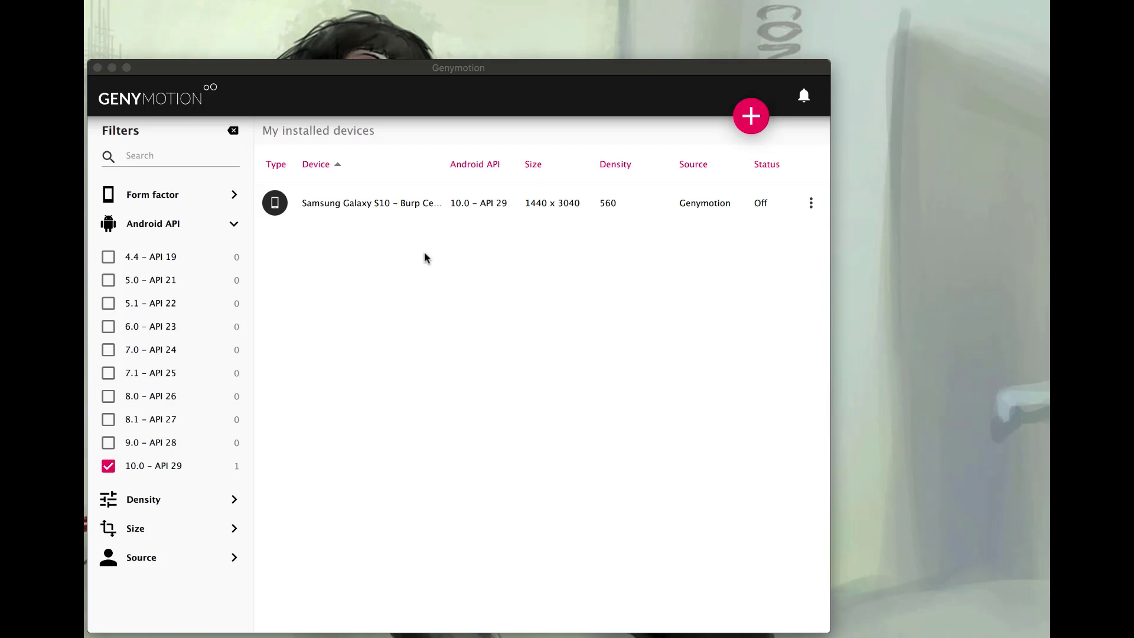
- Install a Samsung Galaxy S10 virtual device with Android 10.0 (API 29)
{"action": "left_click", "coordinate": [751, 115]}
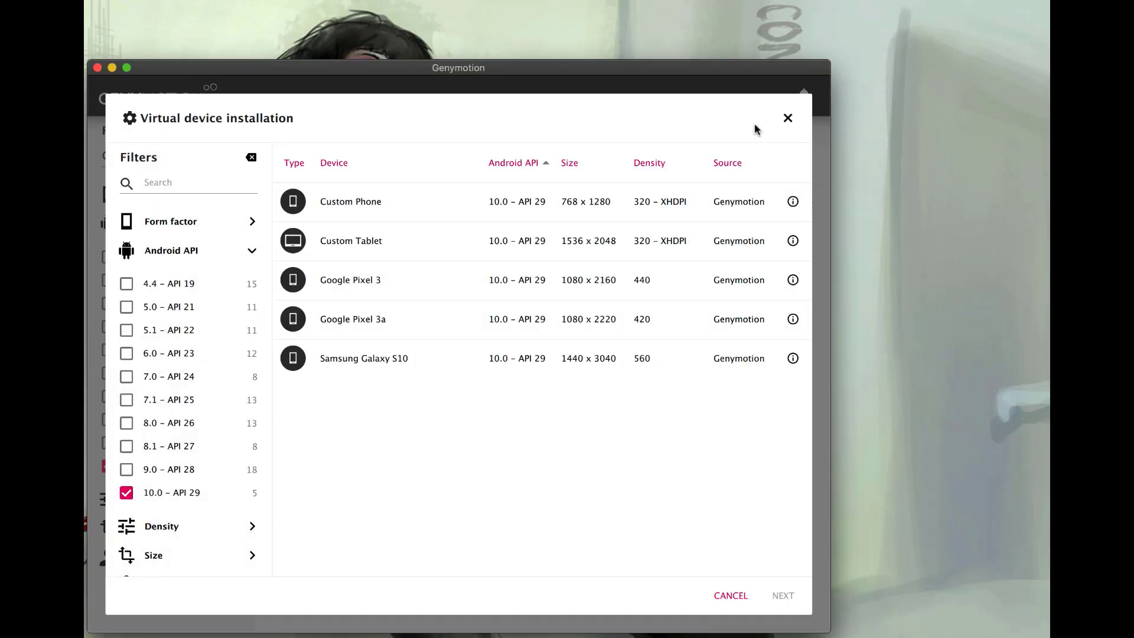
{"action": "mouse_move", "coordinate": [386, 367]}
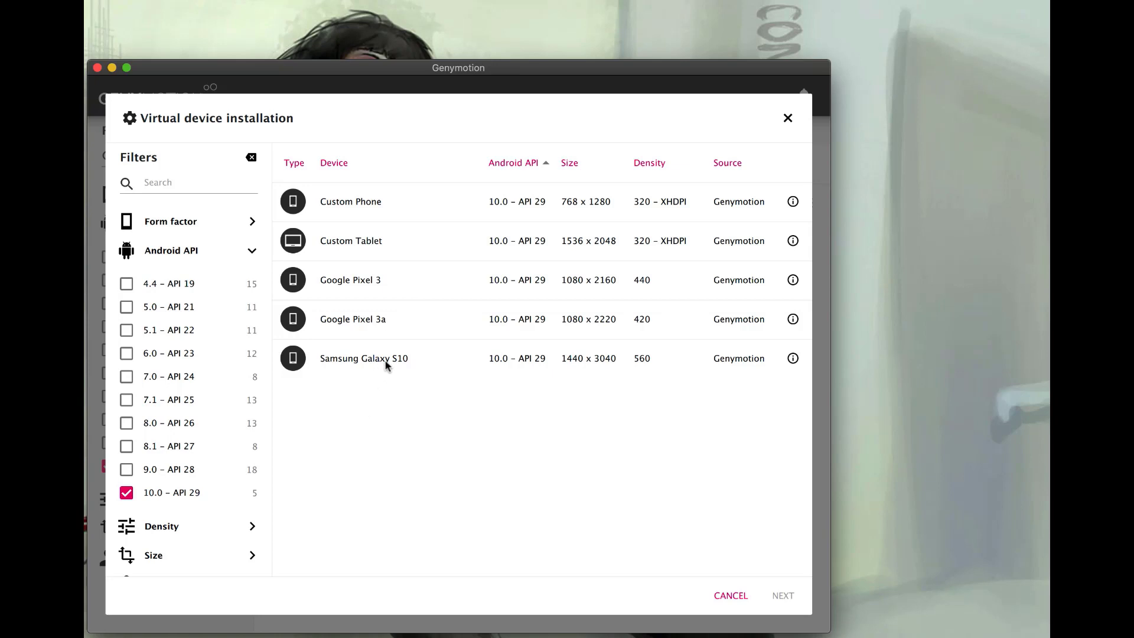
{"action": "left_click", "coordinate": [364, 358]}
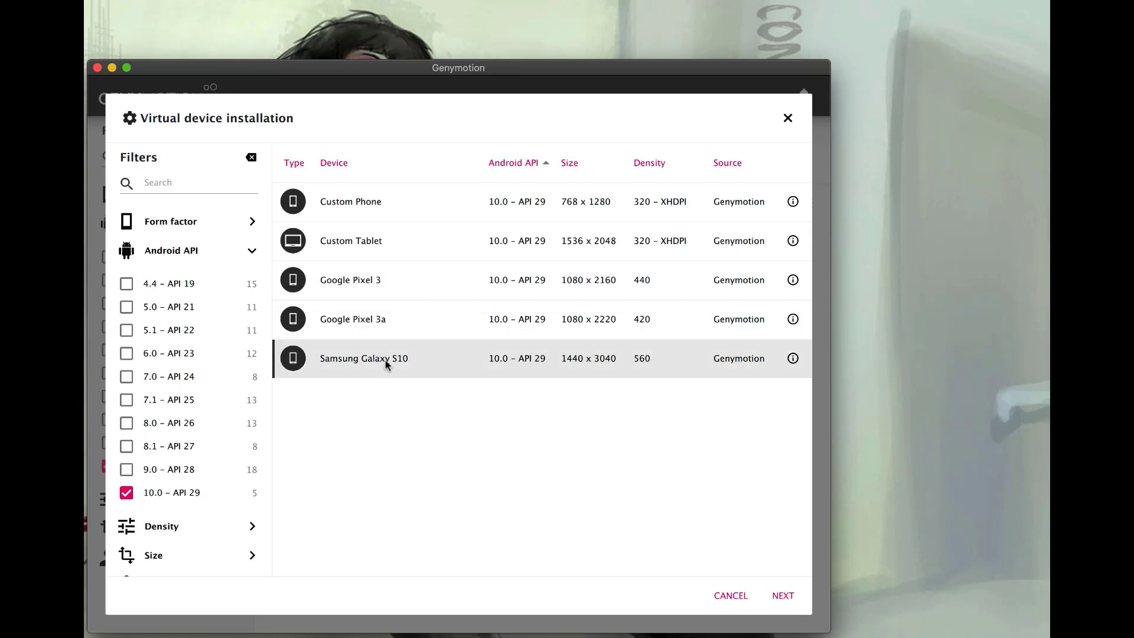
{"action": "mouse_move", "coordinate": [493, 368]}
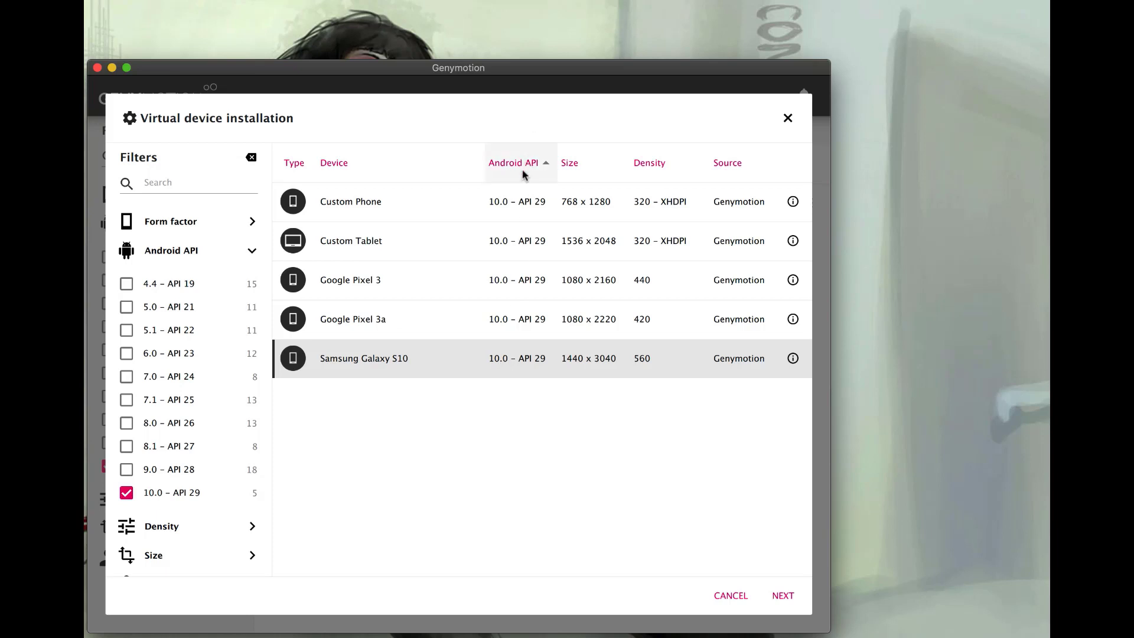
{"action": "mouse_move", "coordinate": [542, 364]}
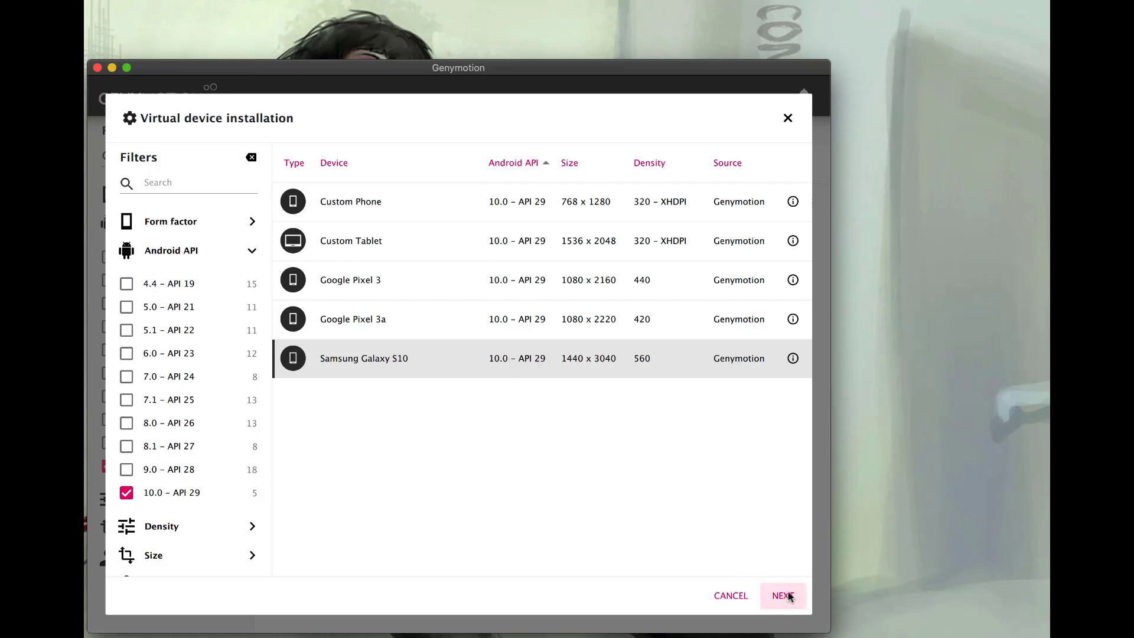
{"action": "left_click", "coordinate": [783, 595]}
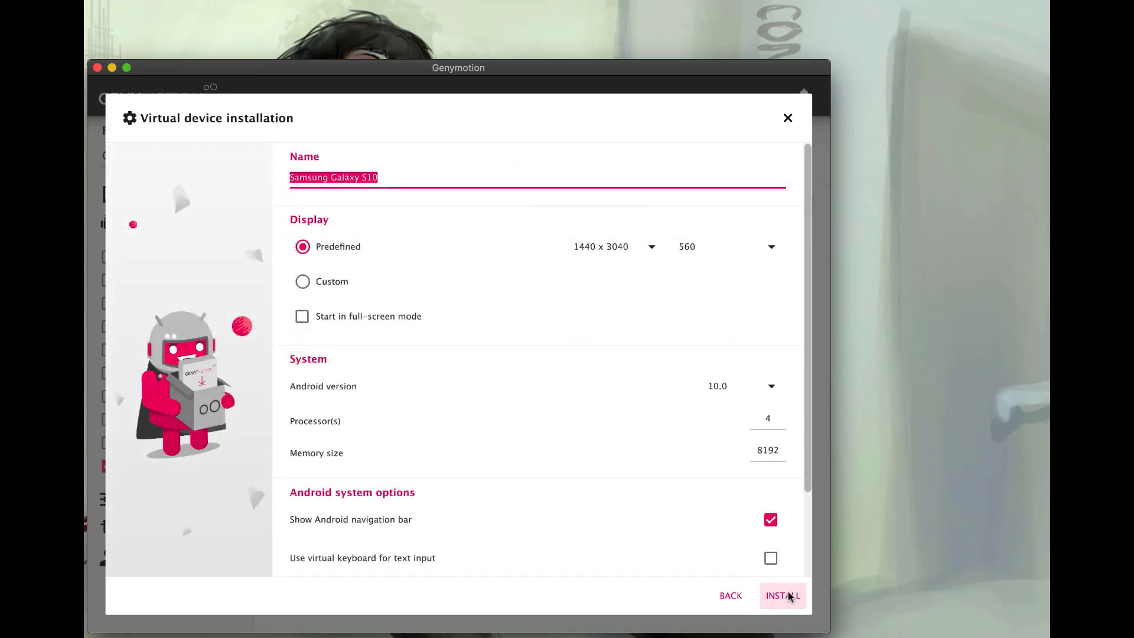
{"action": "left_click", "coordinate": [782, 595]}
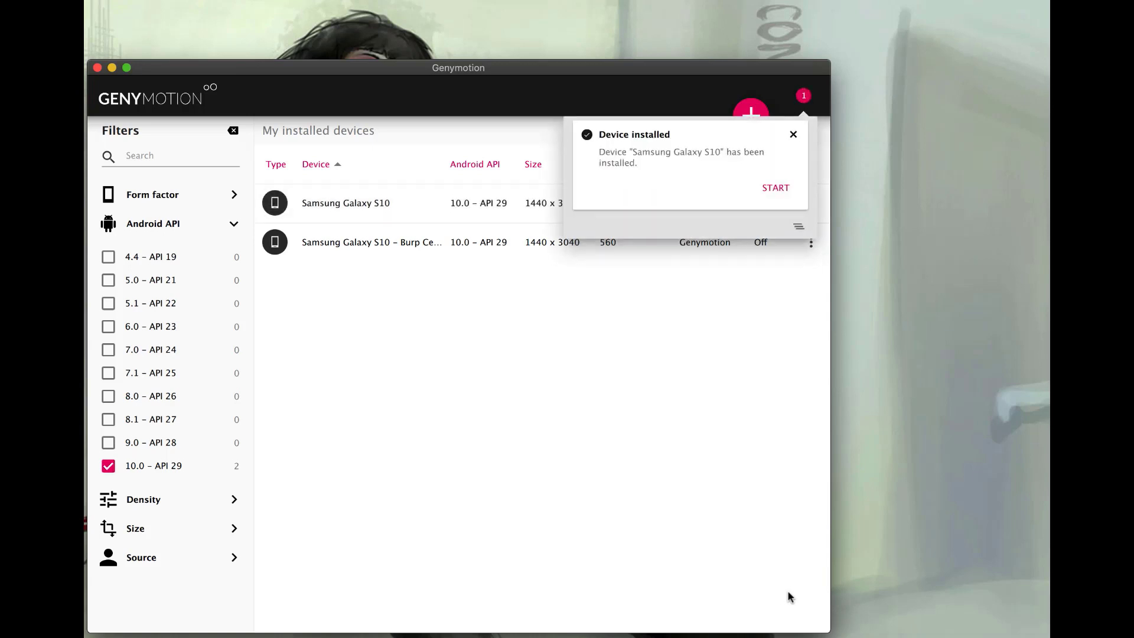
{"action": "mouse_move", "coordinate": [783, 588]}
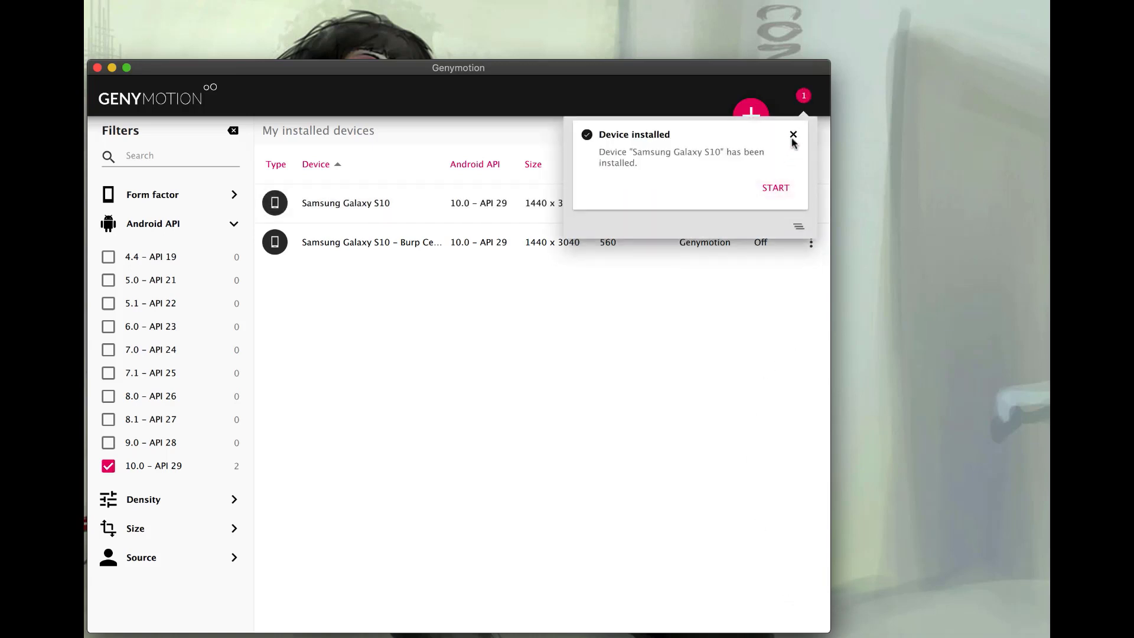
- Set the Galaxy S10 device's network mode to Bridge on en0: Wi-Fi
{"action": "left_click", "coordinate": [793, 135]}
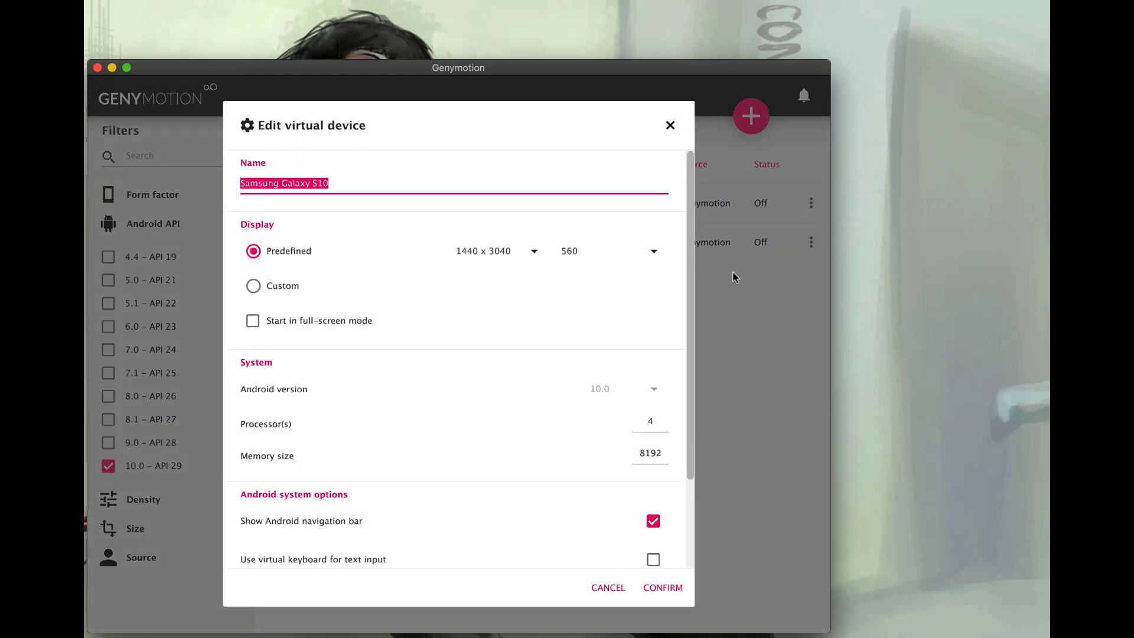
{"action": "scroll", "scroll_direction": "down", "scroll_amount": 3}
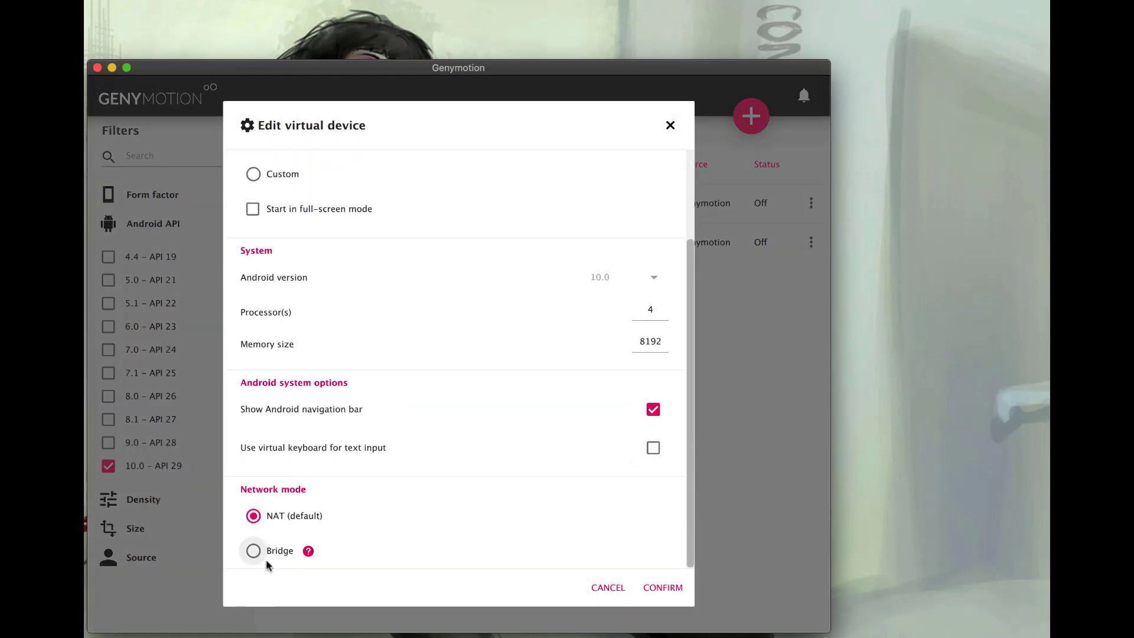
{"action": "left_click", "coordinate": [253, 551]}
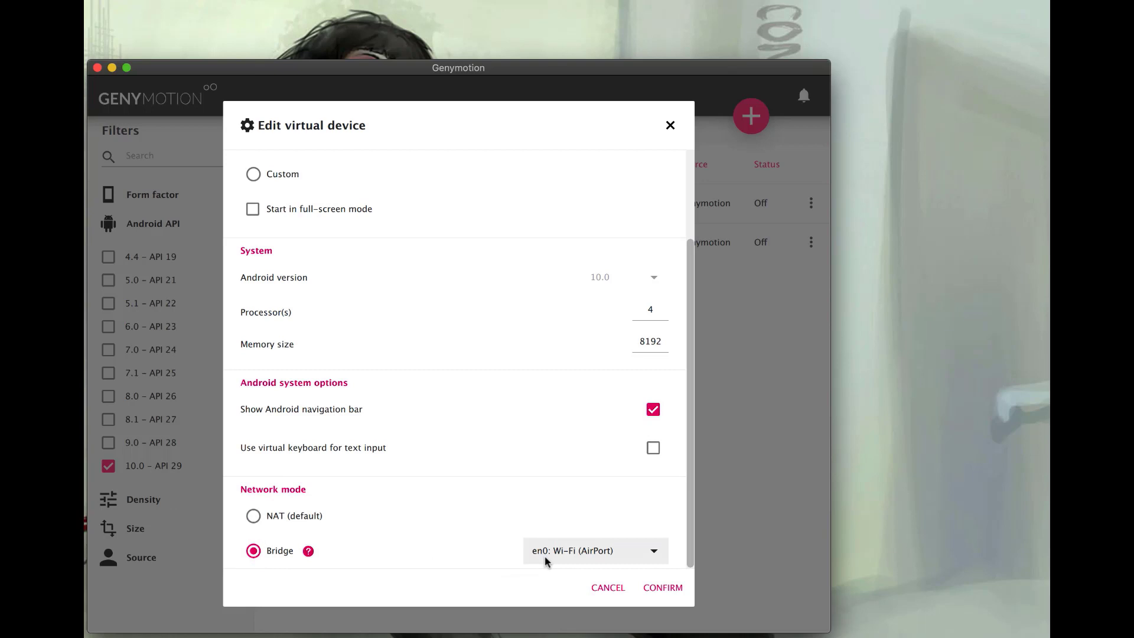
{"action": "mouse_move", "coordinate": [573, 557]}
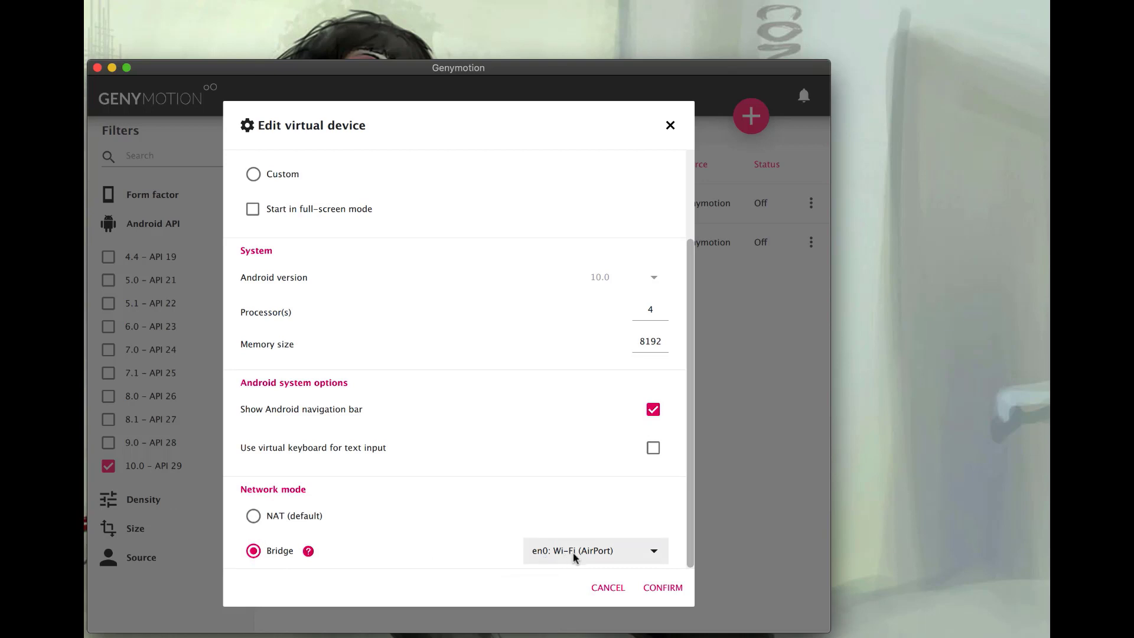
{"action": "left_click", "coordinate": [661, 587]}
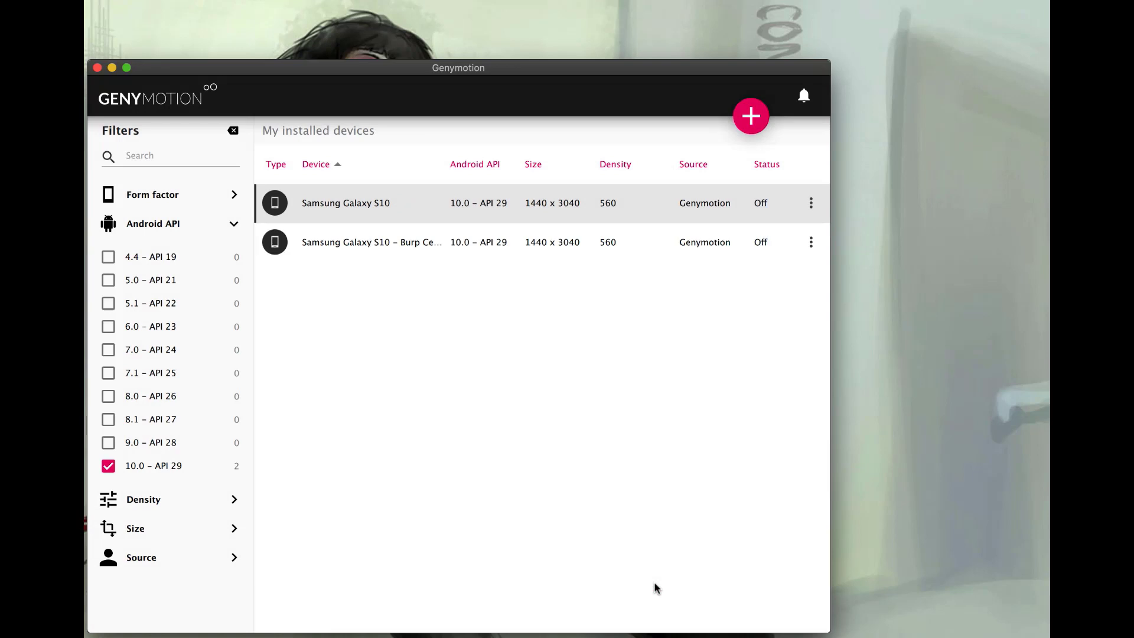
{"action": "mouse_move", "coordinate": [644, 203]}
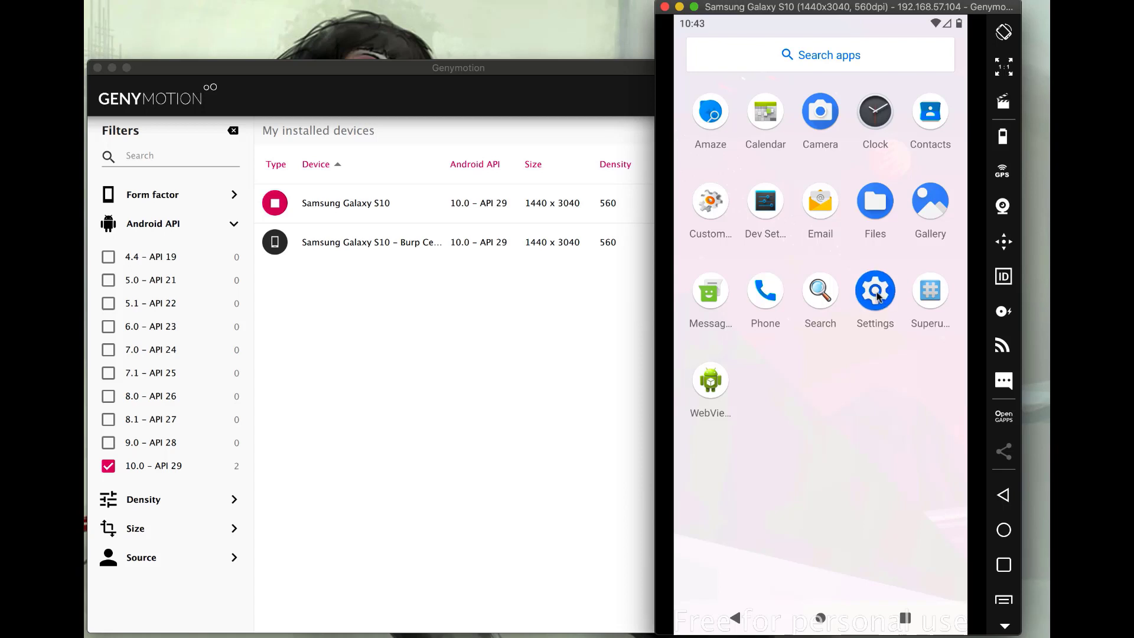
- Set the emulator's AndroidWifi network proxy to Manual in Android Settings' advanced options
{"action": "left_click", "coordinate": [874, 293]}
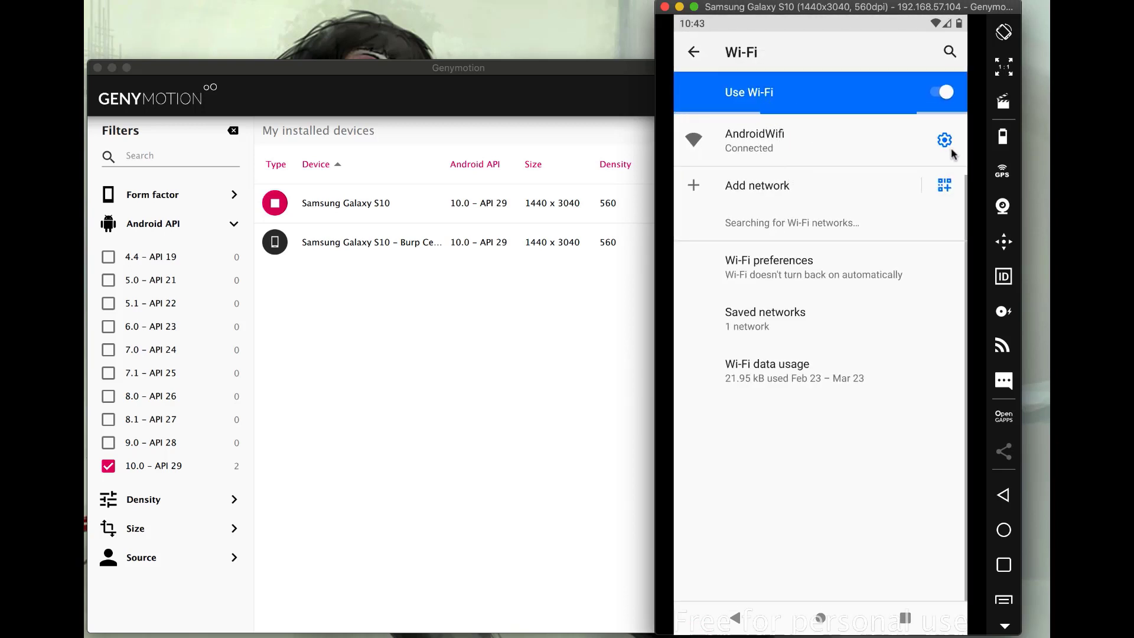
{"action": "left_click", "coordinate": [944, 139]}
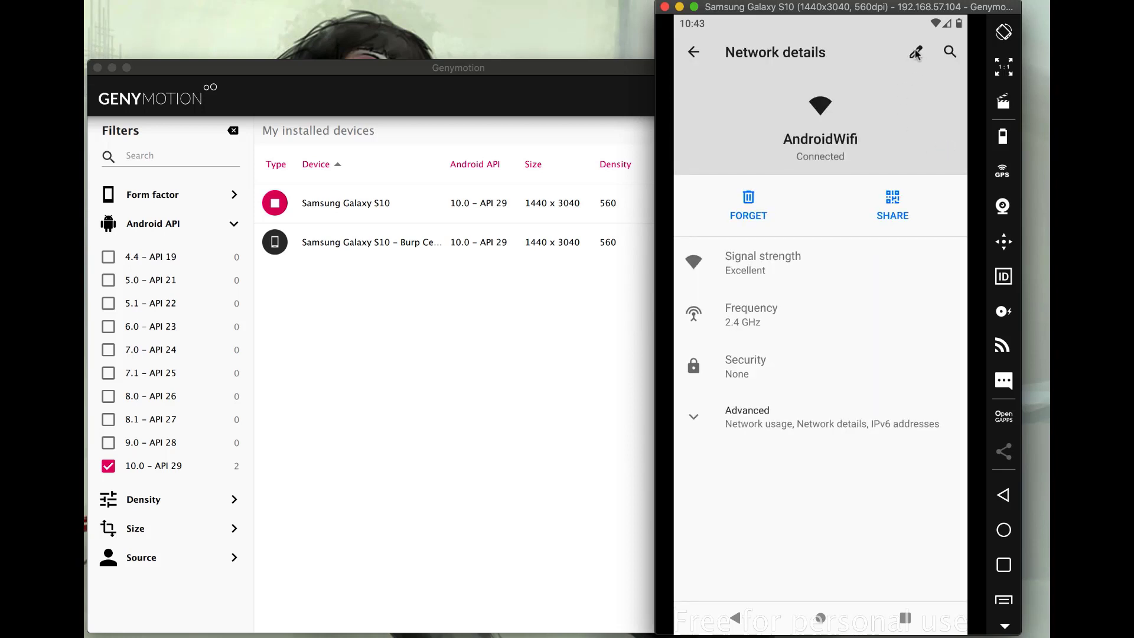
{"action": "left_click", "coordinate": [916, 52]}
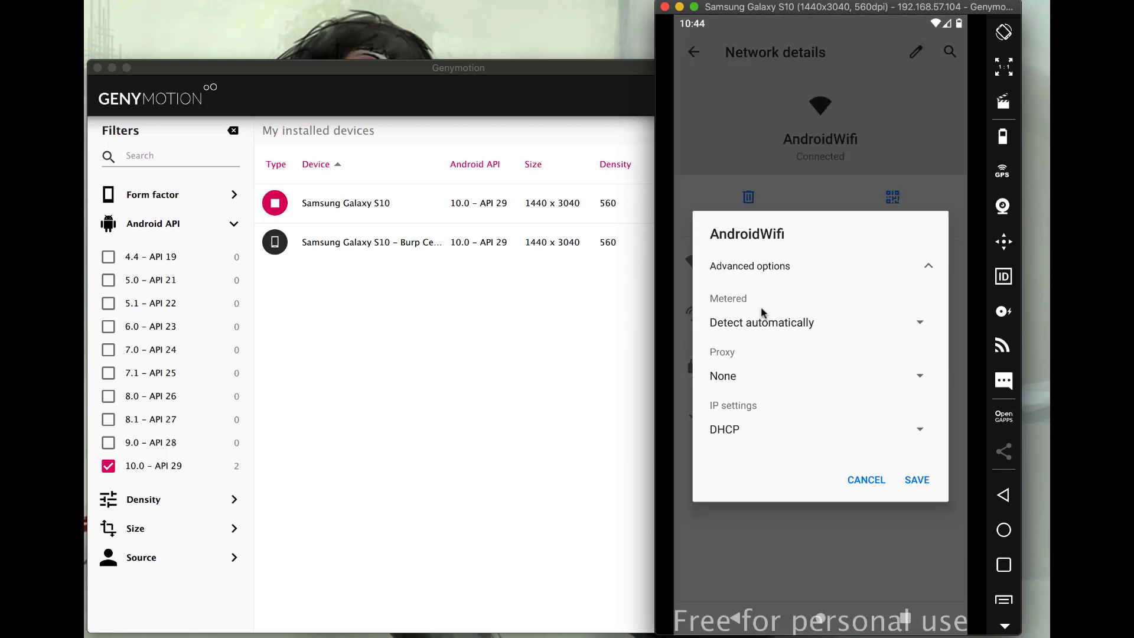
{"action": "left_click", "coordinate": [818, 376]}
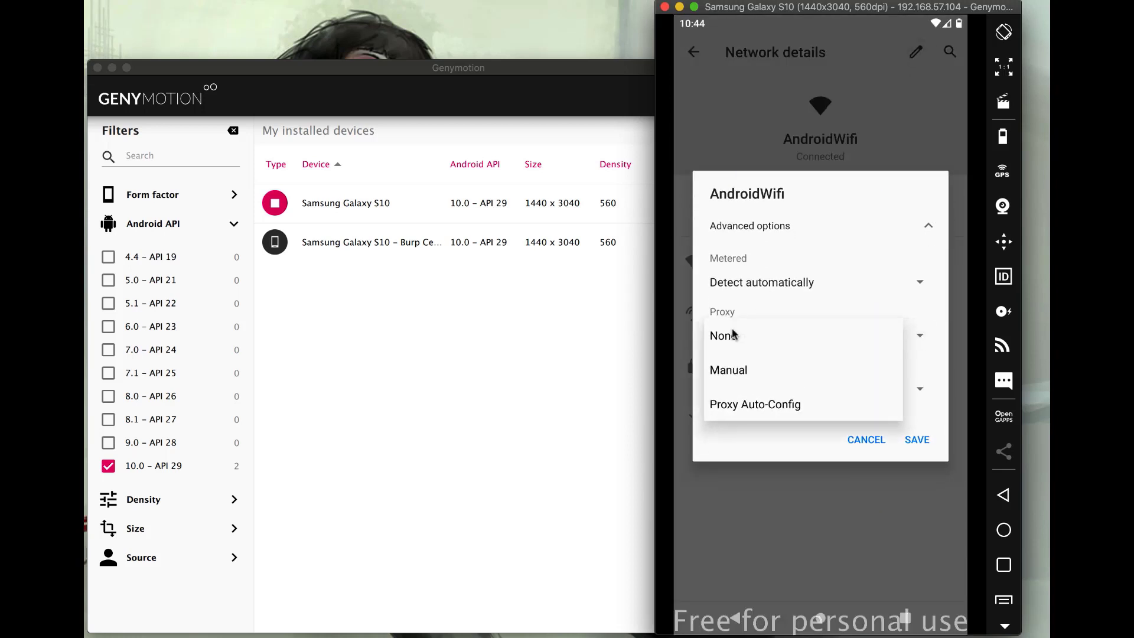
{"action": "left_click", "coordinate": [728, 370]}
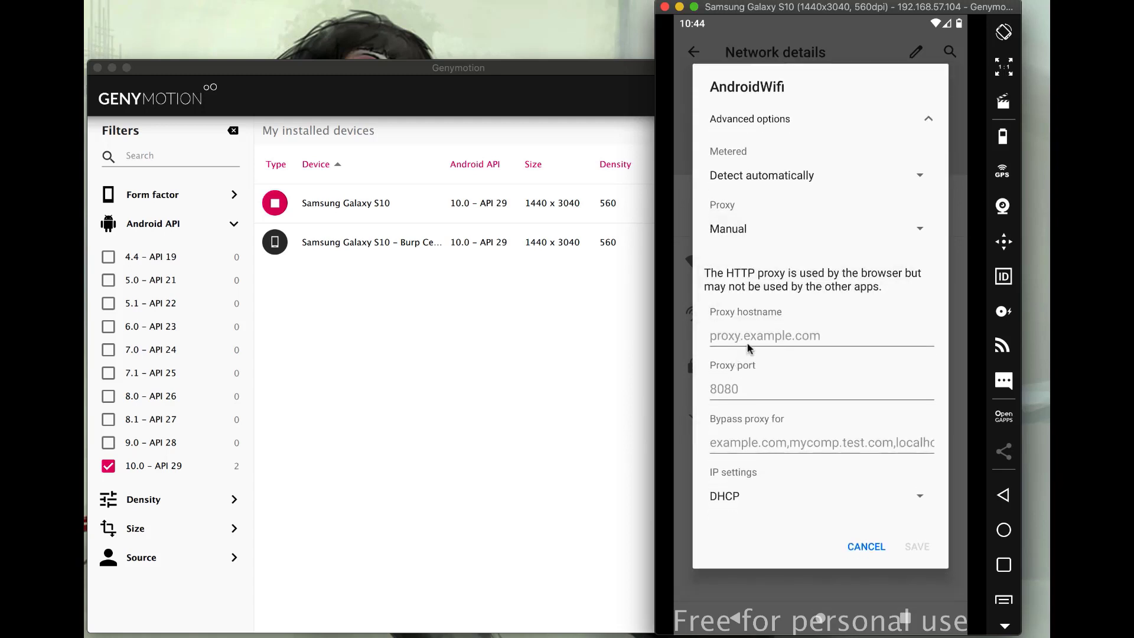
{"action": "left_click", "coordinate": [764, 335]}
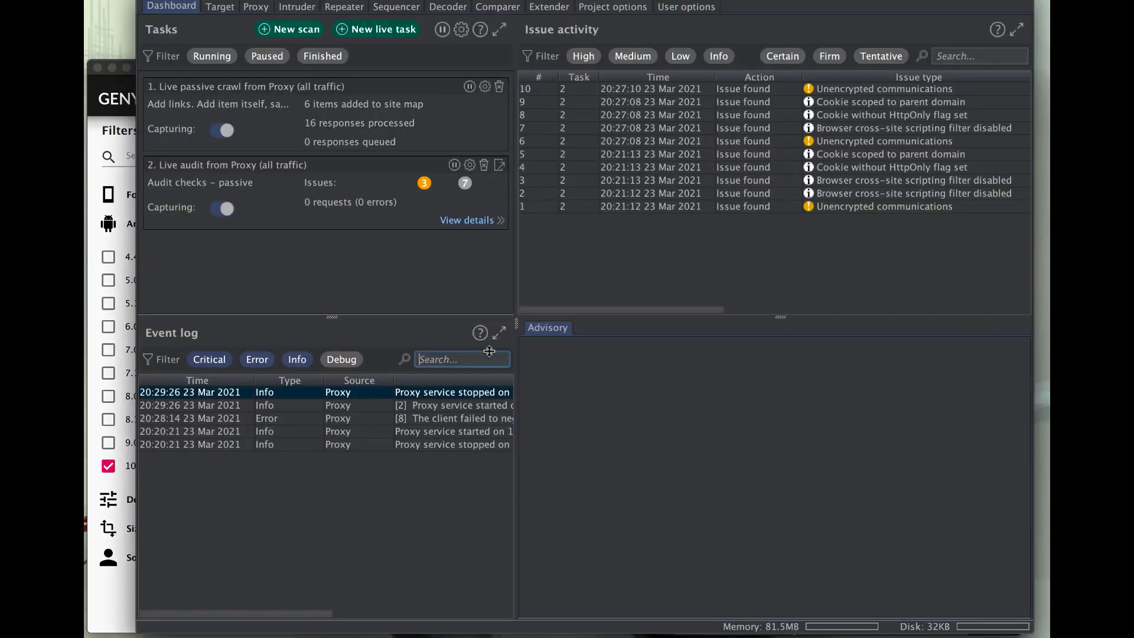
- Rebind Burp's 127.0.0.1:8080 proxy listener to the specific address 192.168.86.85
{"action": "left_click", "coordinate": [255, 7]}
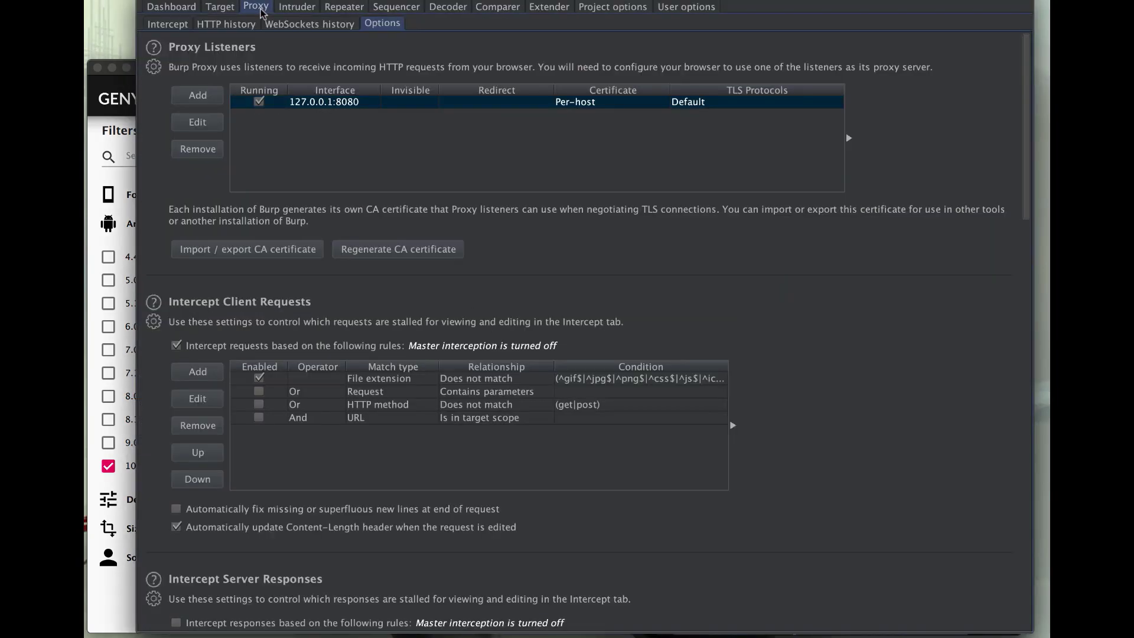
{"action": "mouse_move", "coordinate": [325, 107]}
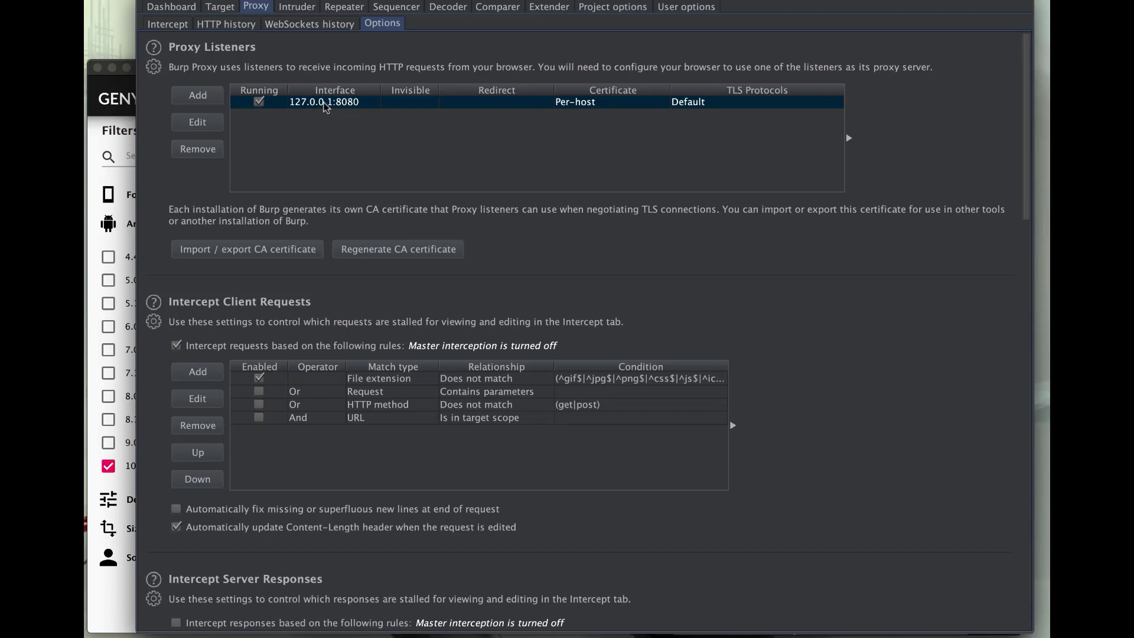
{"action": "left_click", "coordinate": [197, 122]}
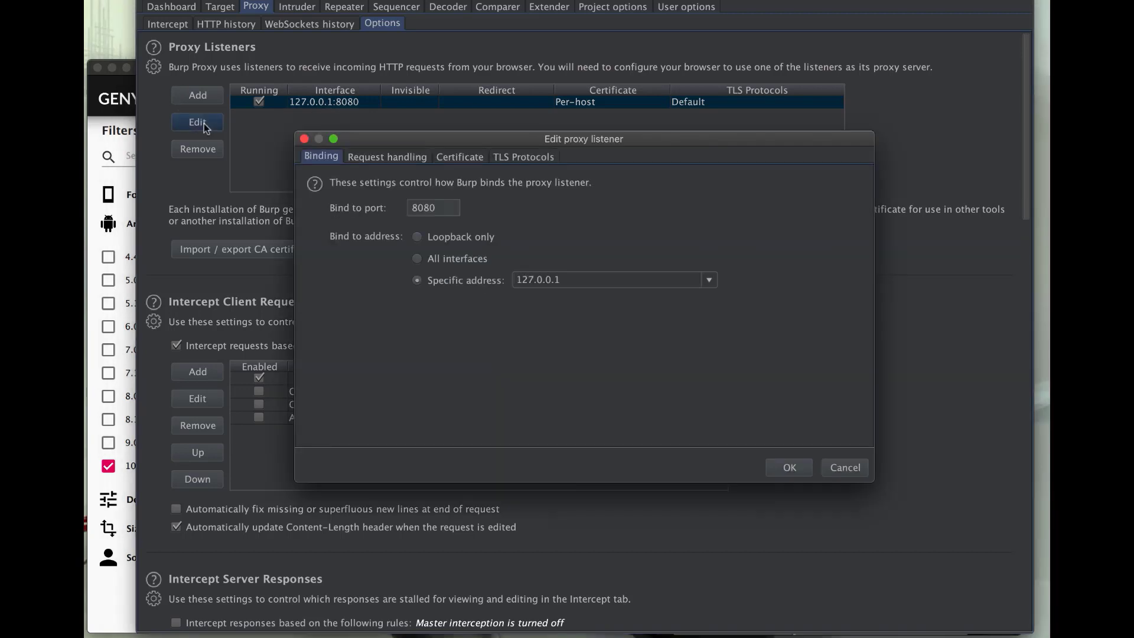
{"action": "mouse_move", "coordinate": [542, 289]}
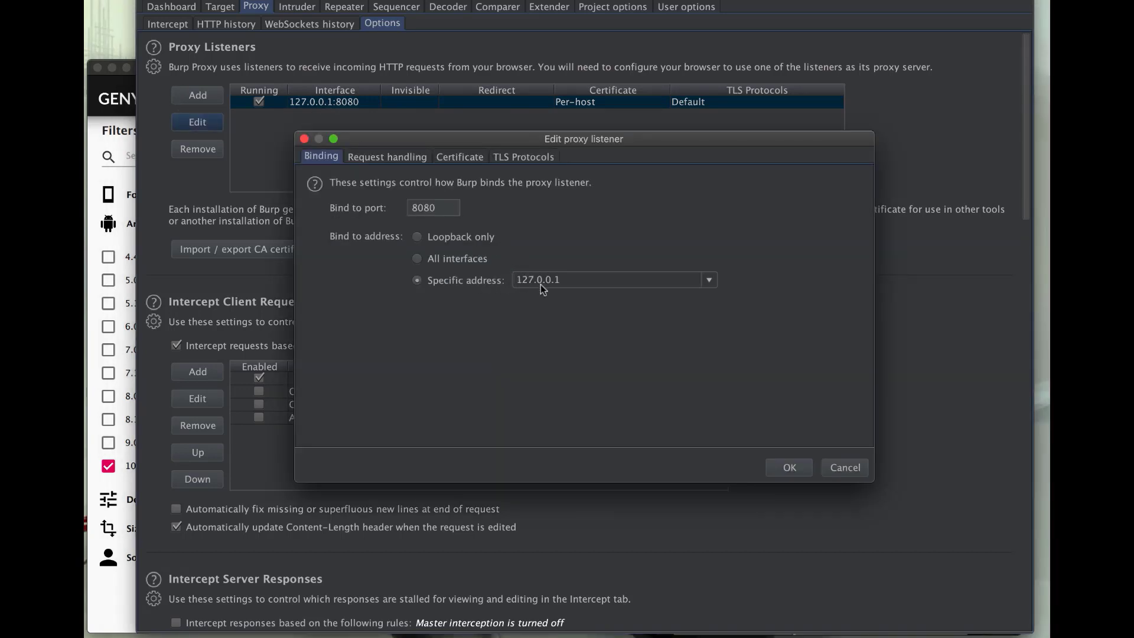
{"action": "left_click", "coordinate": [707, 280]}
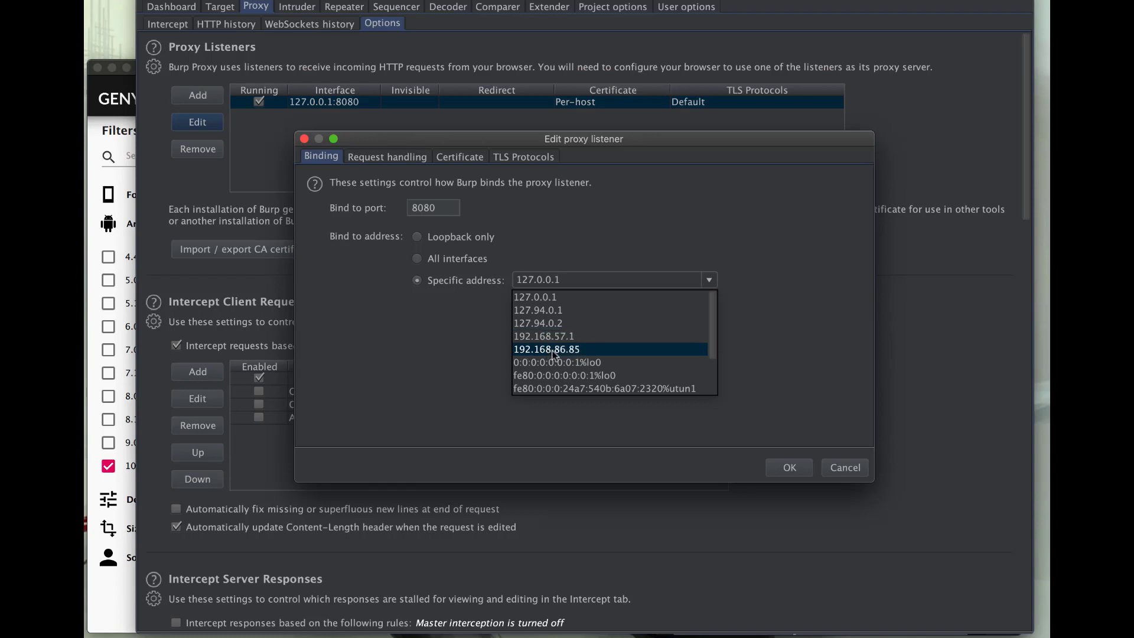
{"action": "left_click", "coordinate": [546, 348]}
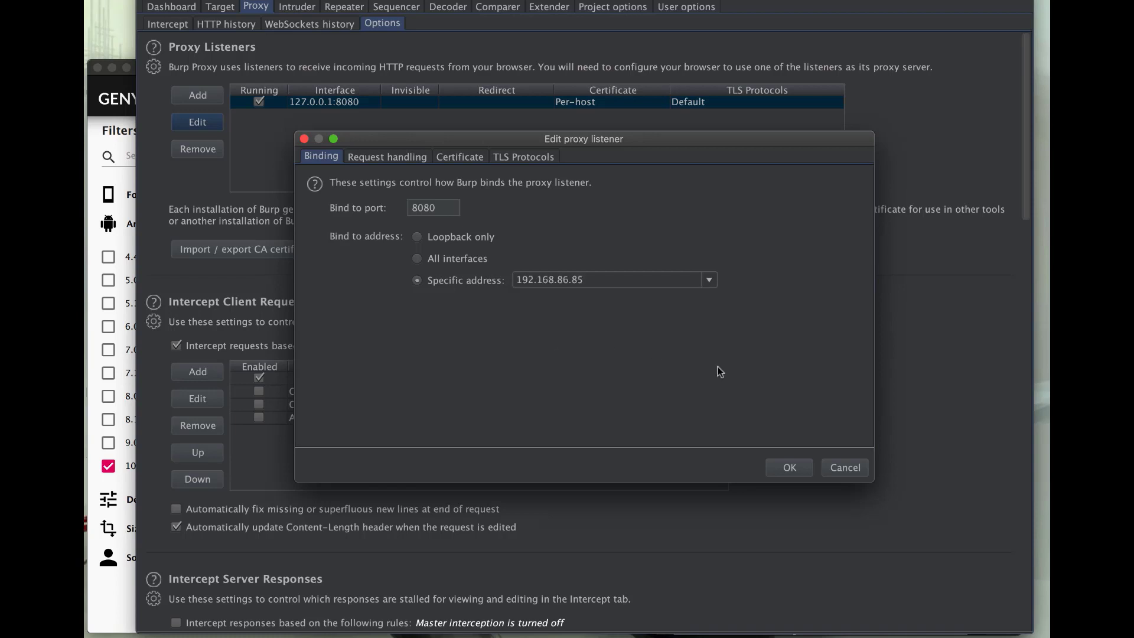
{"action": "mouse_move", "coordinate": [789, 467]}
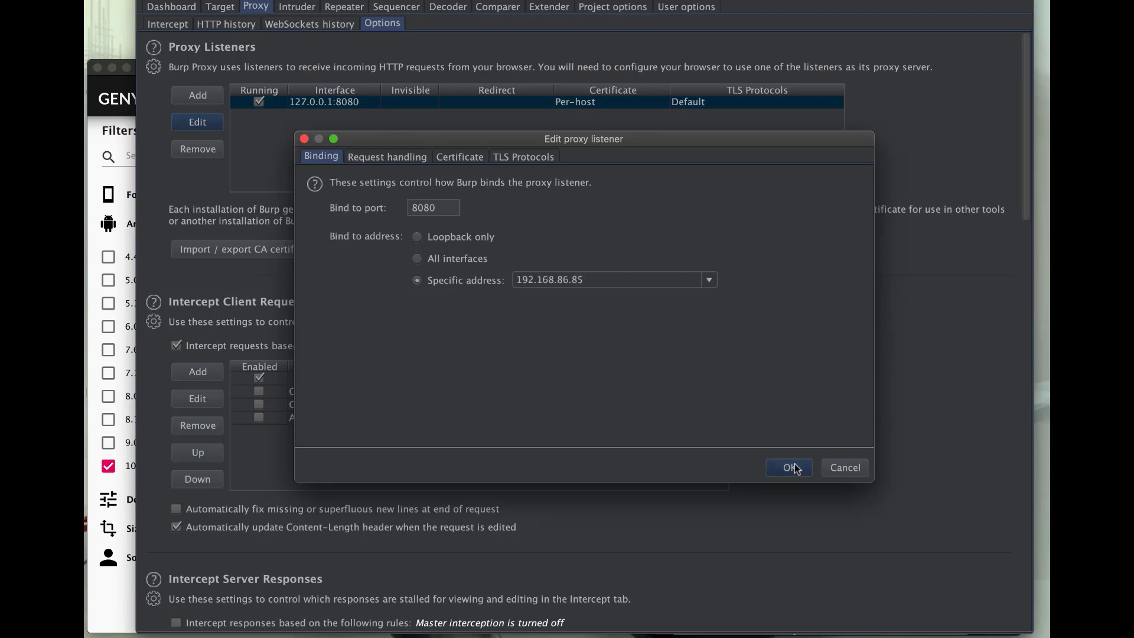
{"action": "left_click", "coordinate": [789, 468]}
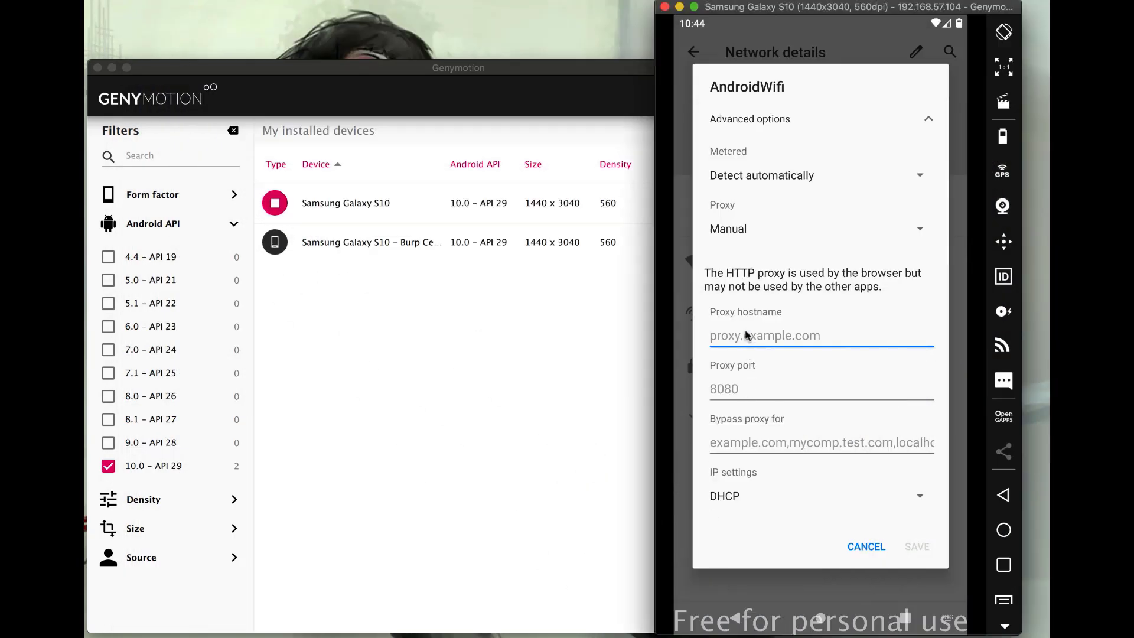
- Enter 192.168.86.85 as the AndroidWifi proxy hostname and save the proxy
{"action": "type", "text": "192."}
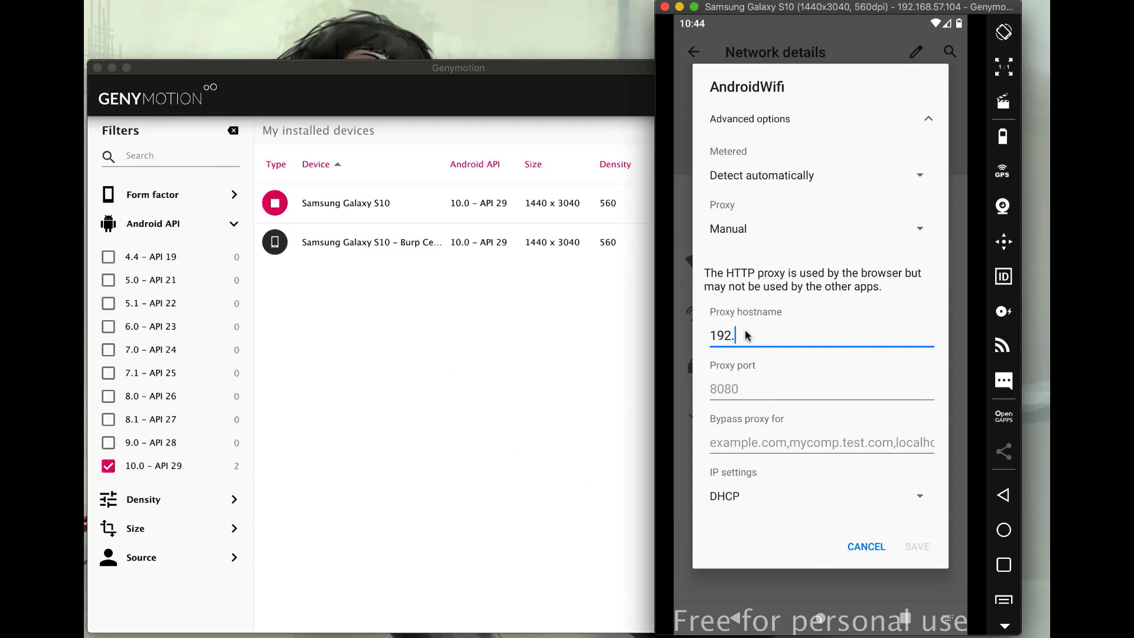
{"action": "type", "text": "168."}
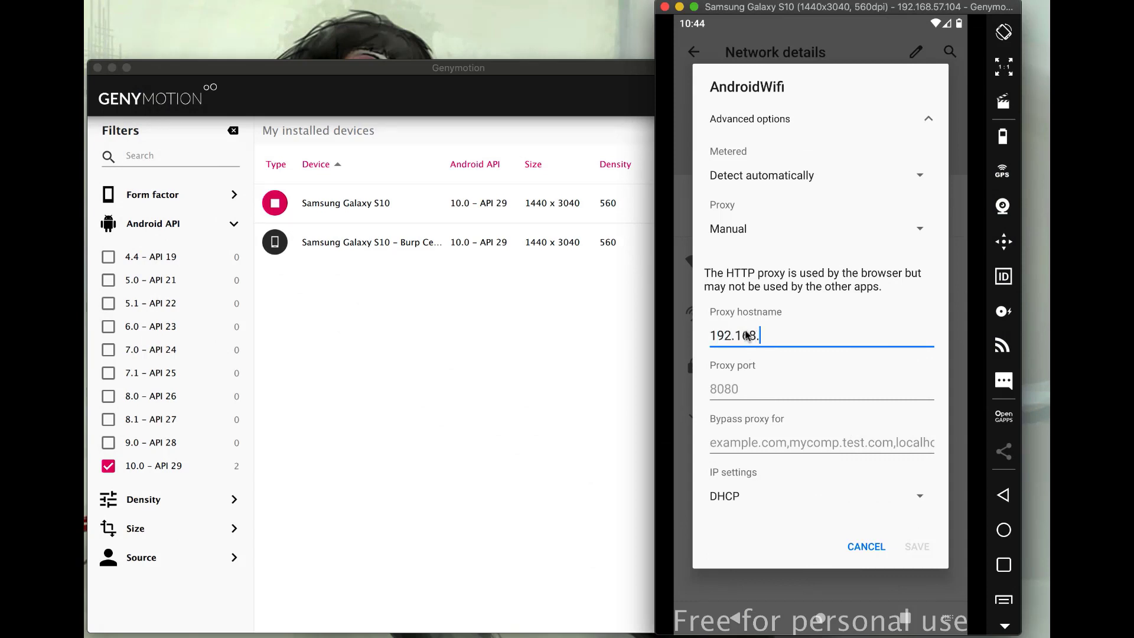
{"action": "type", "text": "86."}
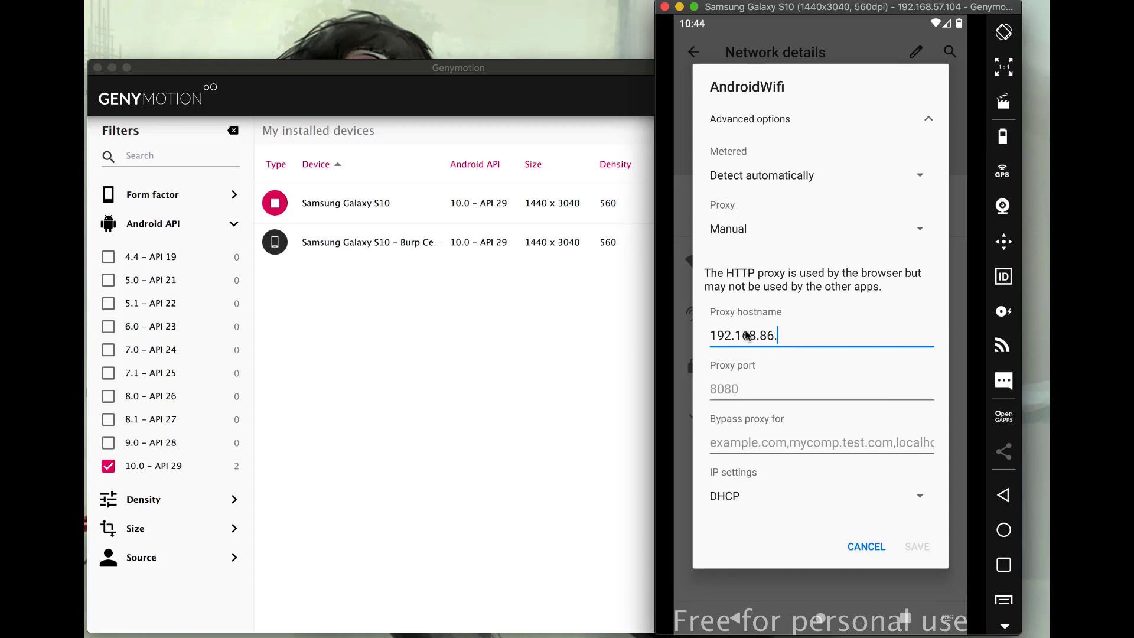
{"action": "type", "text": "85"}
{"action": "left_click", "coordinate": [822, 390]}
{"action": "type", "text": "80"}
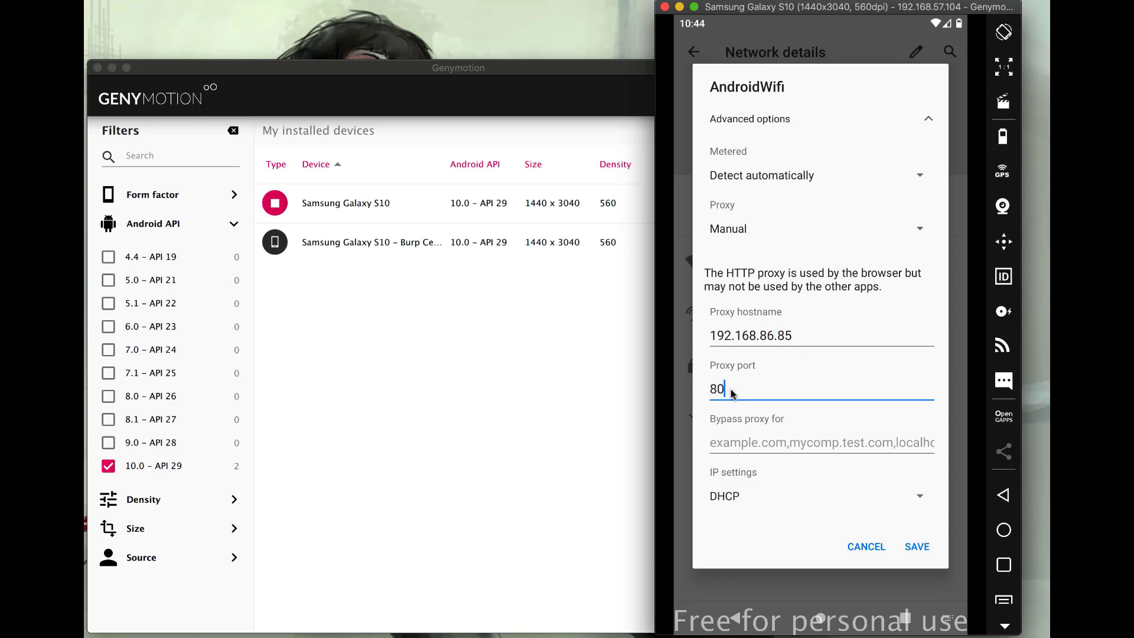
{"action": "left_click", "coordinate": [915, 546]}
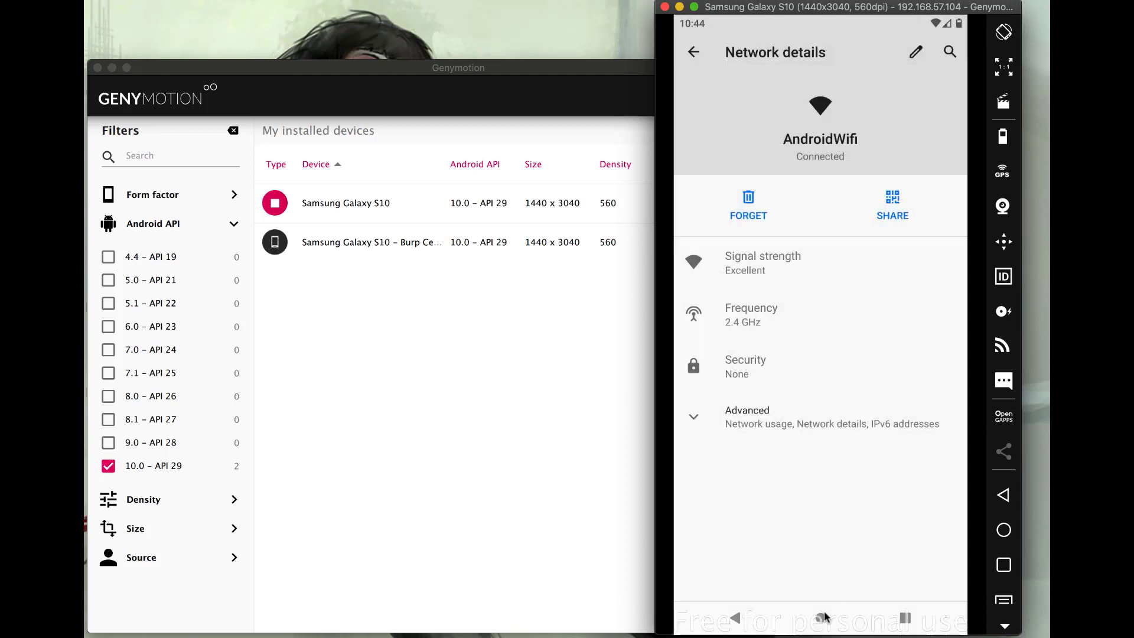
- Load 'google' in the WebView Browser Tester app's address bar
{"action": "left_click", "coordinate": [1003, 529]}
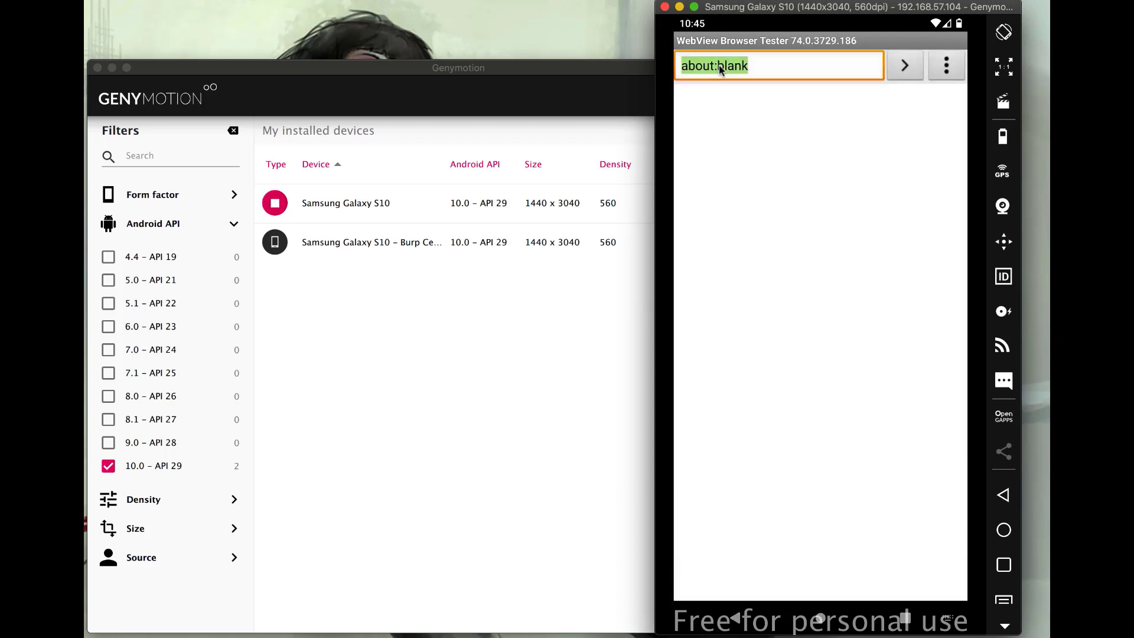
{"action": "type", "text": "google"}
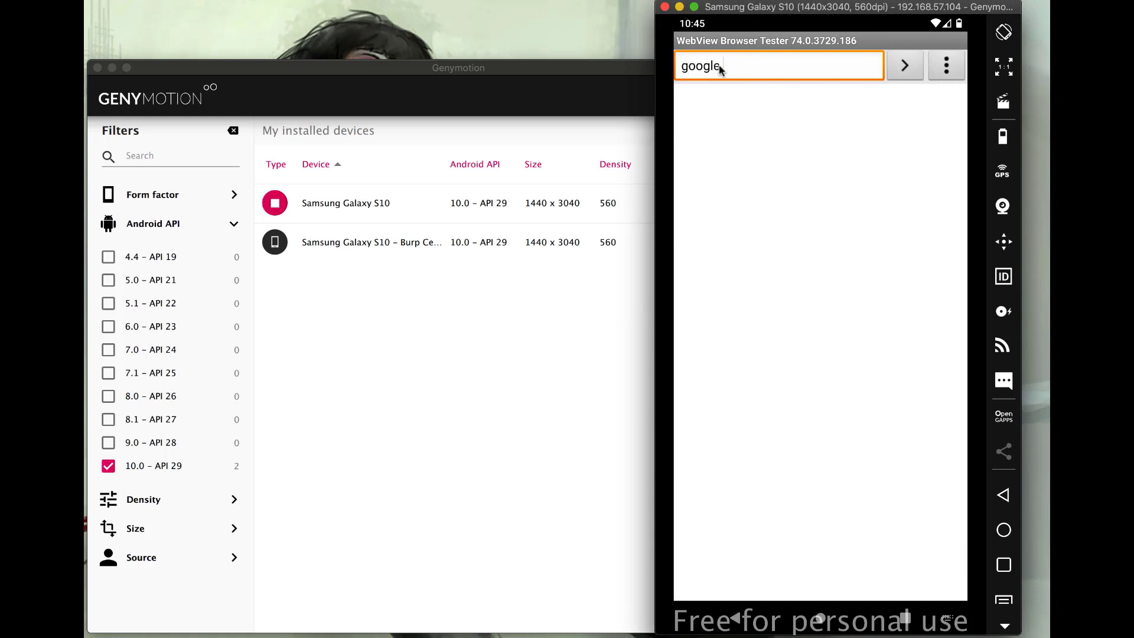
{"action": "left_click", "coordinate": [904, 65]}
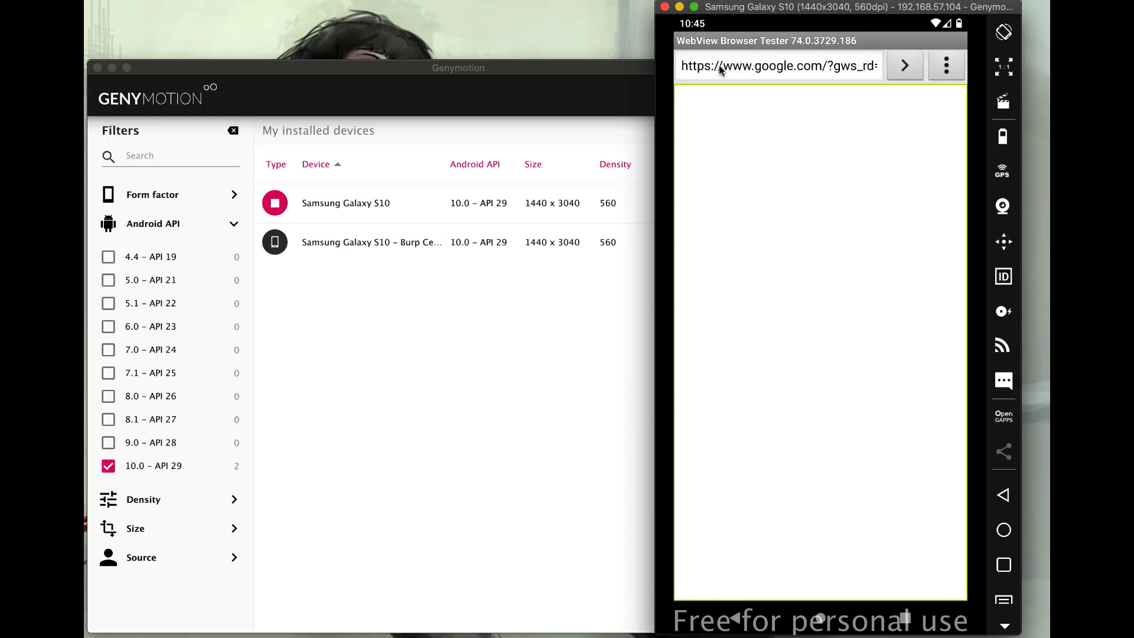
{"action": "mouse_move", "coordinate": [774, 149]}
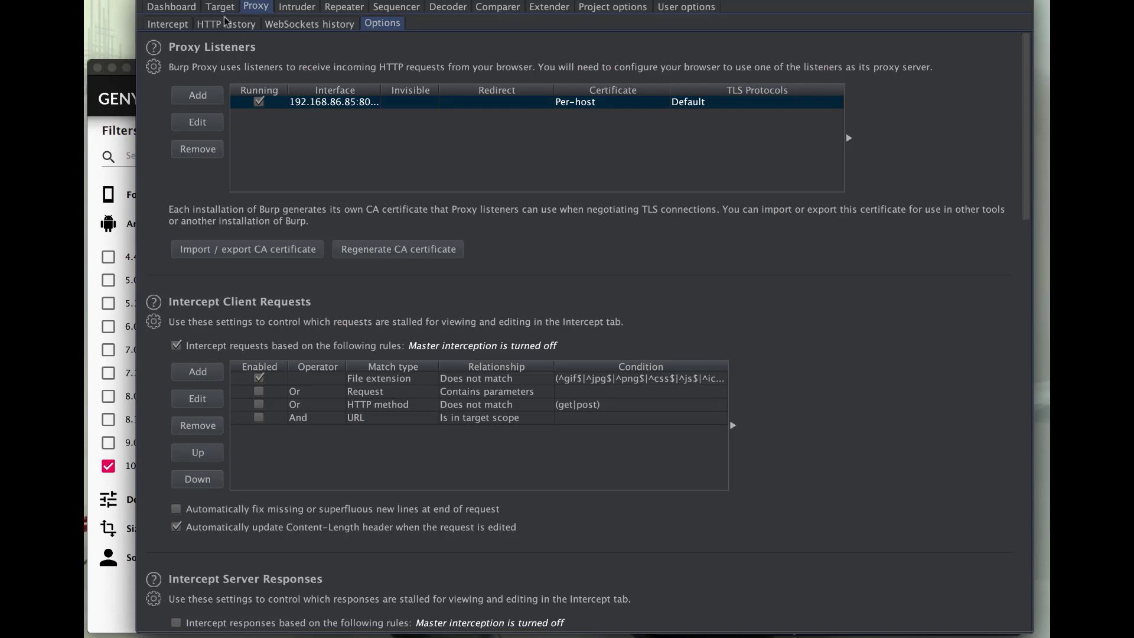
{"action": "left_click", "coordinate": [172, 6]}
{"action": "type", "text": "h"}
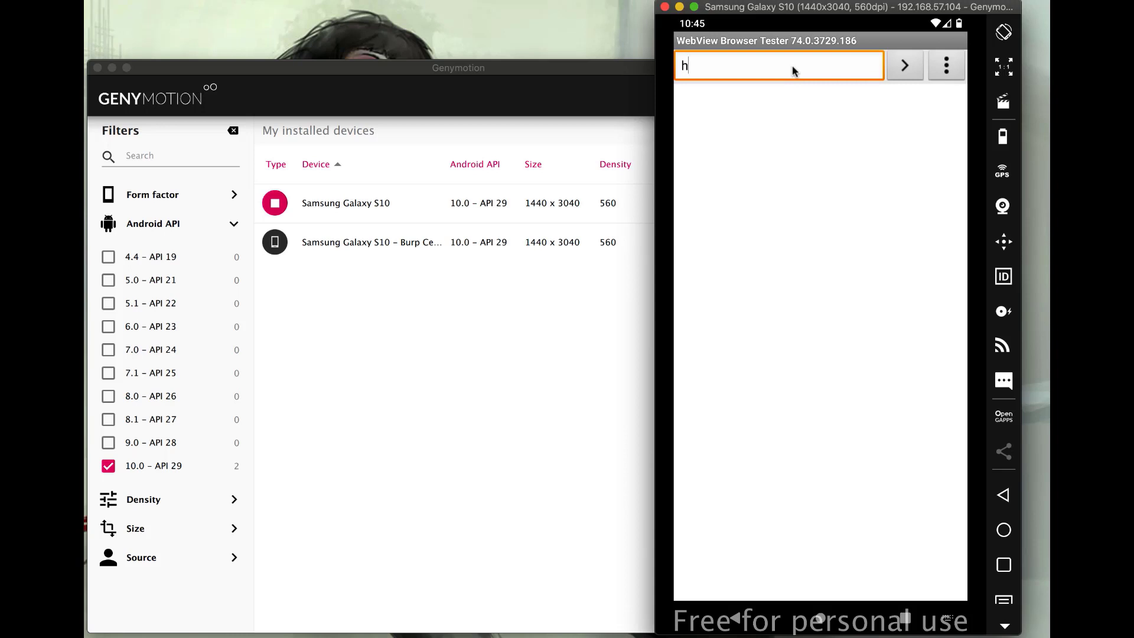
{"action": "type", "text": "ttp"}
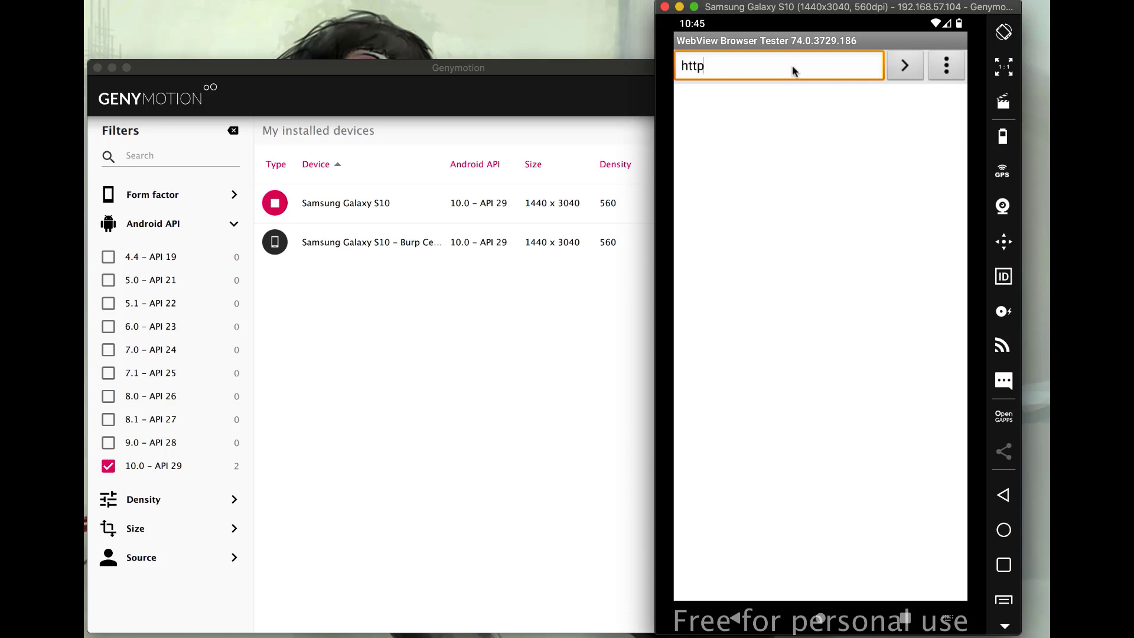
{"action": "type", "text": ":"}
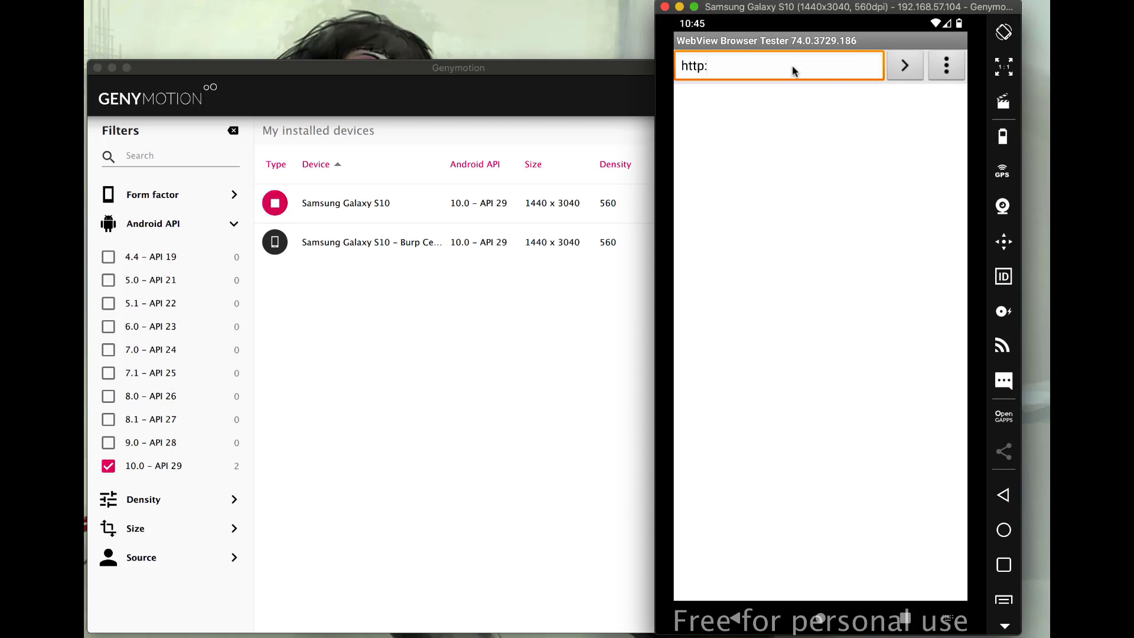
{"action": "type", "text": "//burp"}
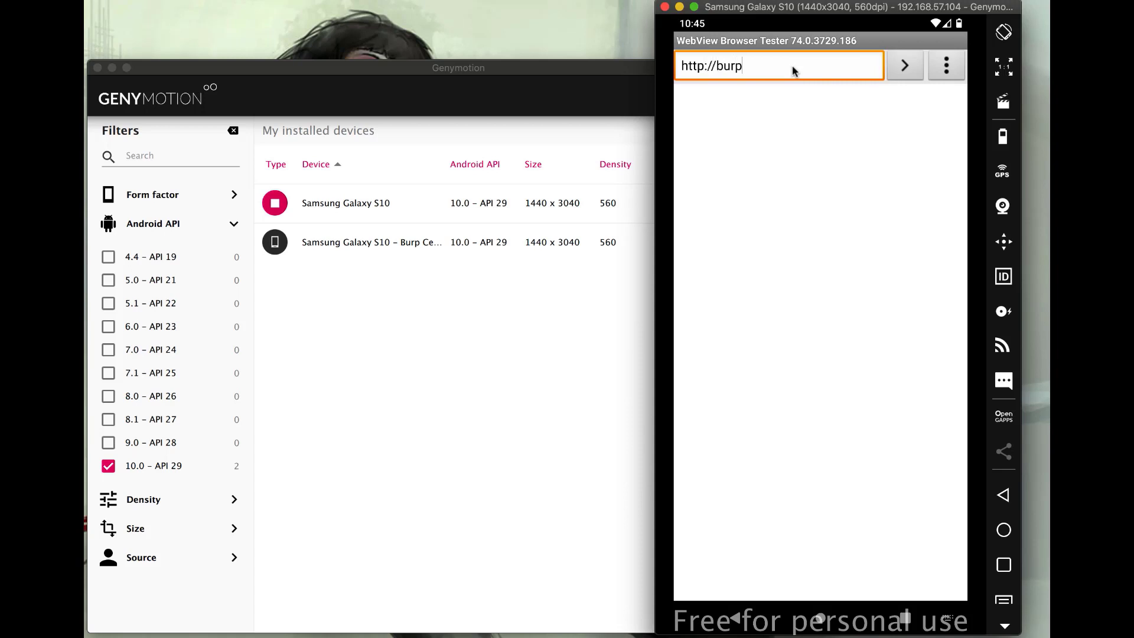
{"action": "left_click", "coordinate": [904, 65]}
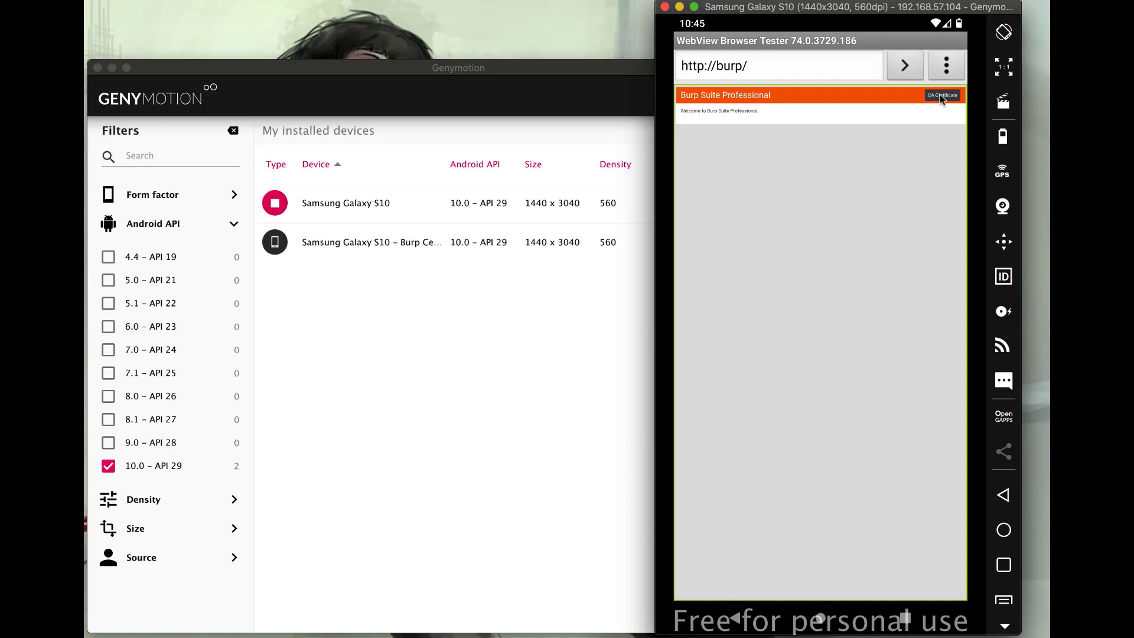
{"action": "mouse_move", "coordinate": [815, 528]}
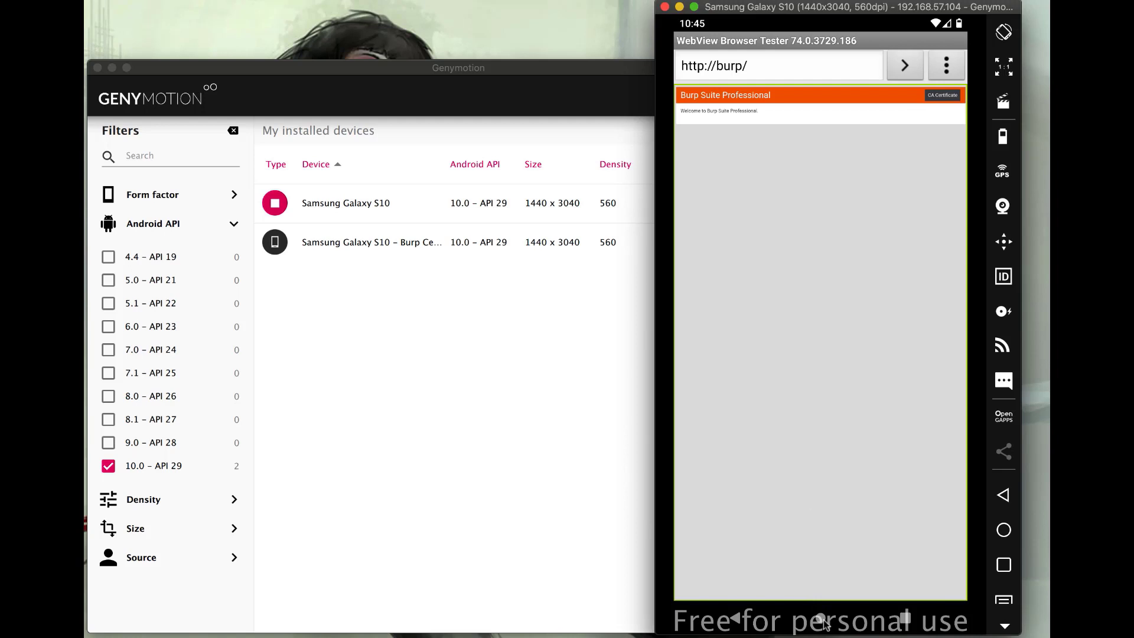
{"action": "left_click", "coordinate": [1004, 530]}
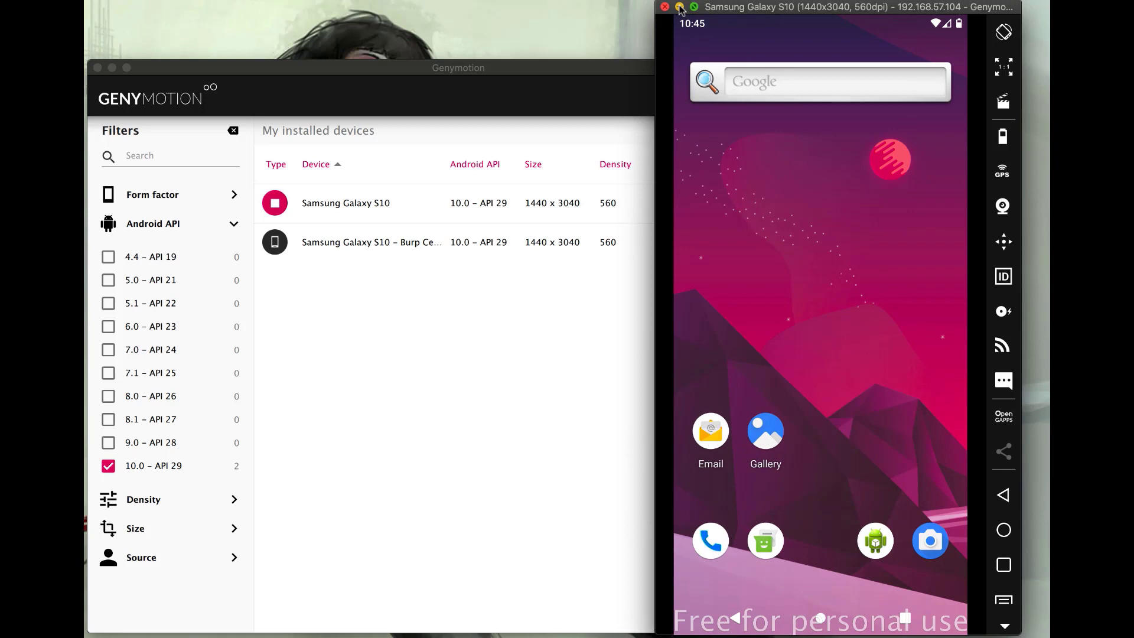
- Minimize the Galaxy S10 emulator window
{"action": "left_click", "coordinate": [664, 6]}
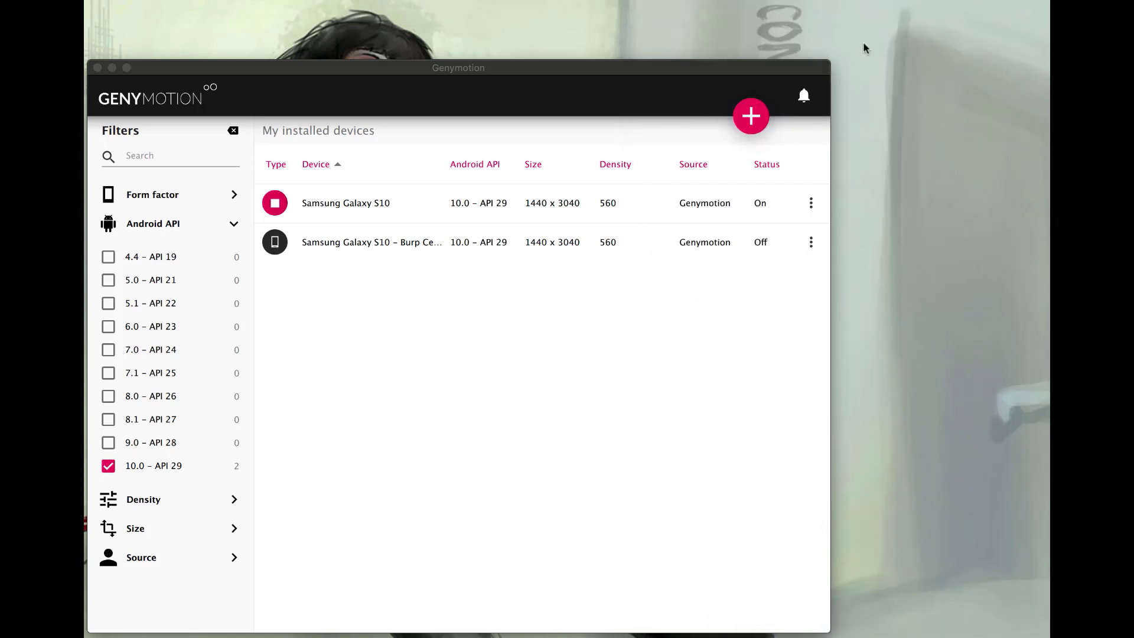
{"action": "mouse_move", "coordinate": [867, 49]}
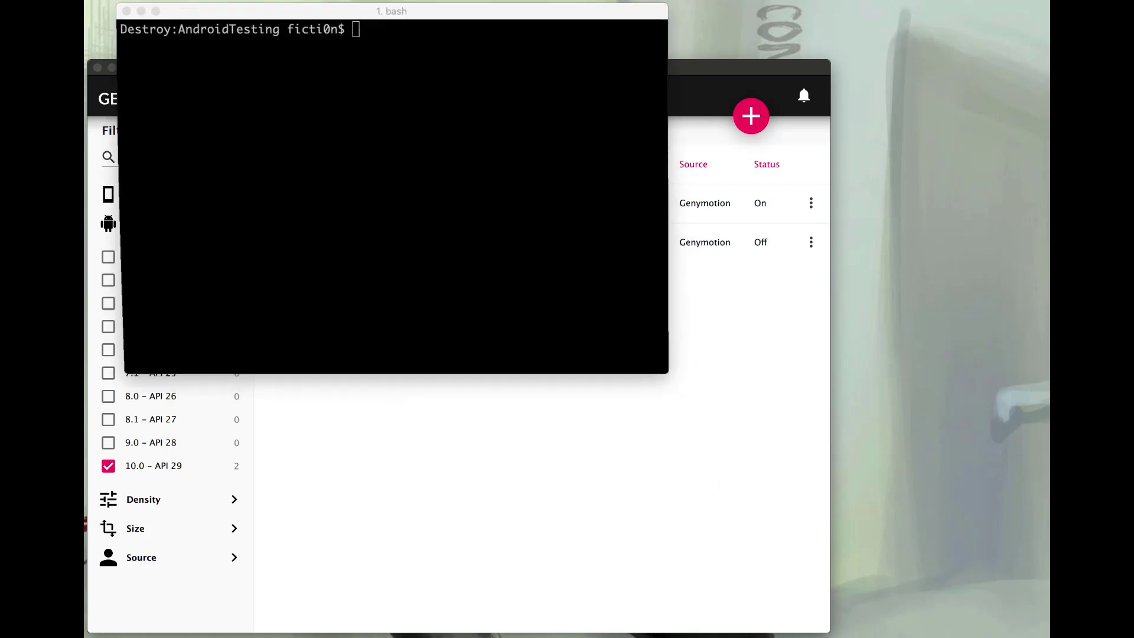
{"action": "mouse_move", "coordinate": [516, 229]}
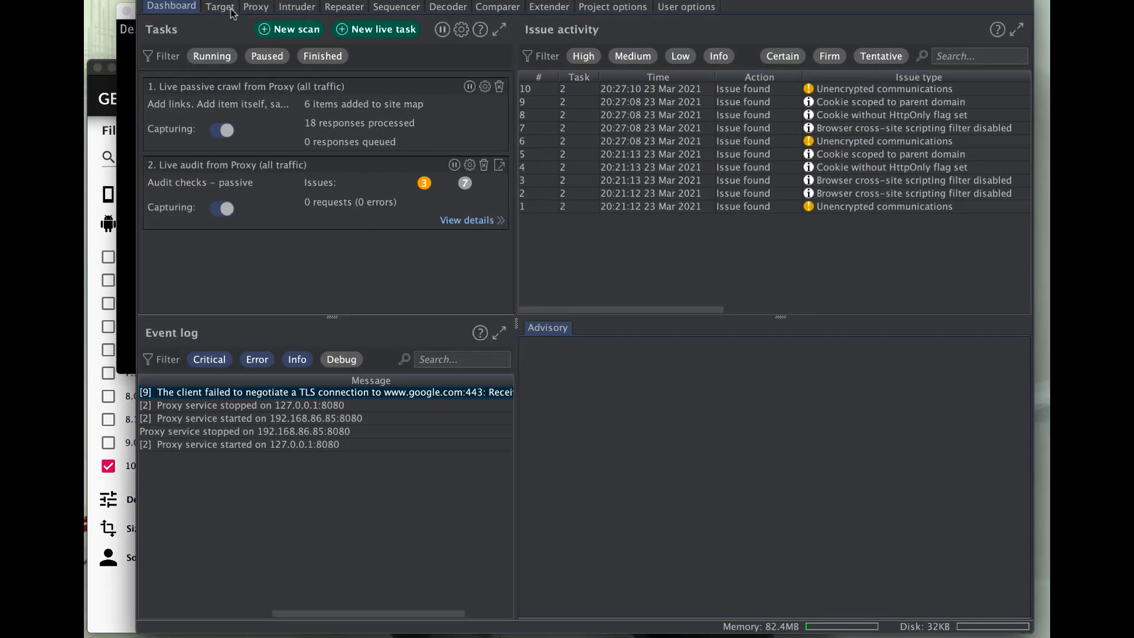
- Start exporting Burp's CA certificate in DER format from the proxy options
{"action": "left_click", "coordinate": [255, 7]}
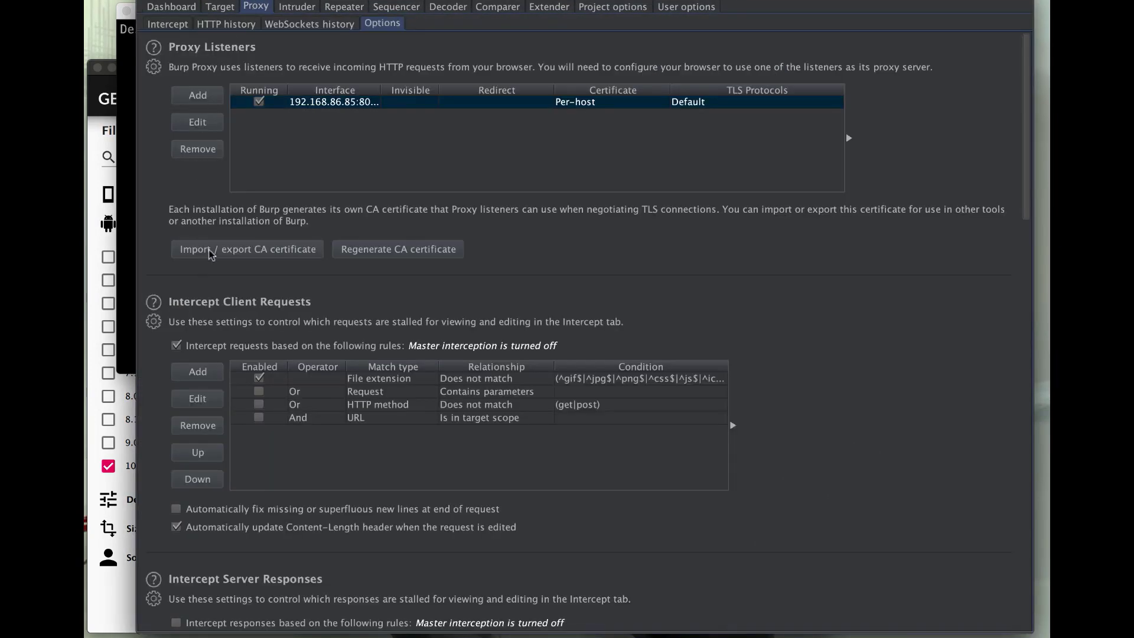
{"action": "left_click", "coordinate": [247, 248]}
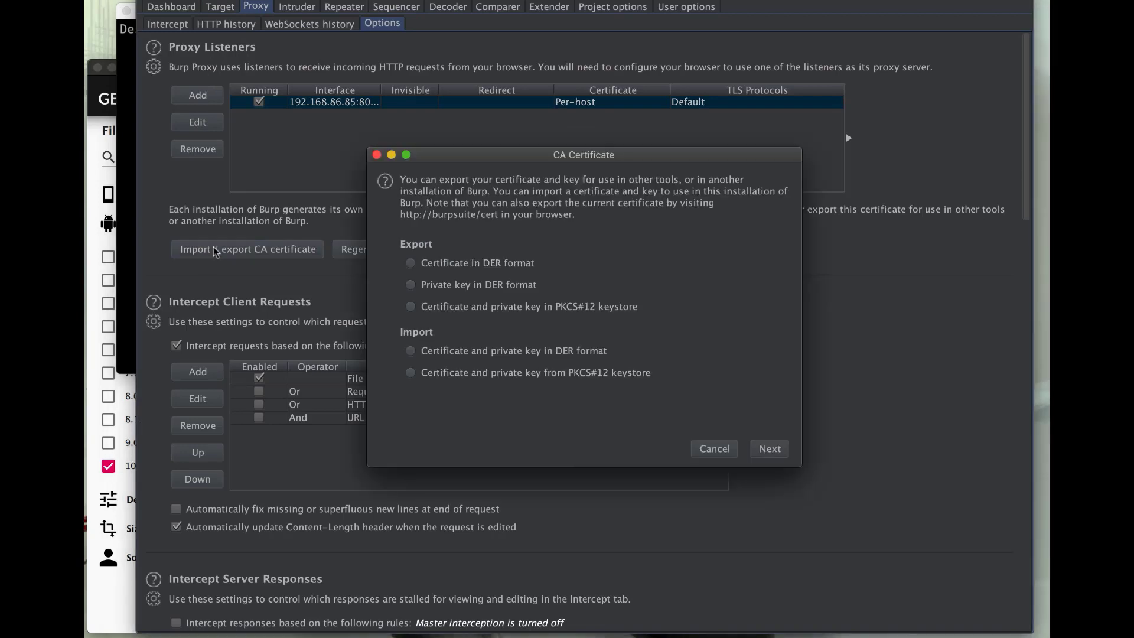
{"action": "left_click", "coordinate": [410, 262]}
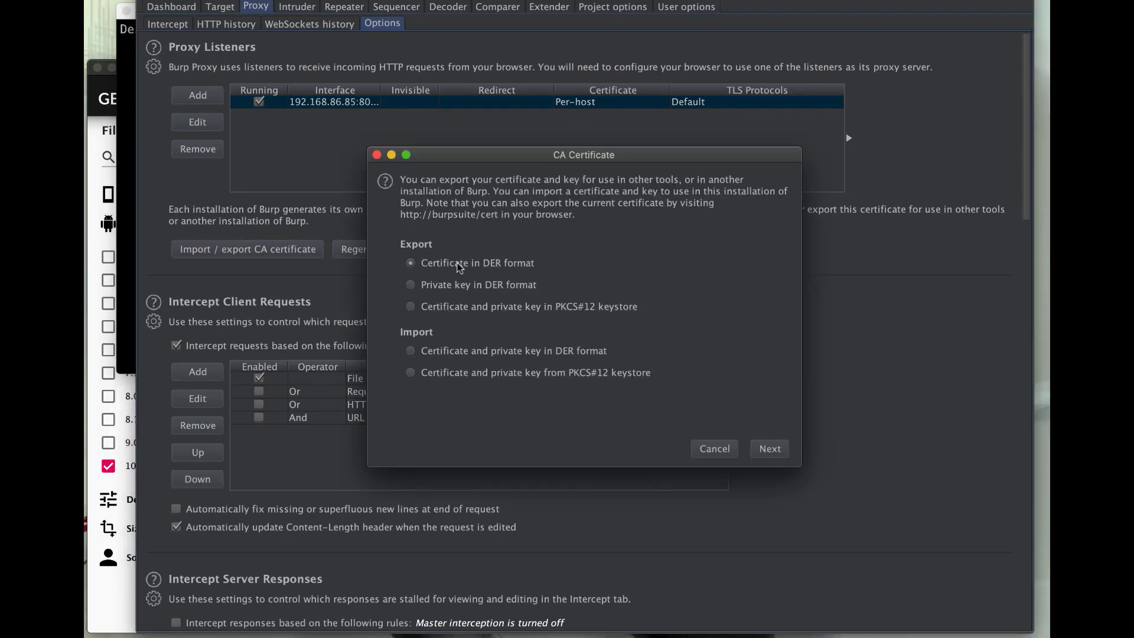
{"action": "left_click", "coordinate": [769, 448]}
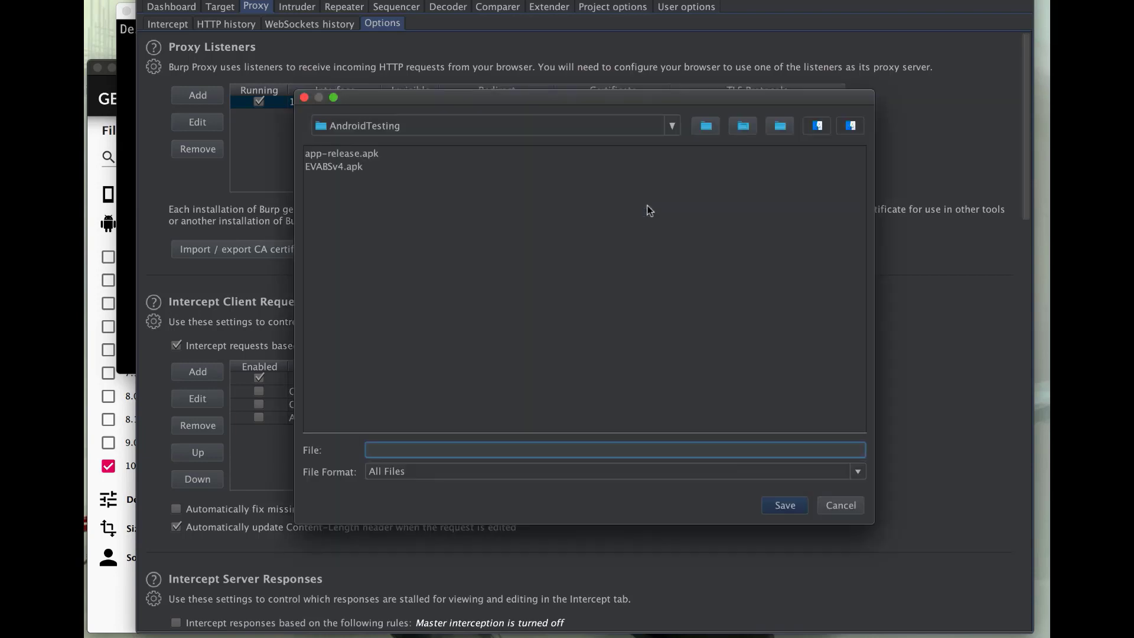
- Save the certificate as cacert.der and close the export confirmation
{"action": "type", "text": "cacer"}
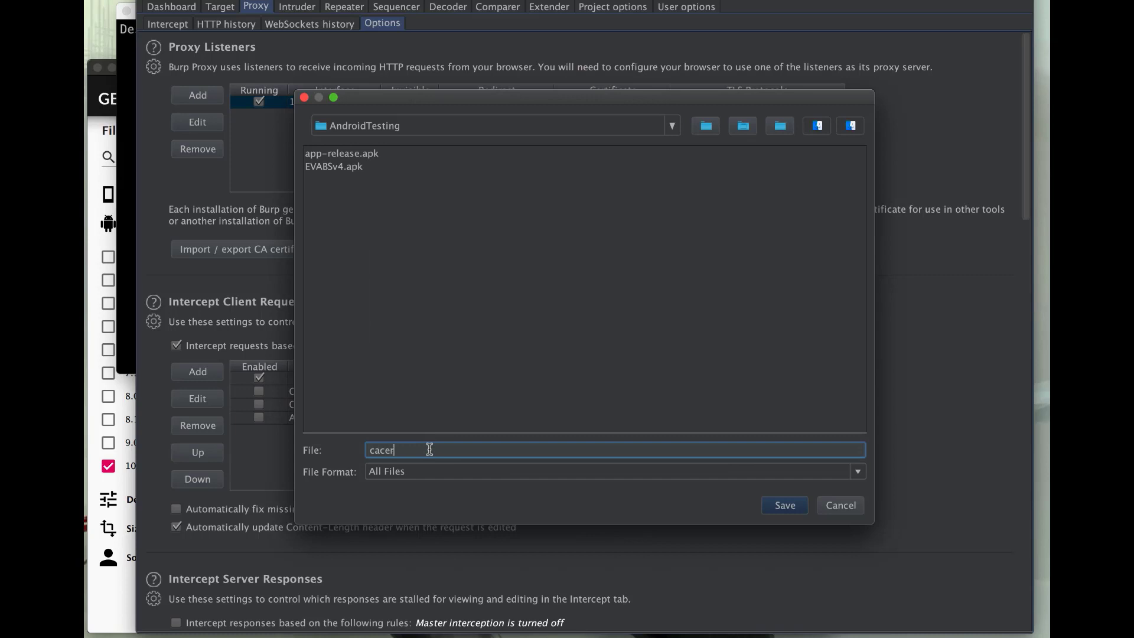
{"action": "type", "text": "t."}
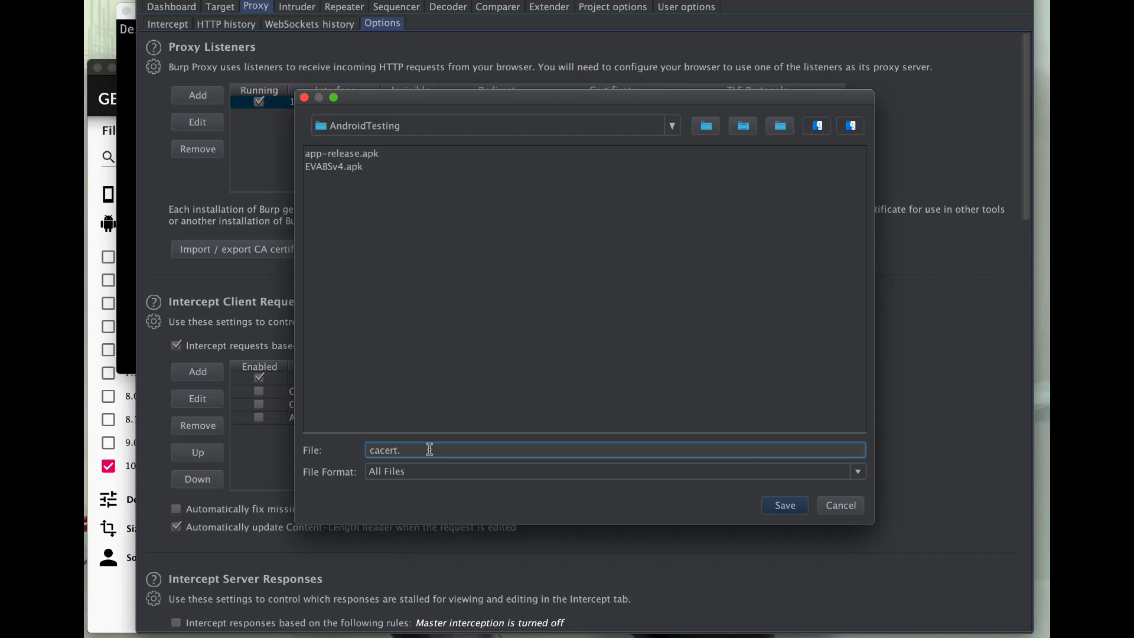
{"action": "type", "text": "de"}
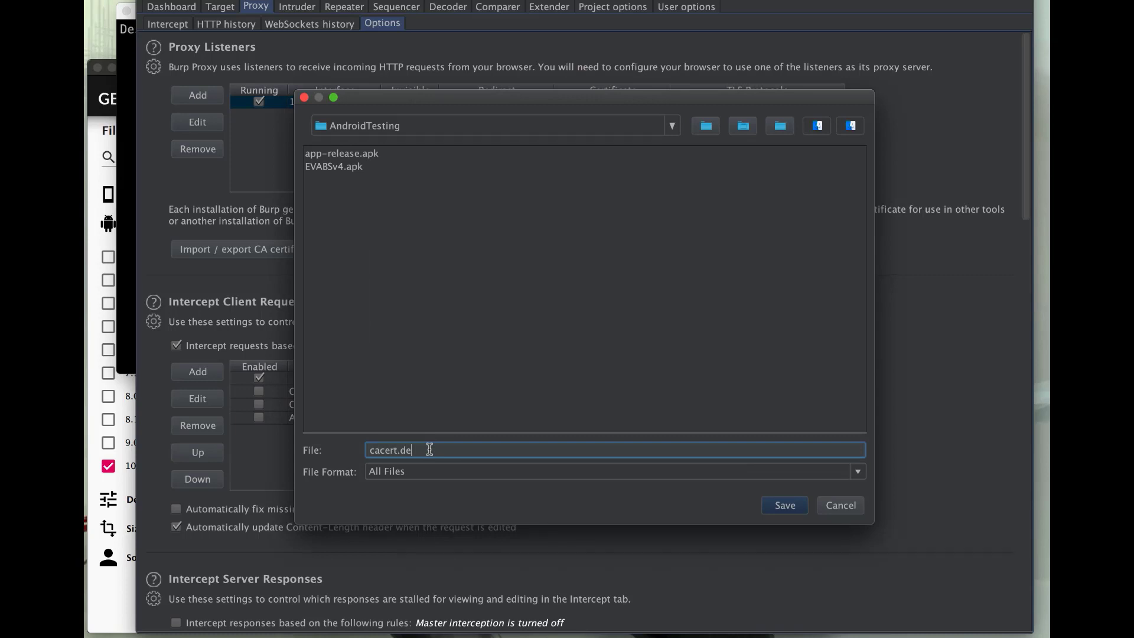
{"action": "type", "text": "r"}
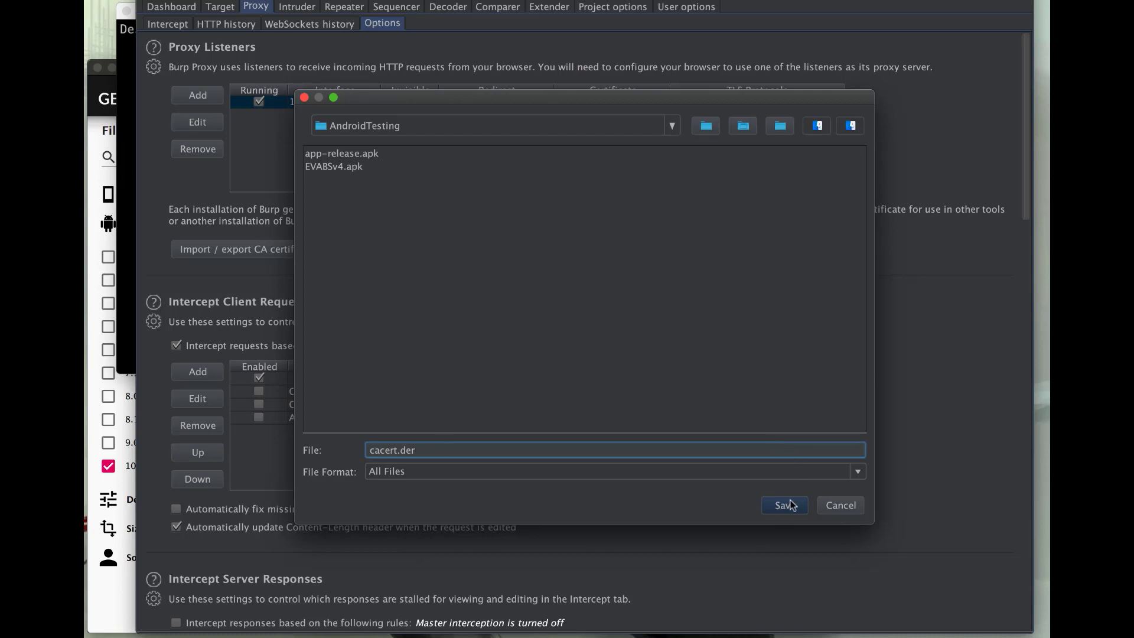
{"action": "left_click", "coordinate": [784, 505]}
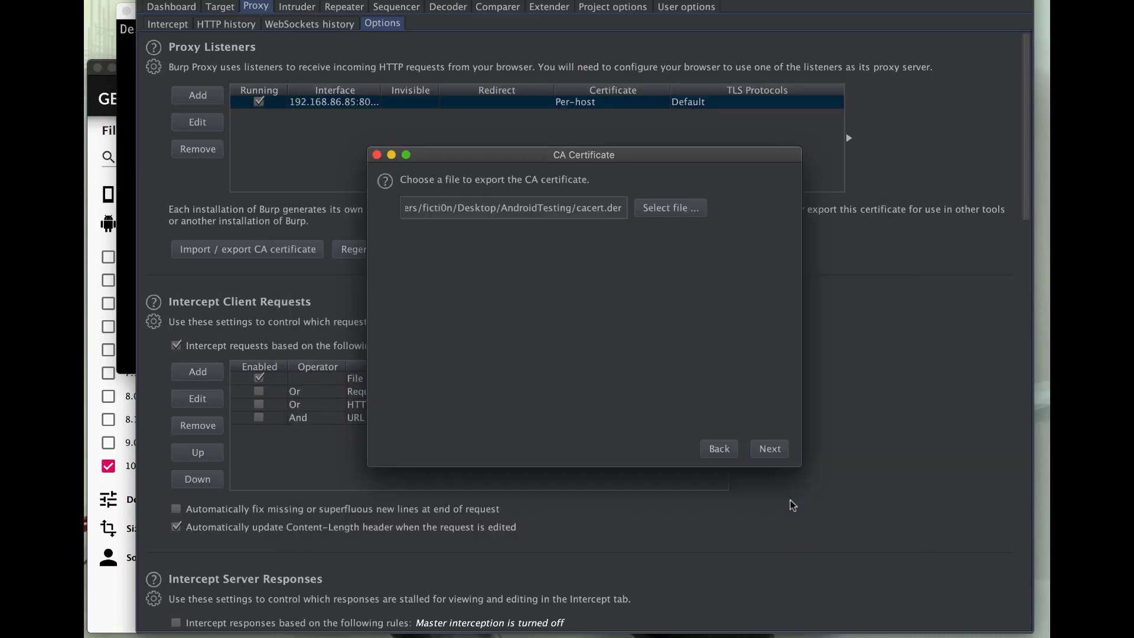
{"action": "left_click", "coordinate": [769, 449]}
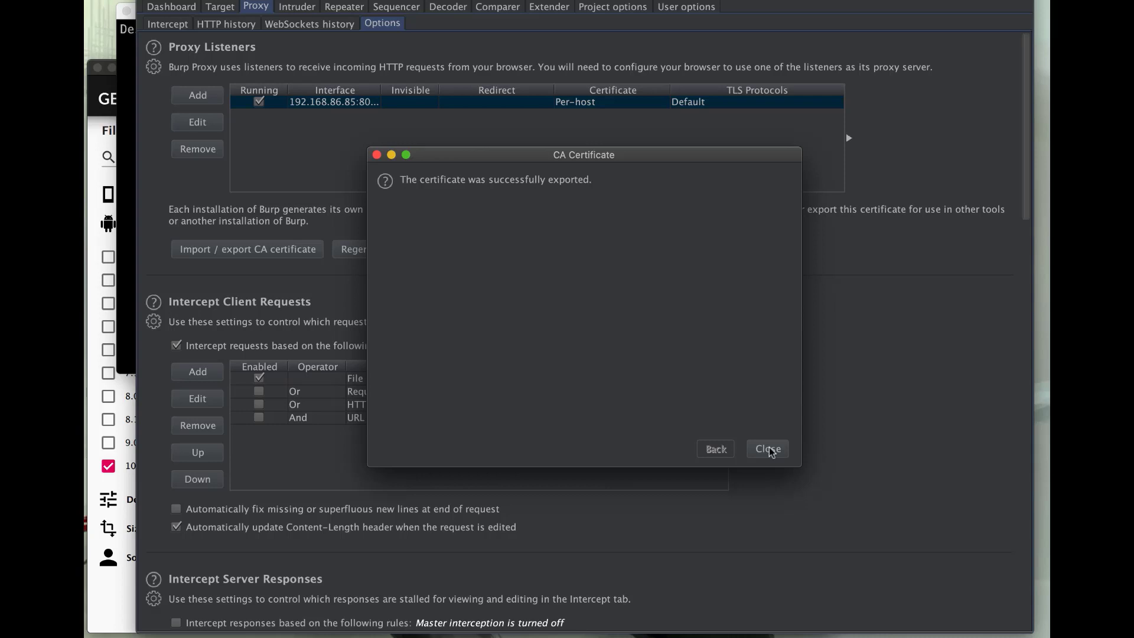
{"action": "left_click", "coordinate": [767, 448]}
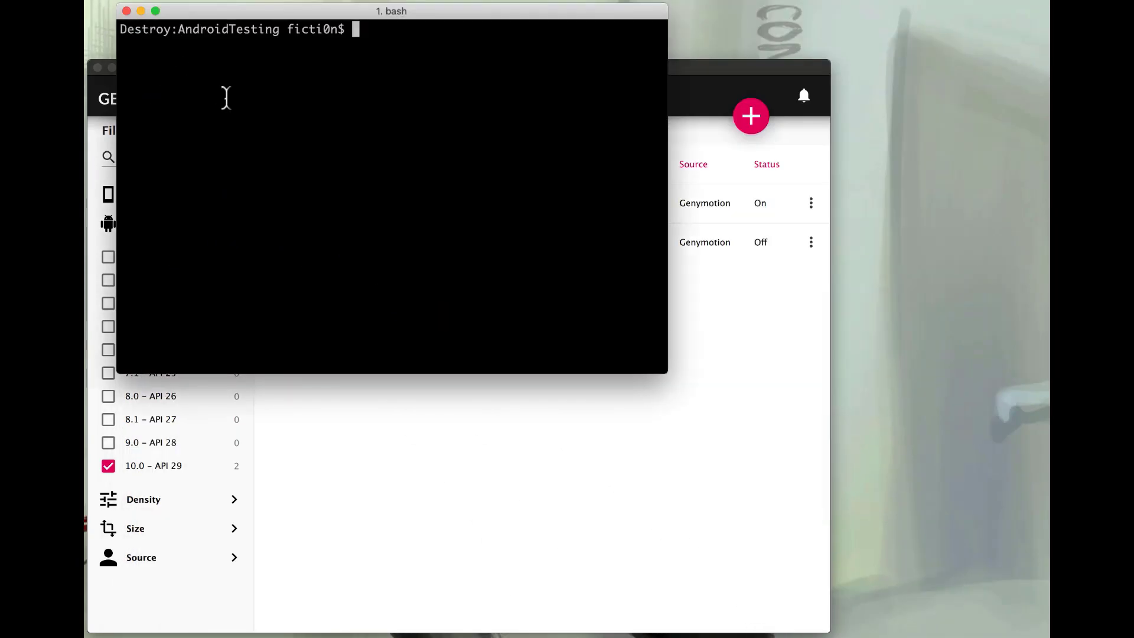
- Convert cacert.der to cacert.pem with openssl x509 -inform DER
{"action": "type", "text": "o"}
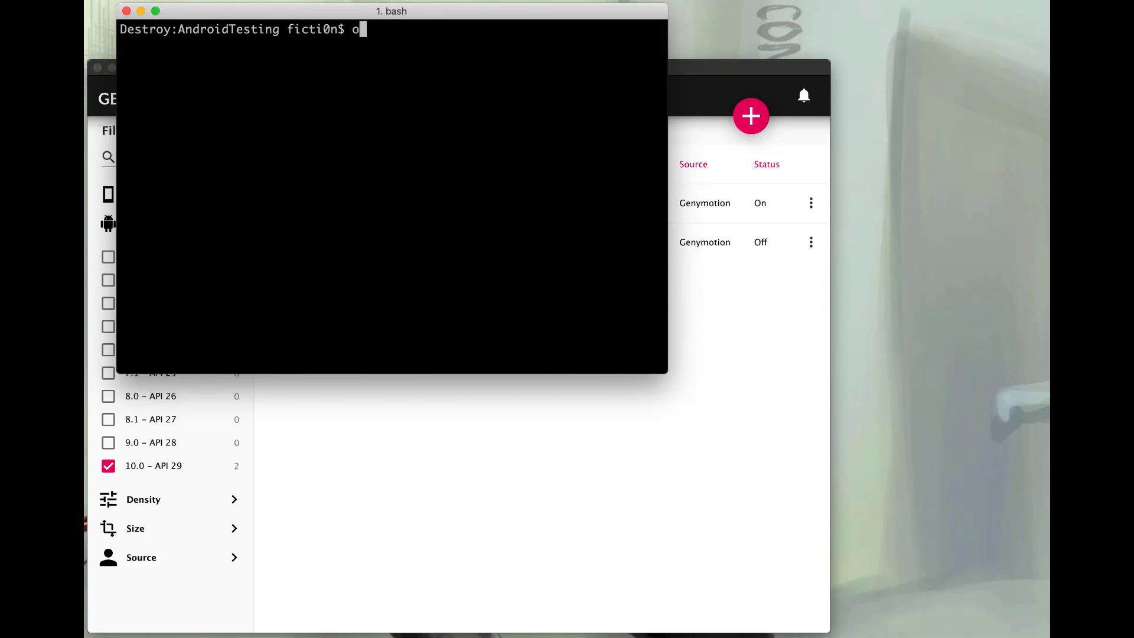
{"action": "type", "text": "penssl"}
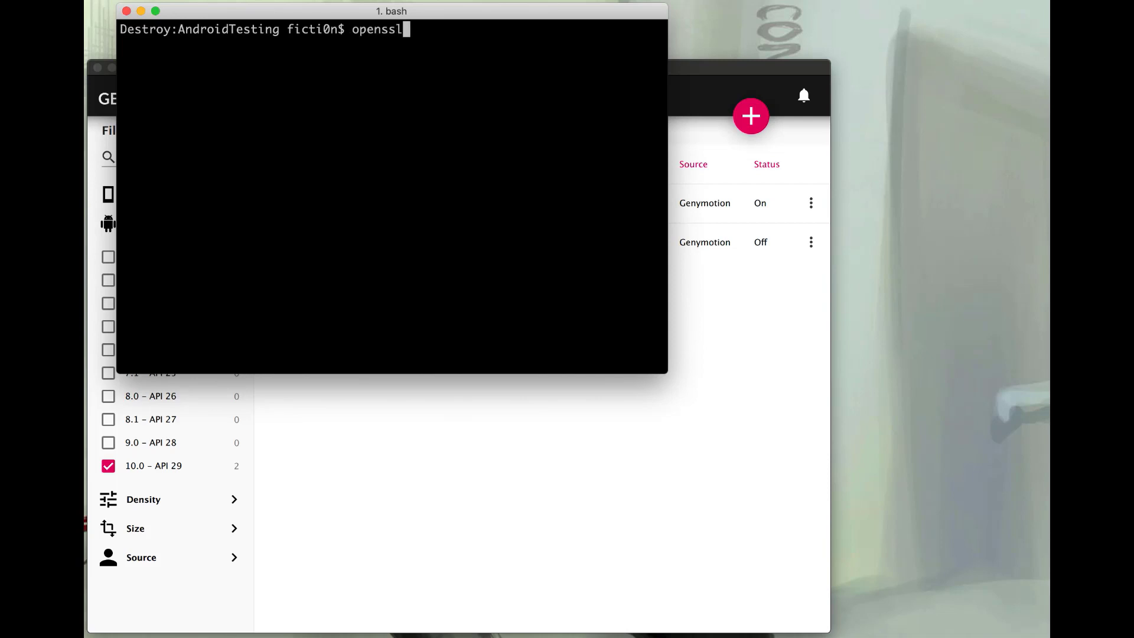
{"action": "type", "text": "x5"}
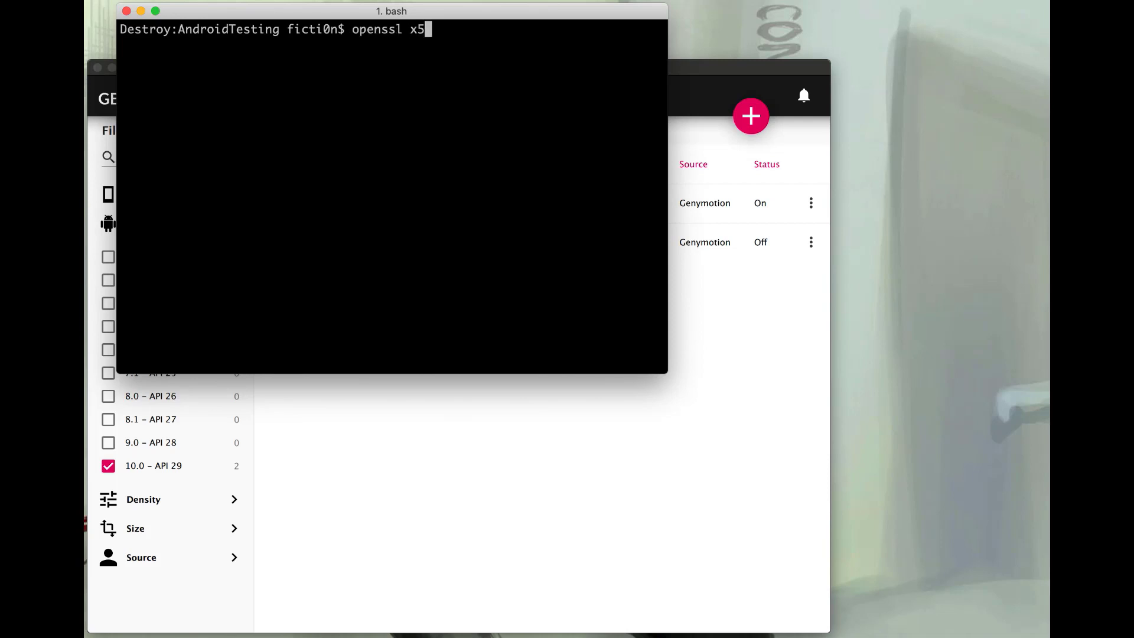
{"action": "type", "text": "09"}
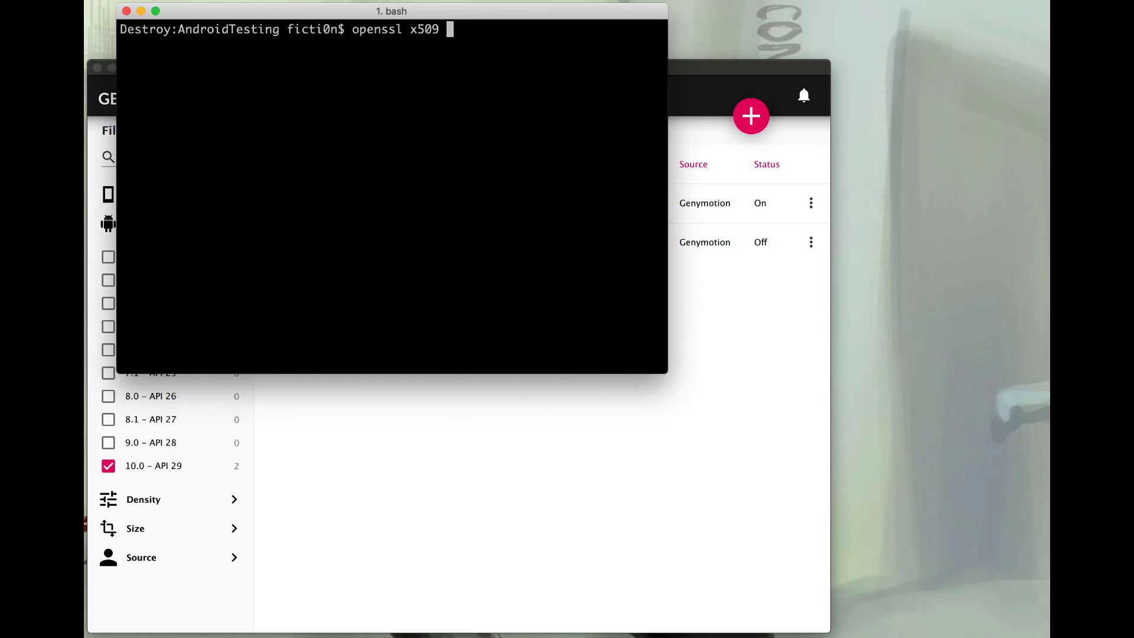
{"action": "type", "text": "-inform"}
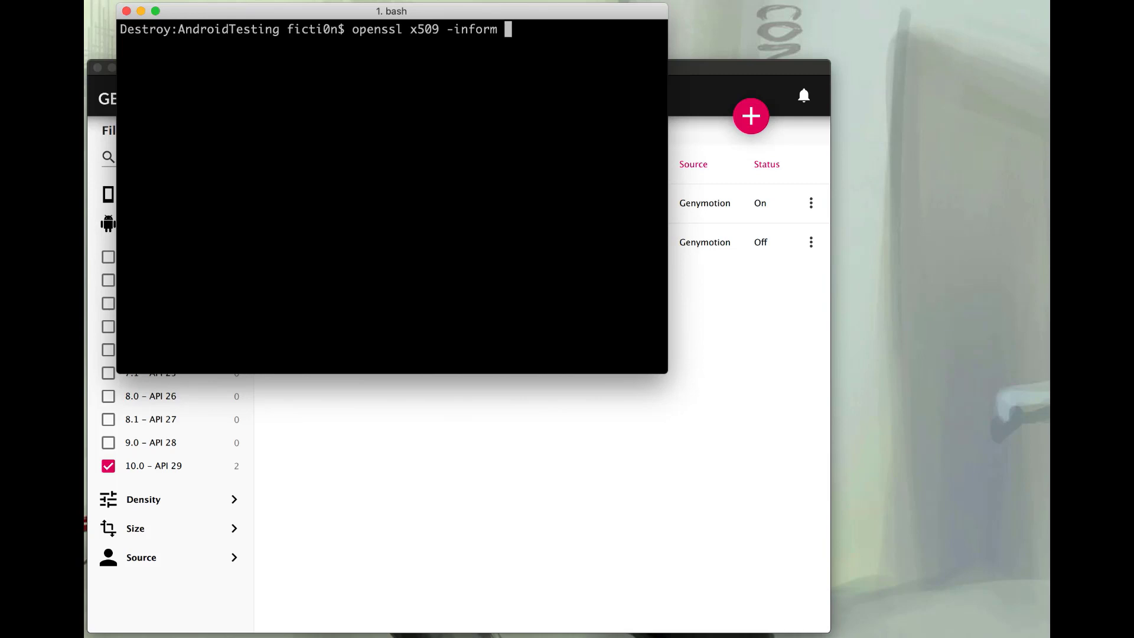
{"action": "type", "text": "DER"}
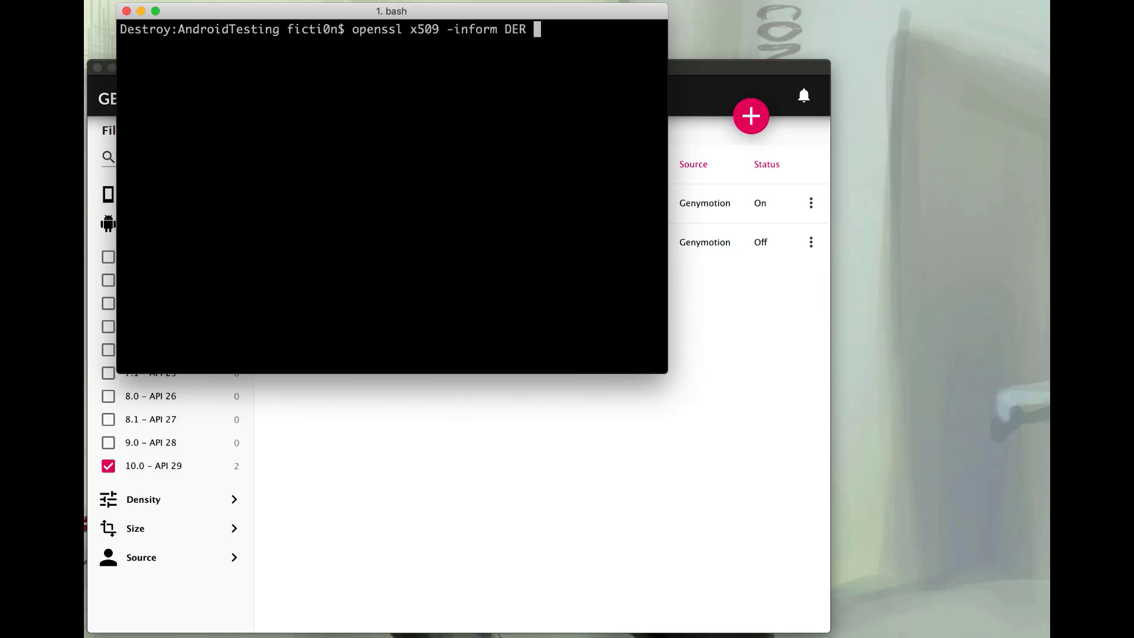
{"action": "type", "text": "-in"}
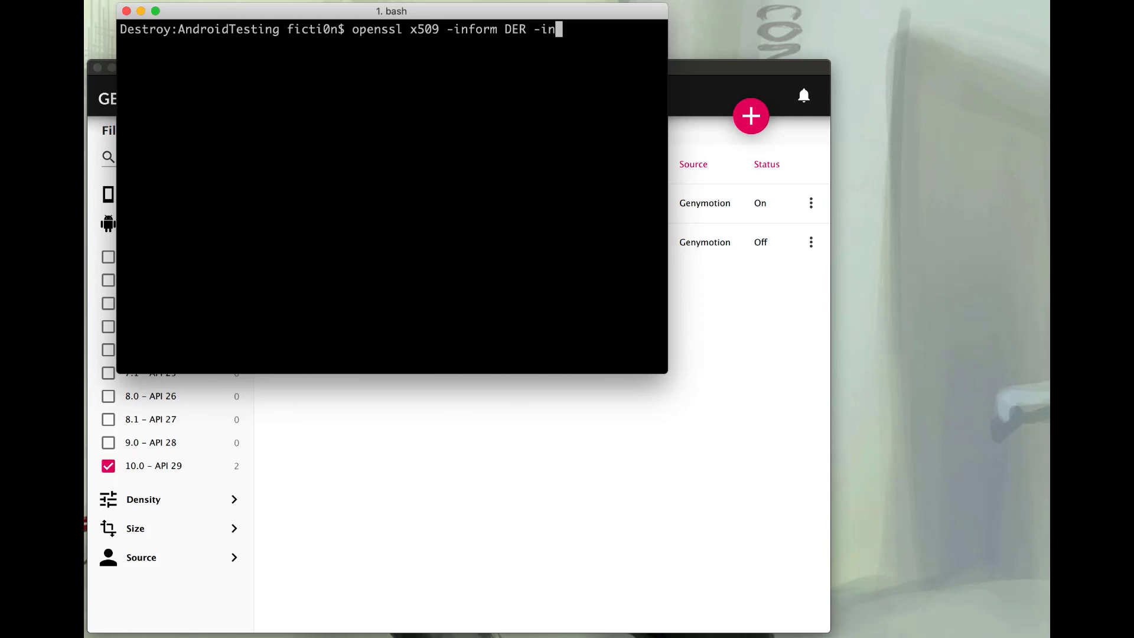
{"action": "type", "text": "cacer"}
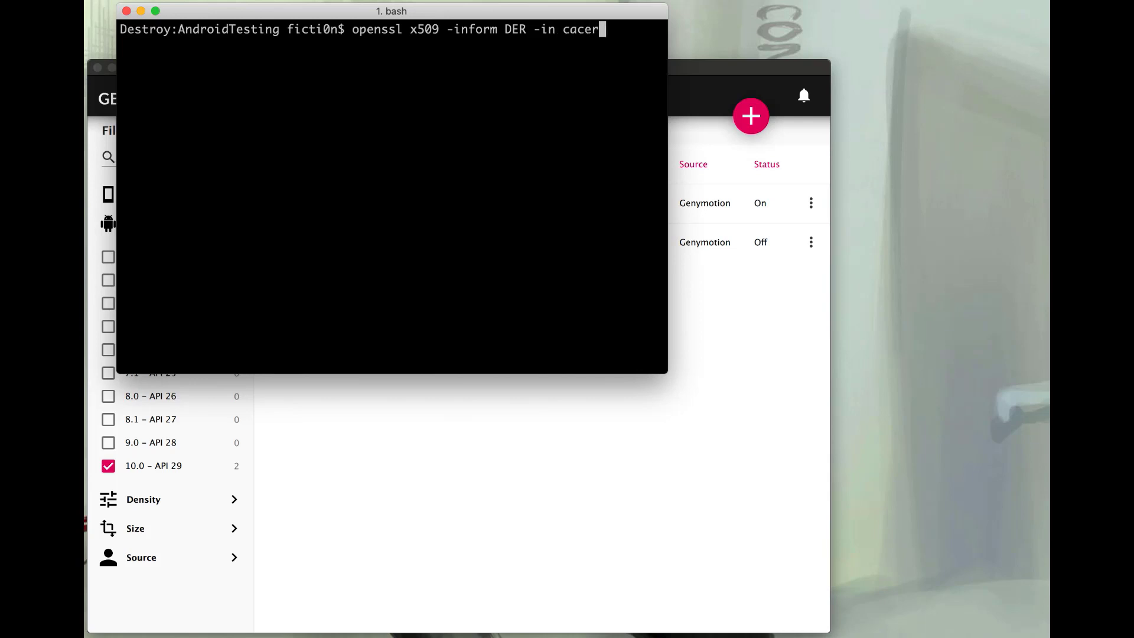
{"action": "type", "text": "t"}
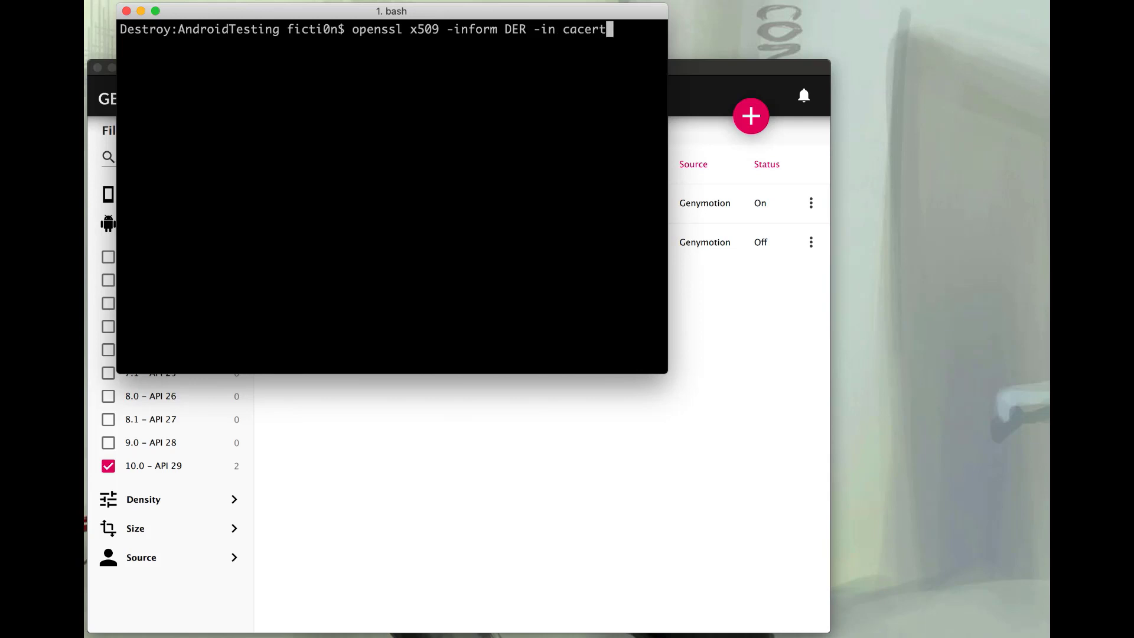
{"action": "type", "text": ".der -out cace"}
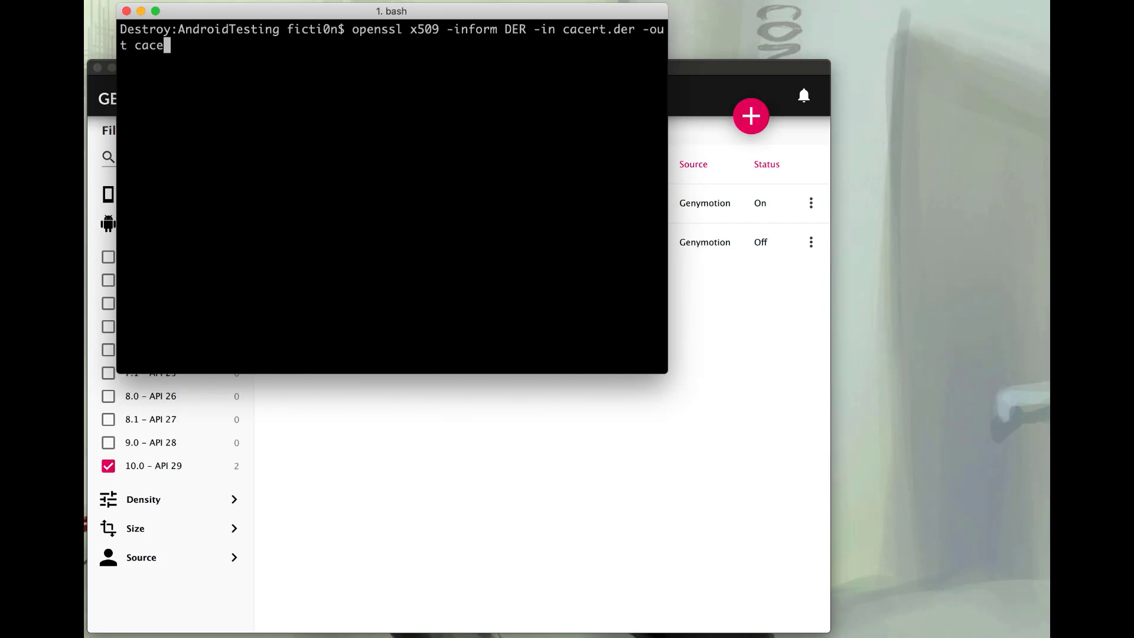
{"action": "type", "text": "rt."}
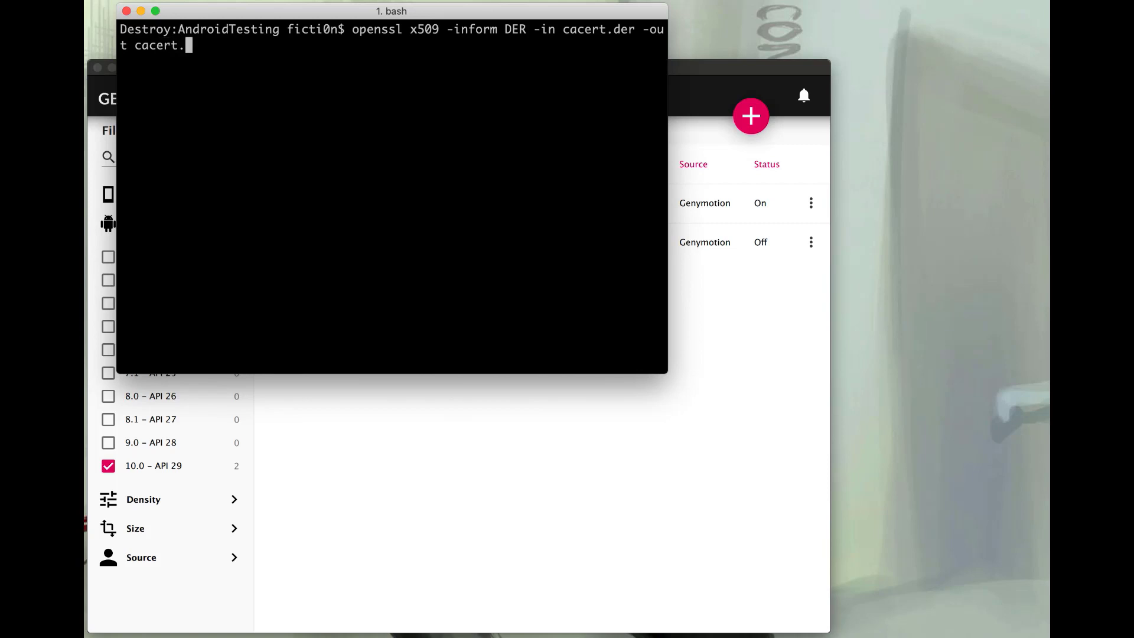
{"action": "key", "text": "Return"}
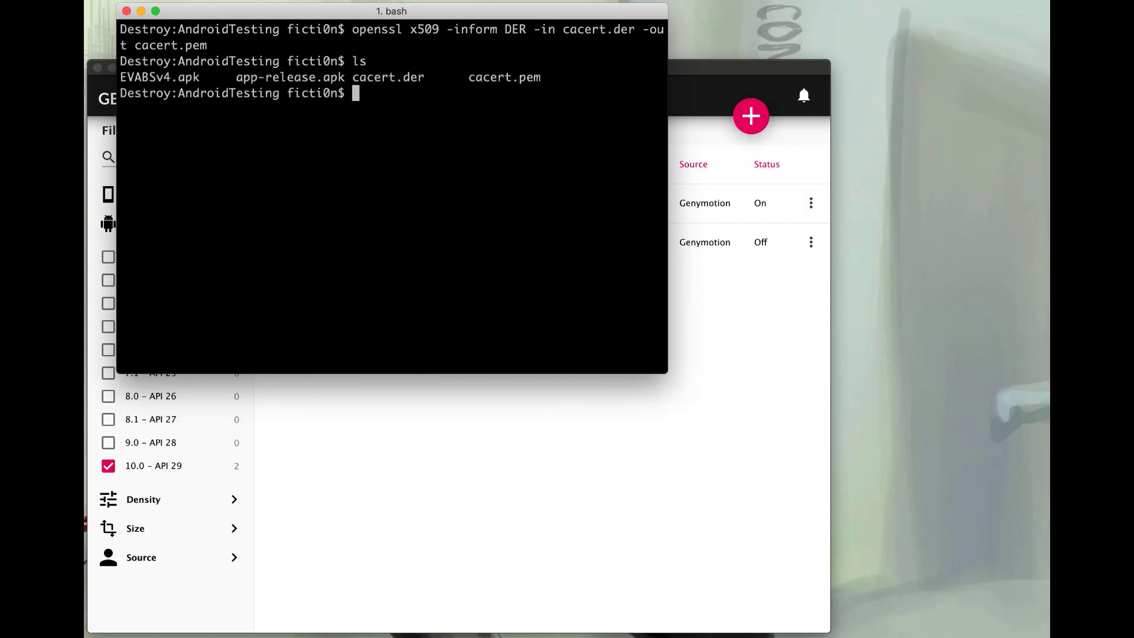
{"action": "mouse_move", "coordinate": [516, 78]}
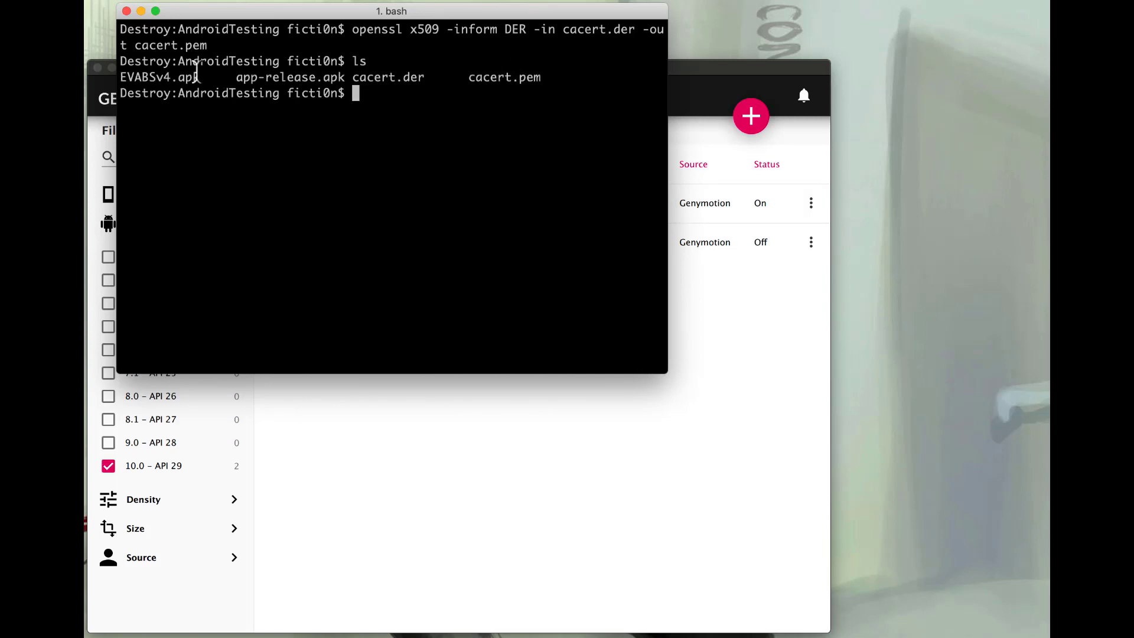
{"action": "mouse_move", "coordinate": [416, 77]}
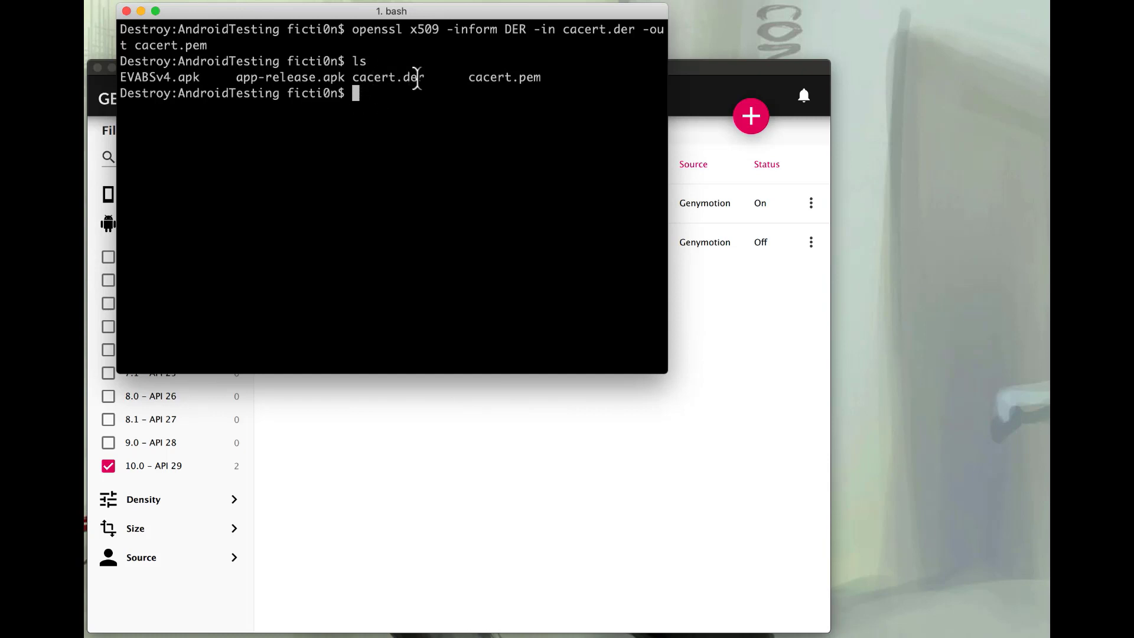
- Compute cacert.pem's subject_hash_old with openssl and select the resulting hash 9a5ba575
{"action": "type", "text": "o"}
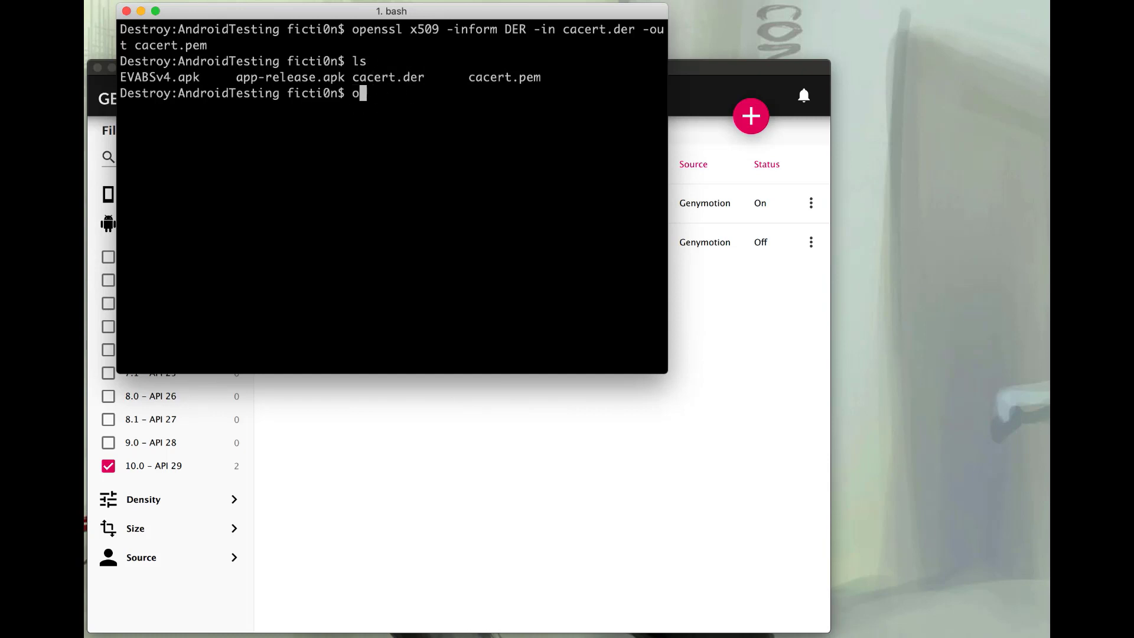
{"action": "type", "text": "penssl"}
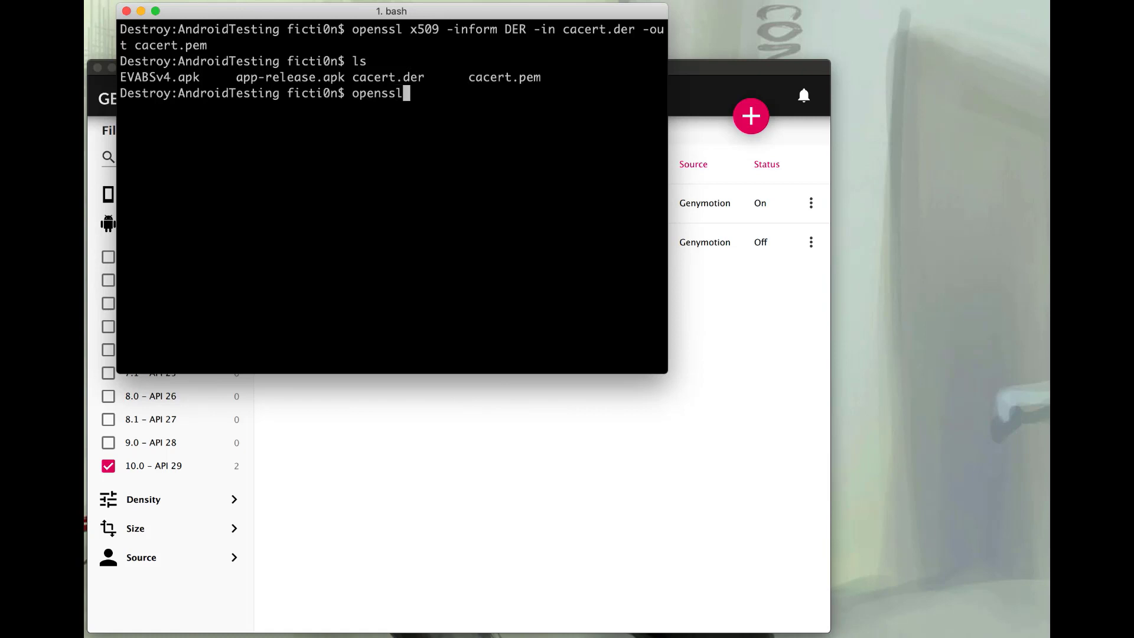
{"action": "type", "text": "x509 -i"}
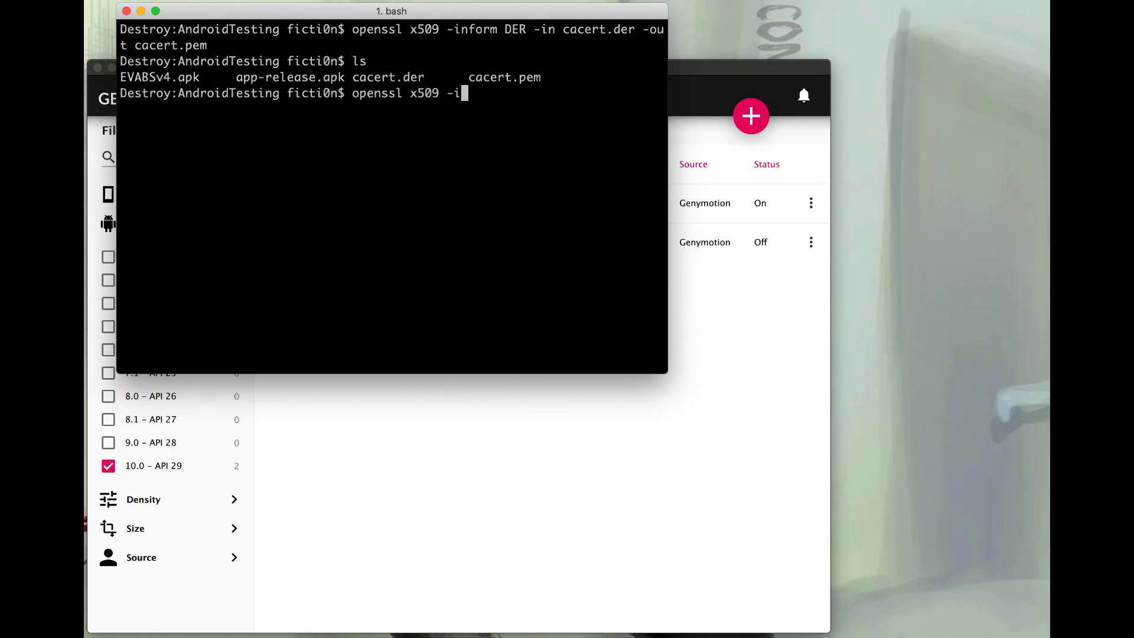
{"action": "type", "text": "nform"}
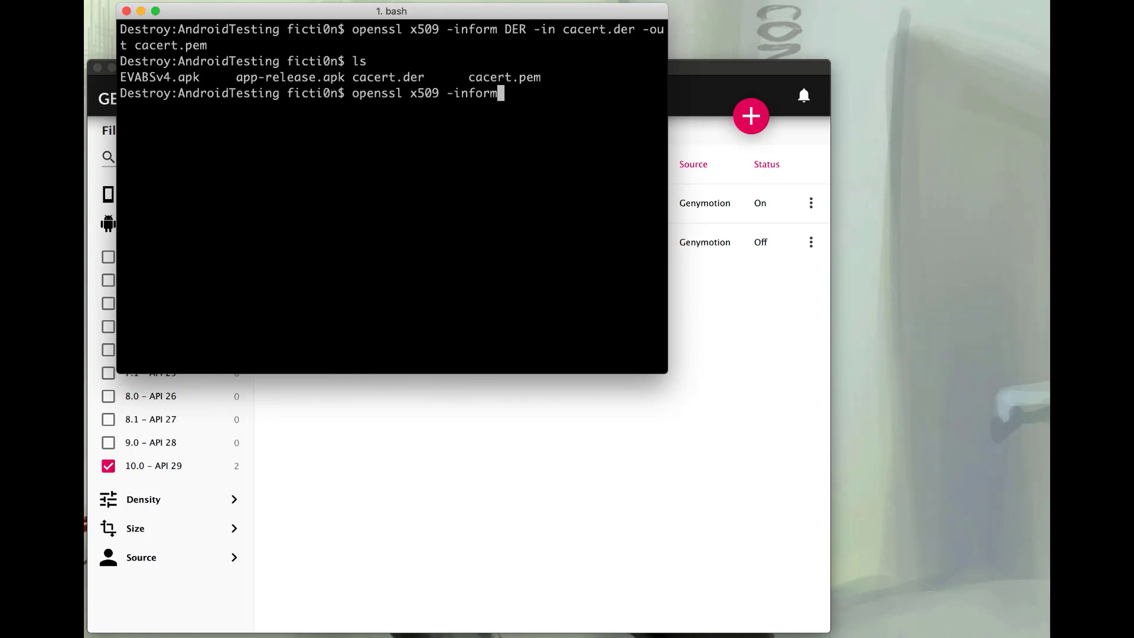
{"action": "type", "text": "PEM -"}
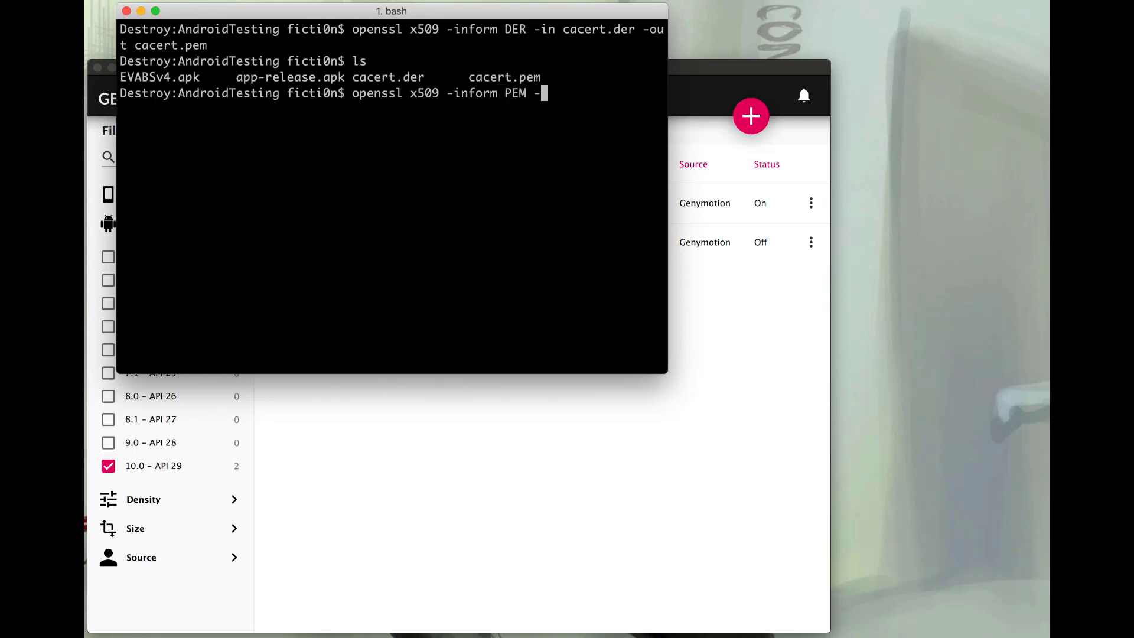
{"action": "type", "text": "subject"}
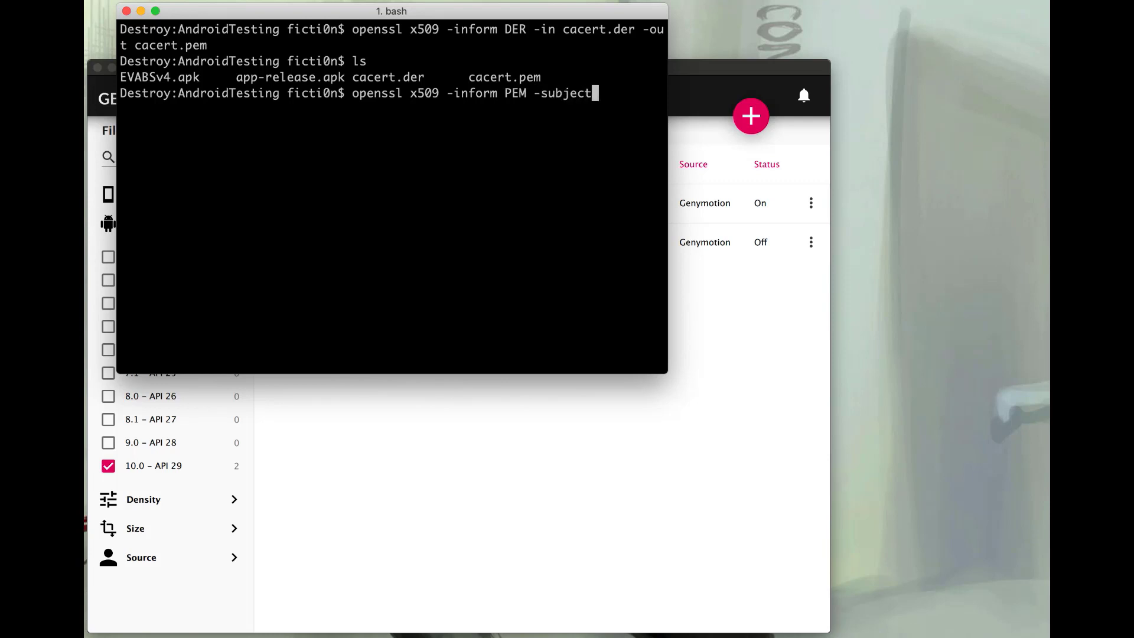
{"action": "type", "text": "_hash"}
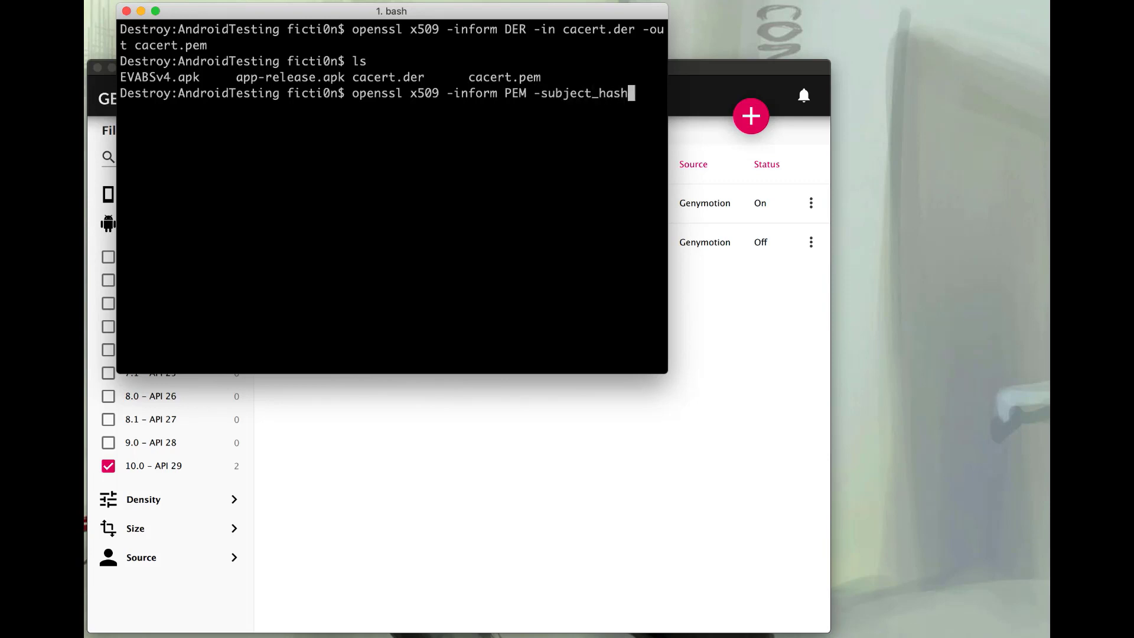
{"action": "type", "text": "_old -i"}
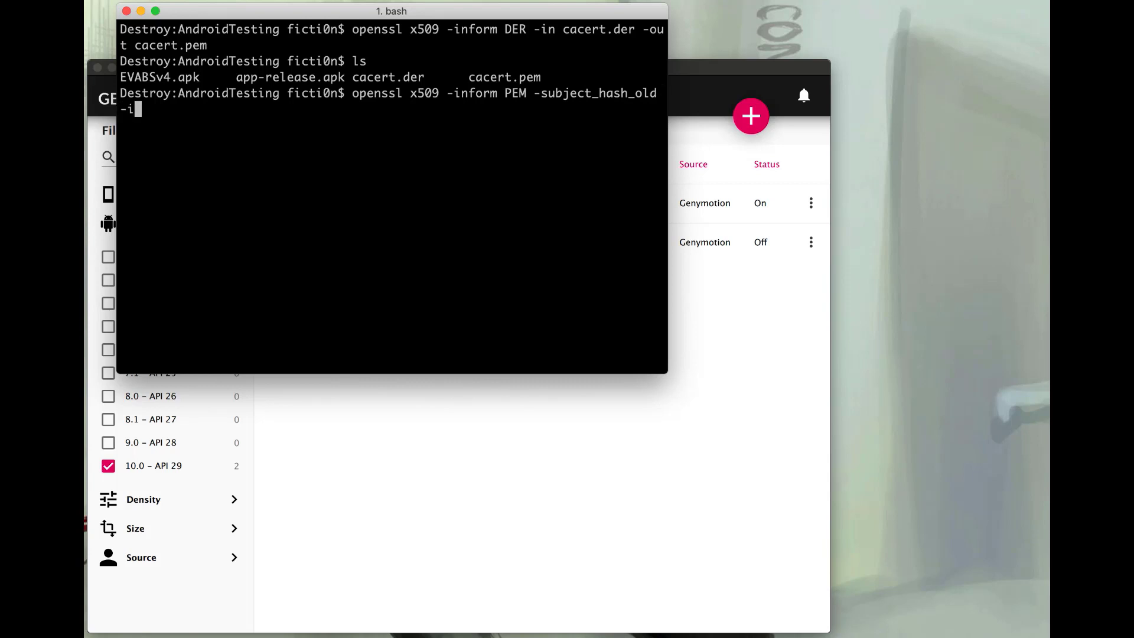
{"action": "type", "text": "n"}
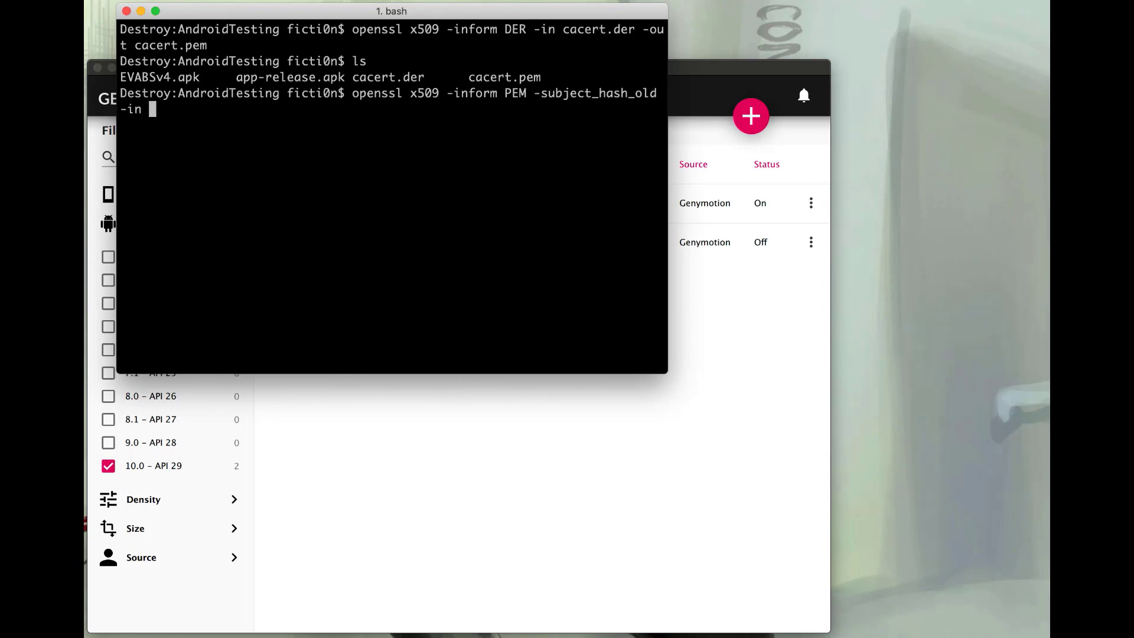
{"action": "type", "text": "cacert"}
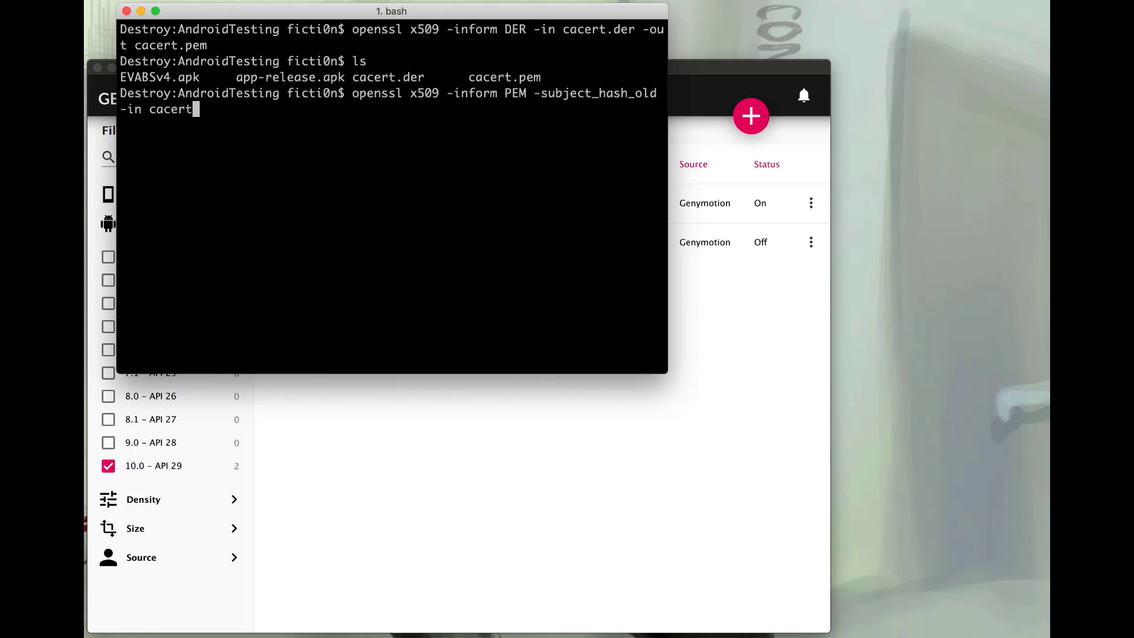
{"action": "type", "text": "p"}
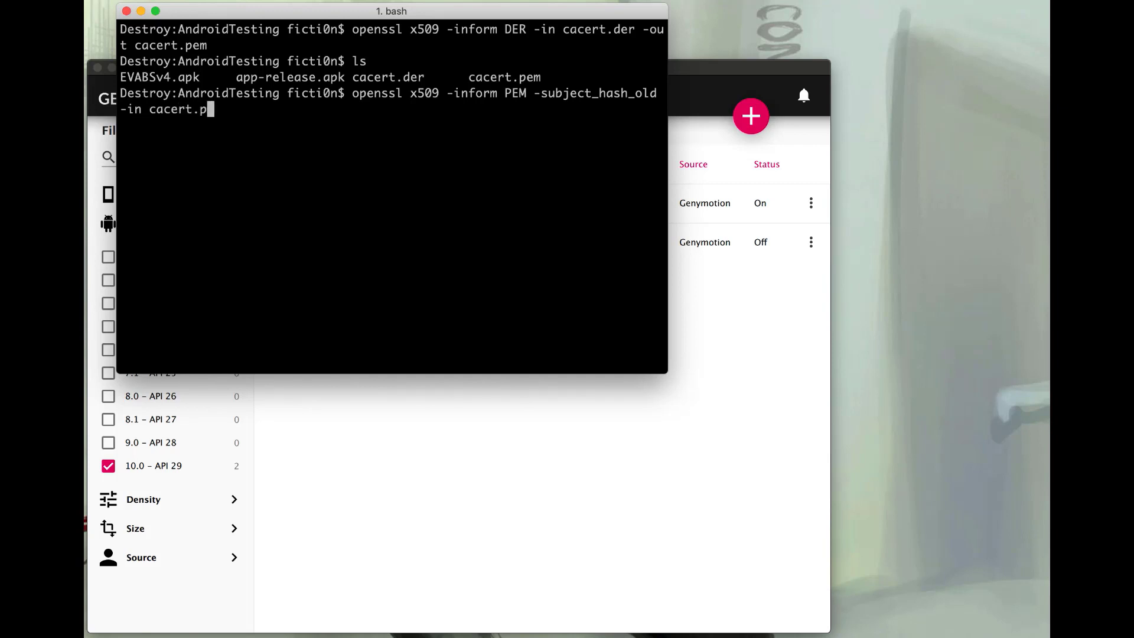
{"action": "type", "text": "em"}
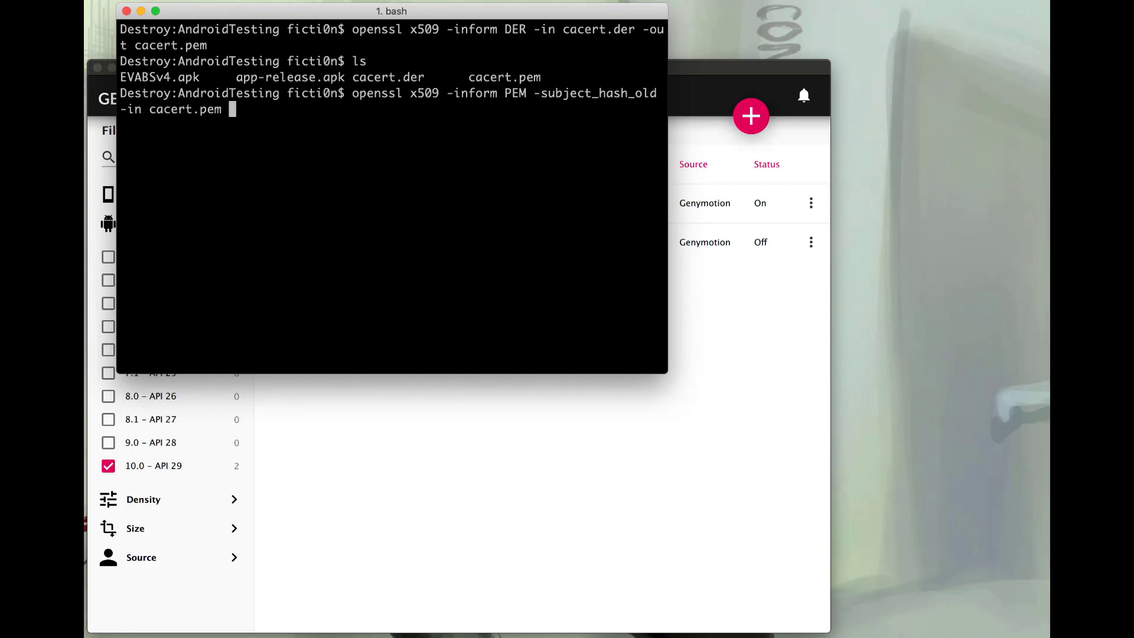
{"action": "type", "text": "|head -"}
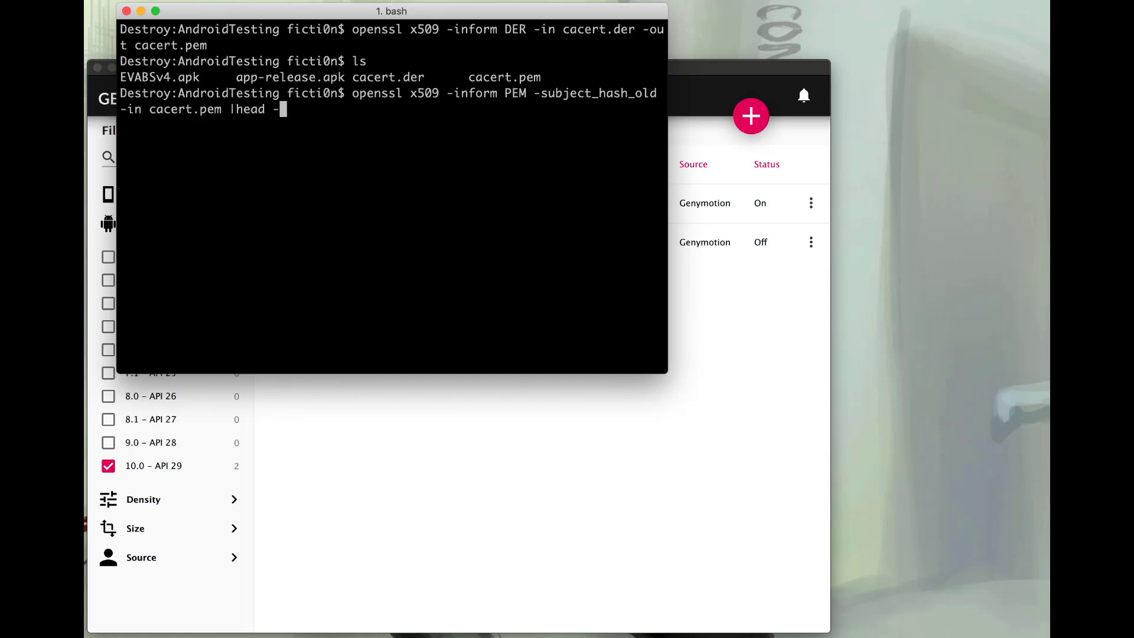
{"action": "key", "text": "Return"}
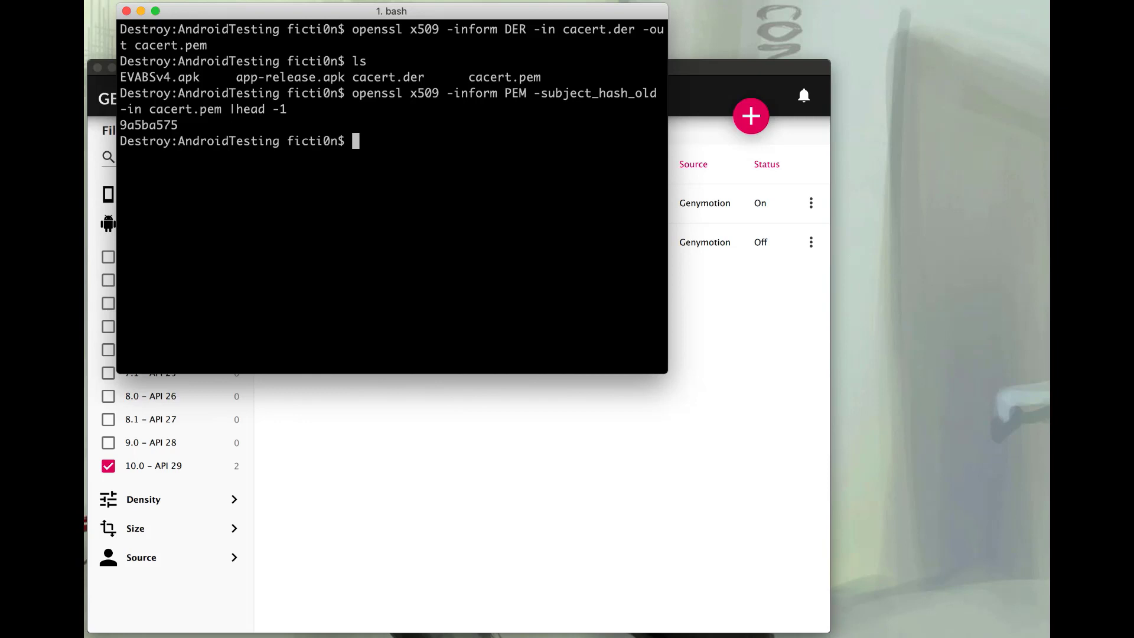
{"action": "double_click", "coordinate": [148, 124]}
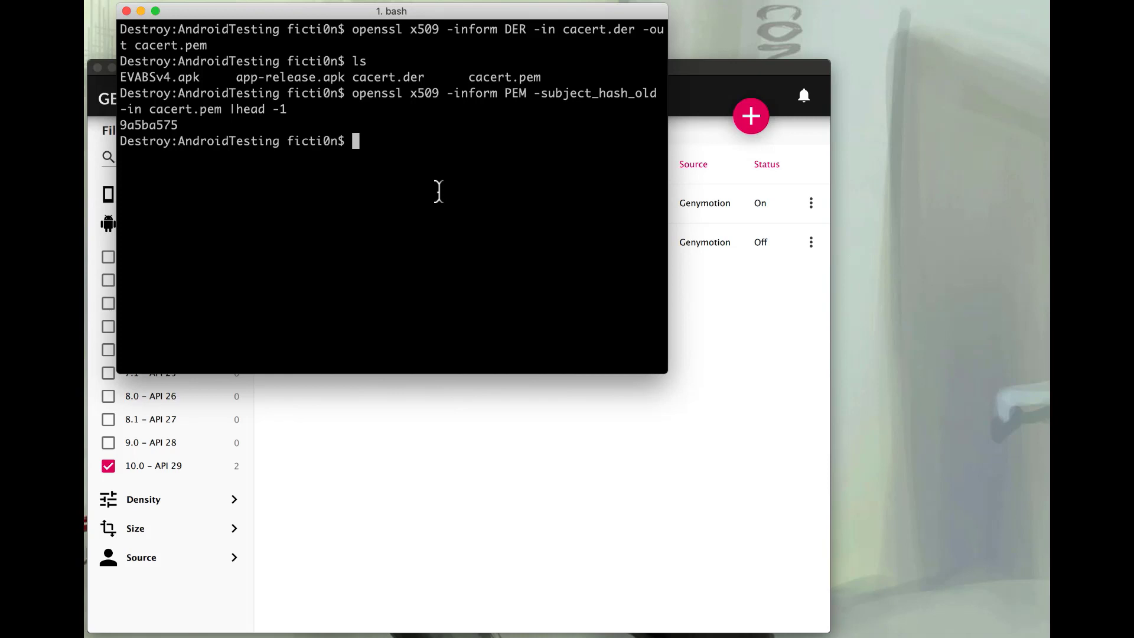
- Rename cacert.pem to 9a5ba575.0 using mv and the pasted hash
{"action": "type", "text": "mv"}
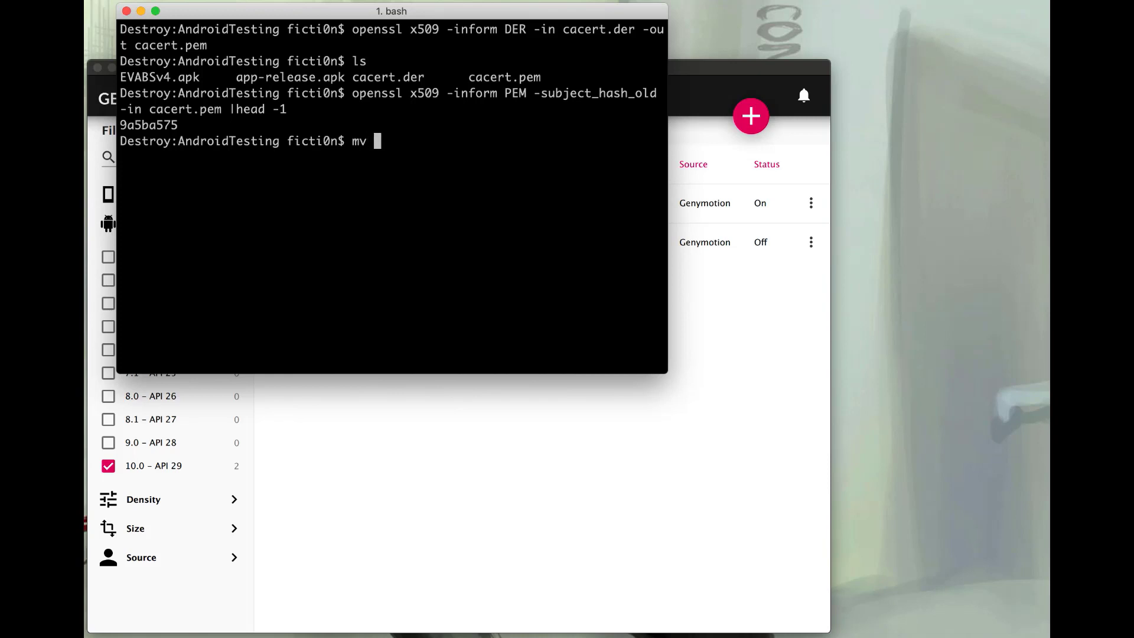
{"action": "type", "text": "cacert."}
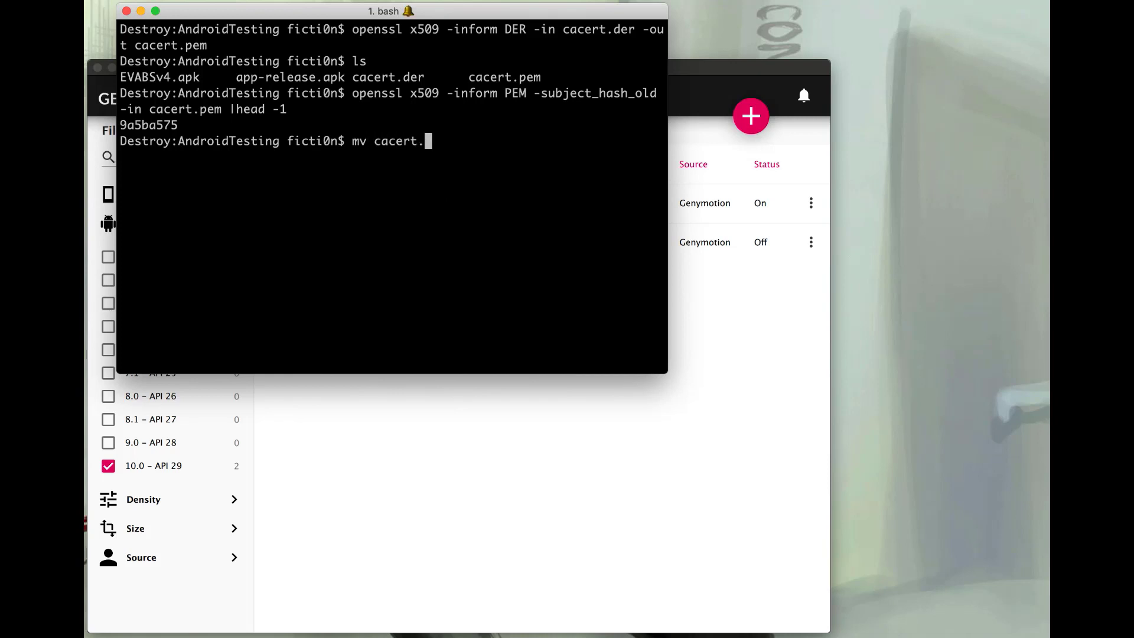
{"action": "type", "text": "pem"}
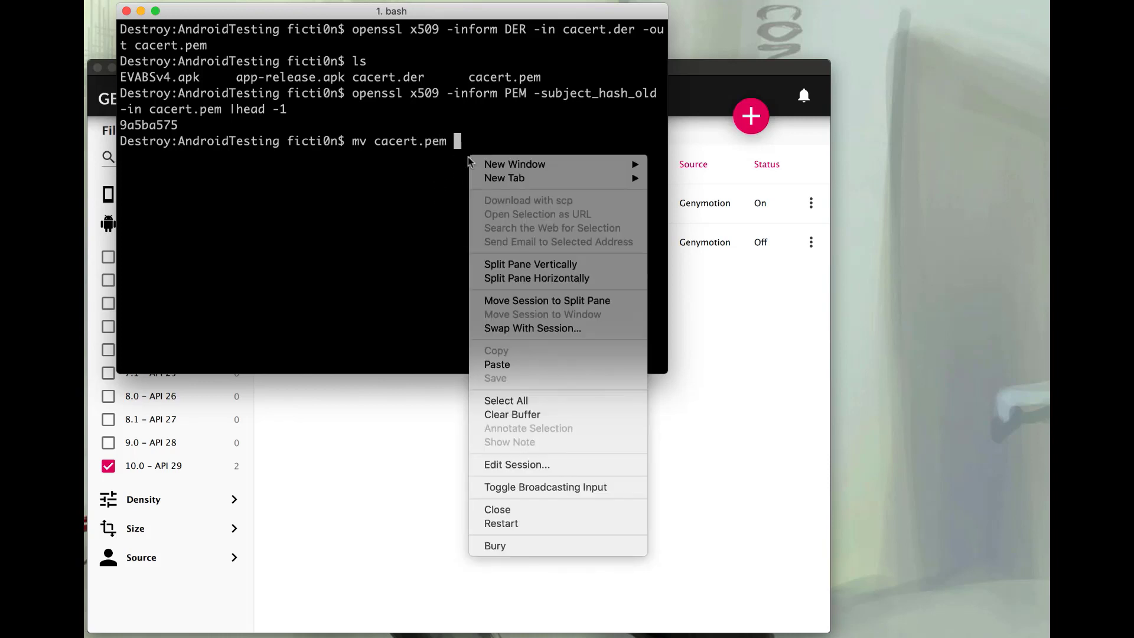
{"action": "mouse_move", "coordinate": [510, 369]}
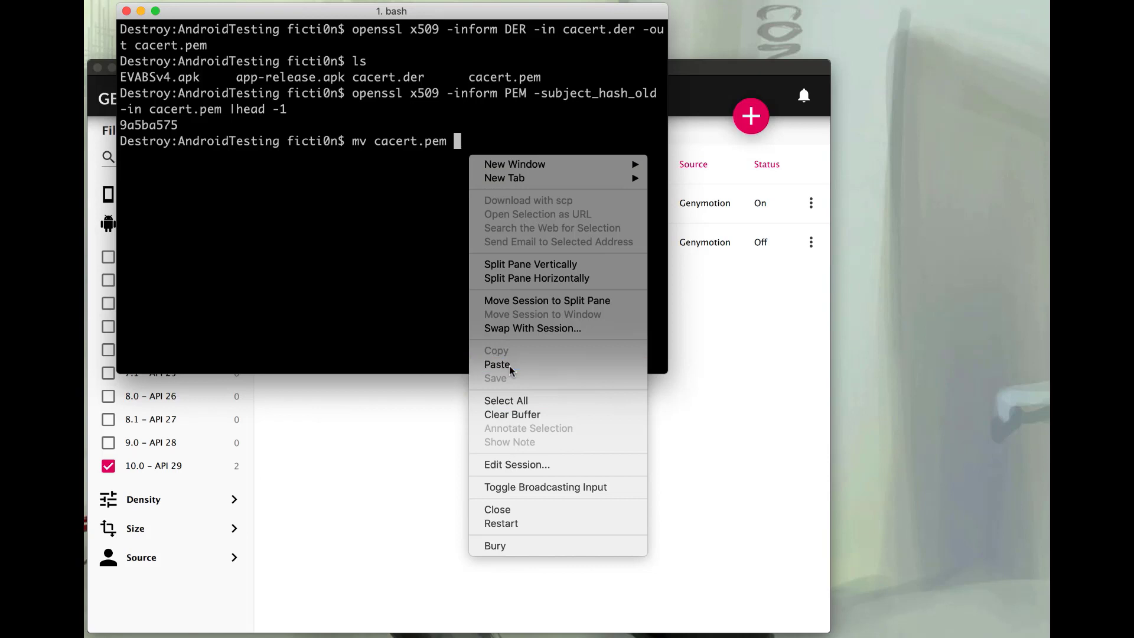
{"action": "left_click", "coordinate": [497, 365]}
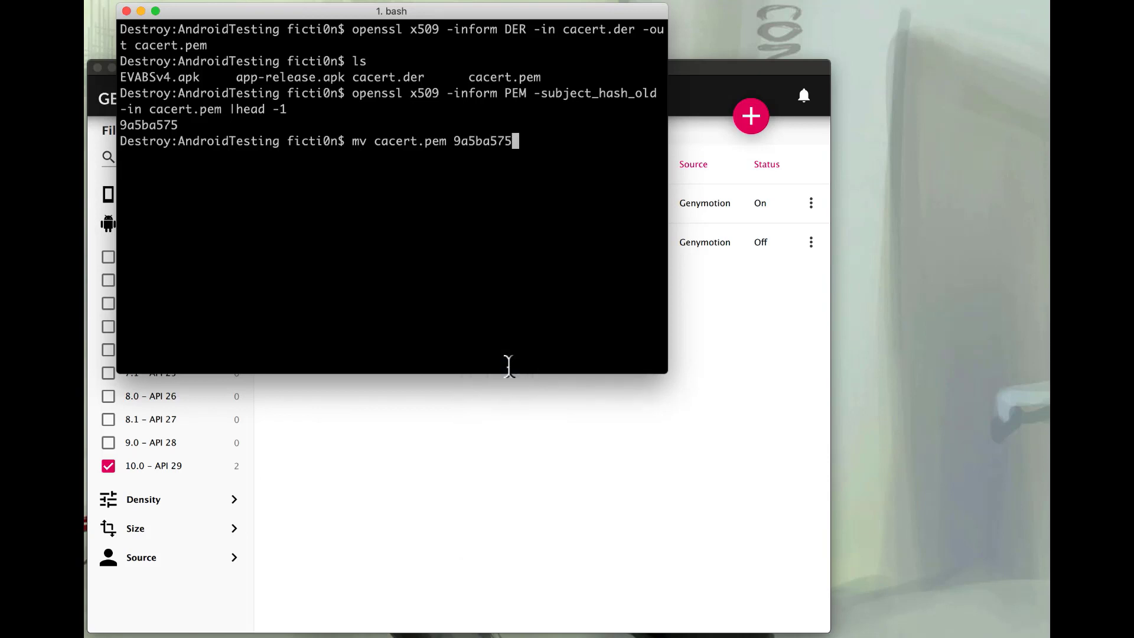
{"action": "type", "text": ".0"}
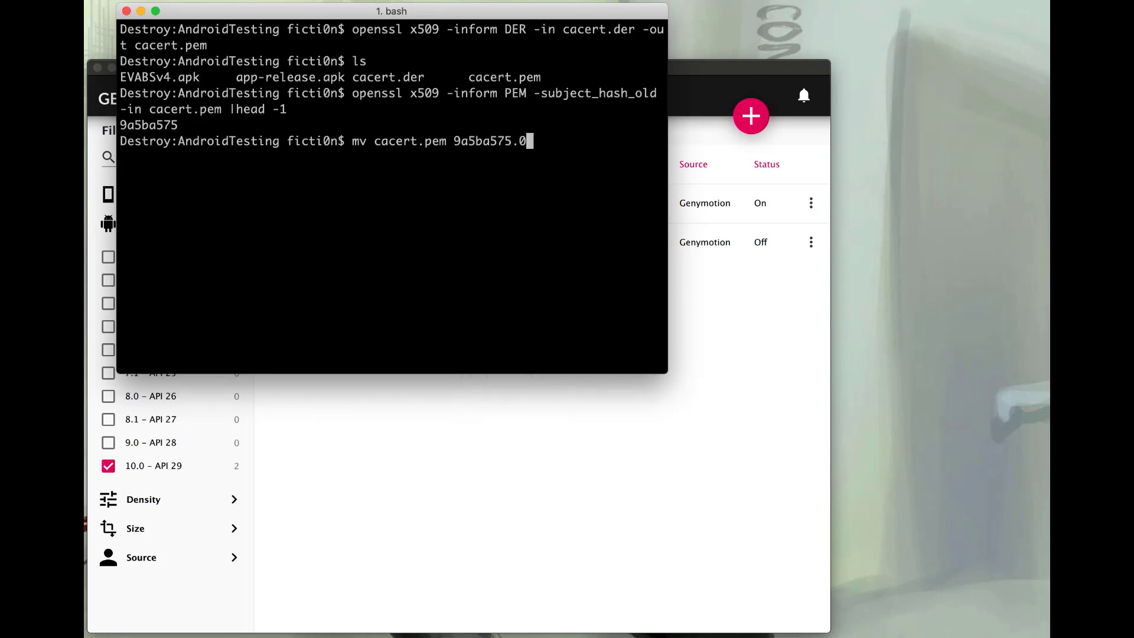
{"action": "key", "text": "Return"}
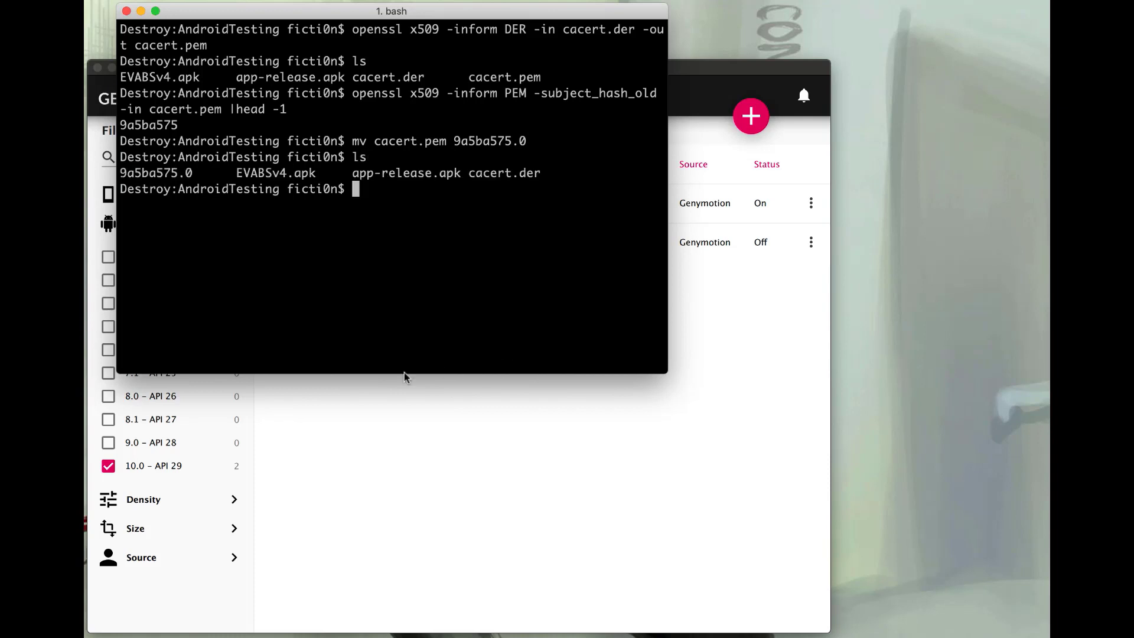
{"action": "double_click", "coordinate": [155, 173]}
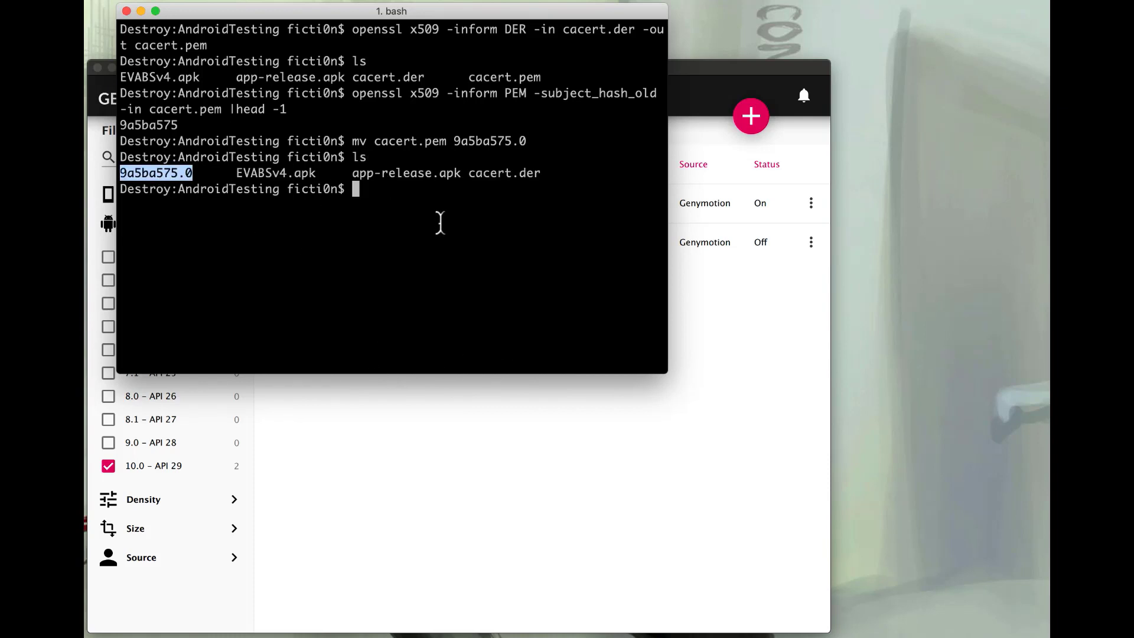
- Clear the terminal and check connected devices with adb devices
{"action": "type", "text": "cle"}
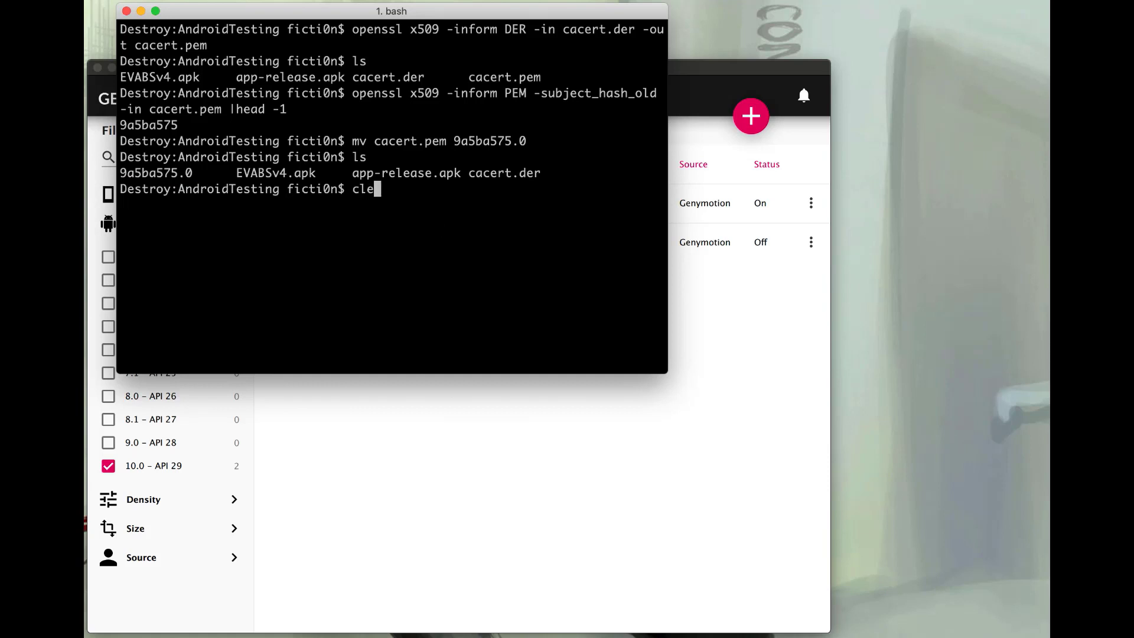
{"action": "key", "text": "Return"}
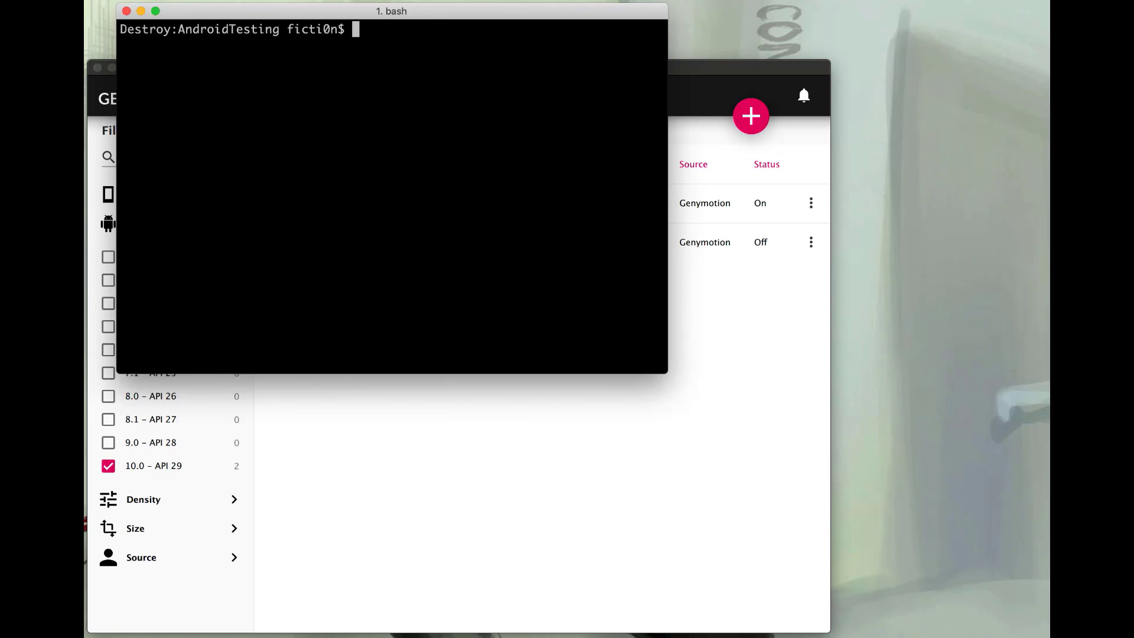
{"action": "type", "text": "adb device"}
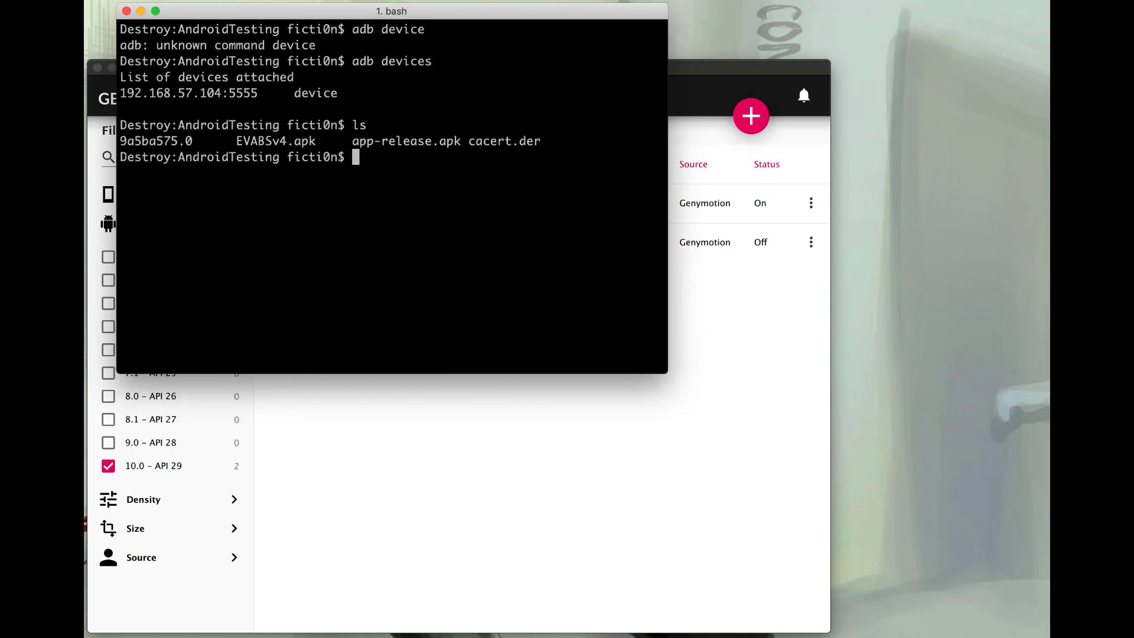
- Push 9a5ba575.0 to the emulator's /sdcard/ and start an adb shell
{"action": "type", "text": "adb p"}
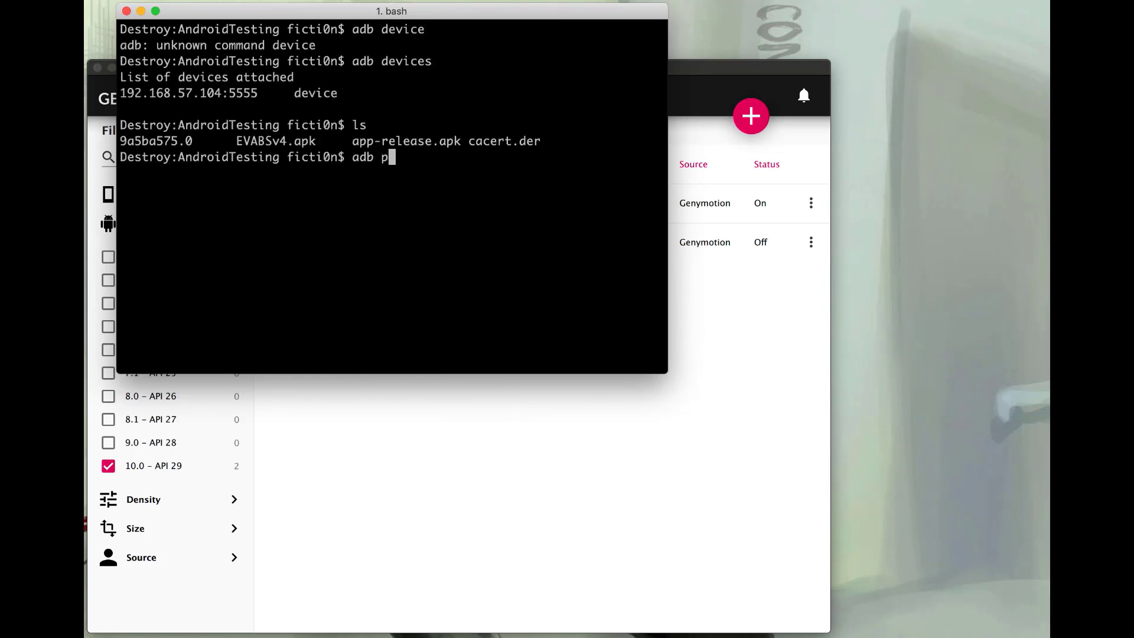
{"action": "type", "text": "ush"}
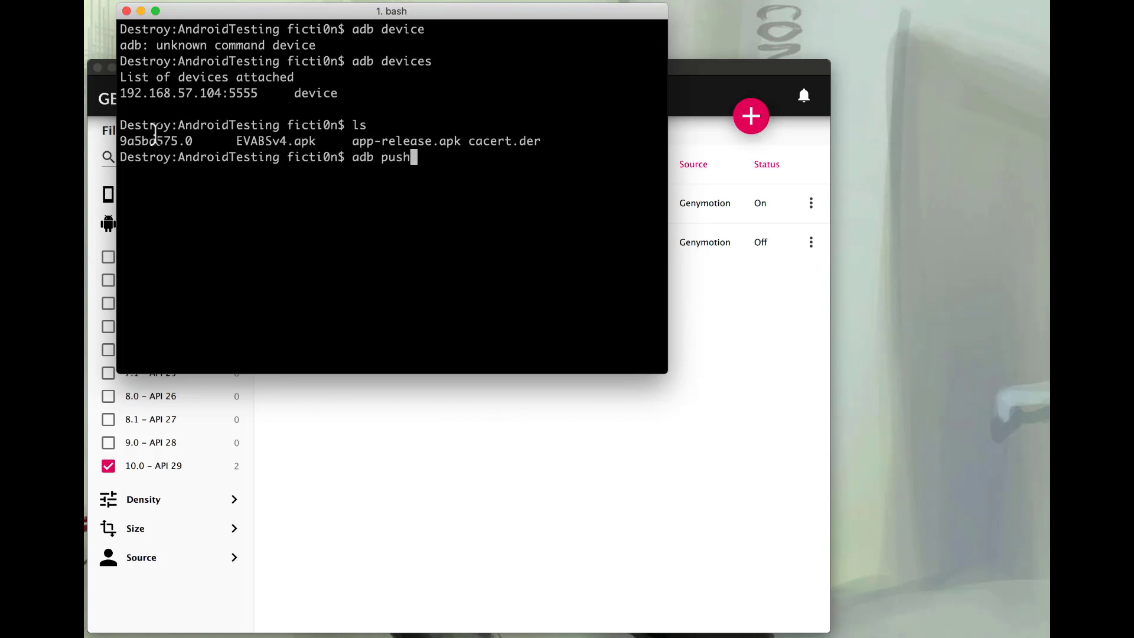
{"action": "double_click", "coordinate": [155, 142]}
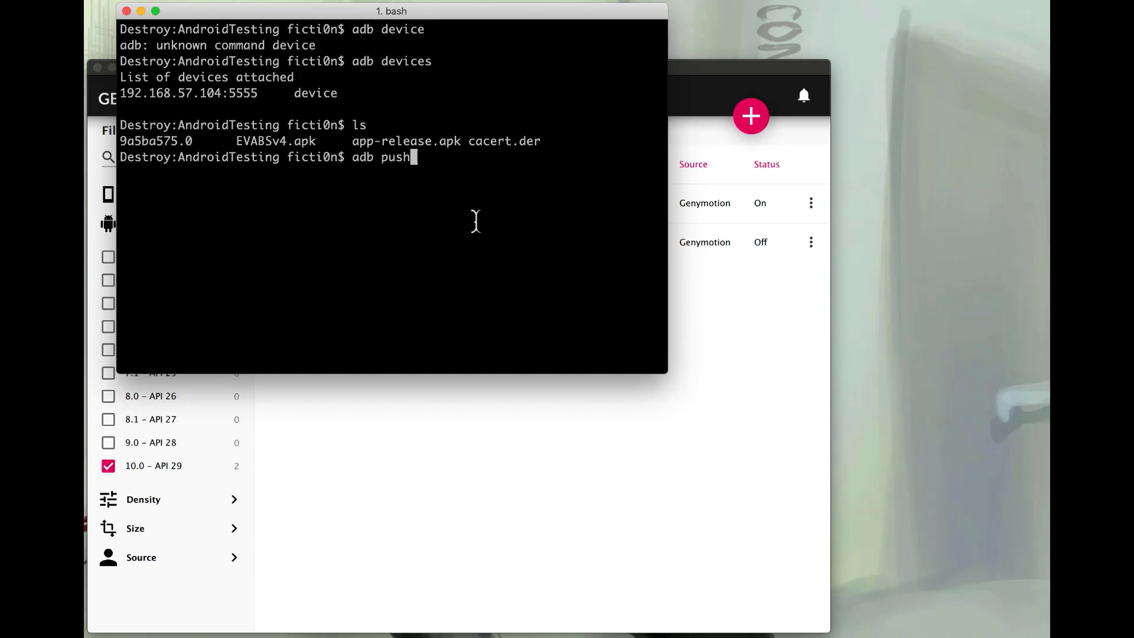
{"action": "type", "text": "9a5ba575.0"}
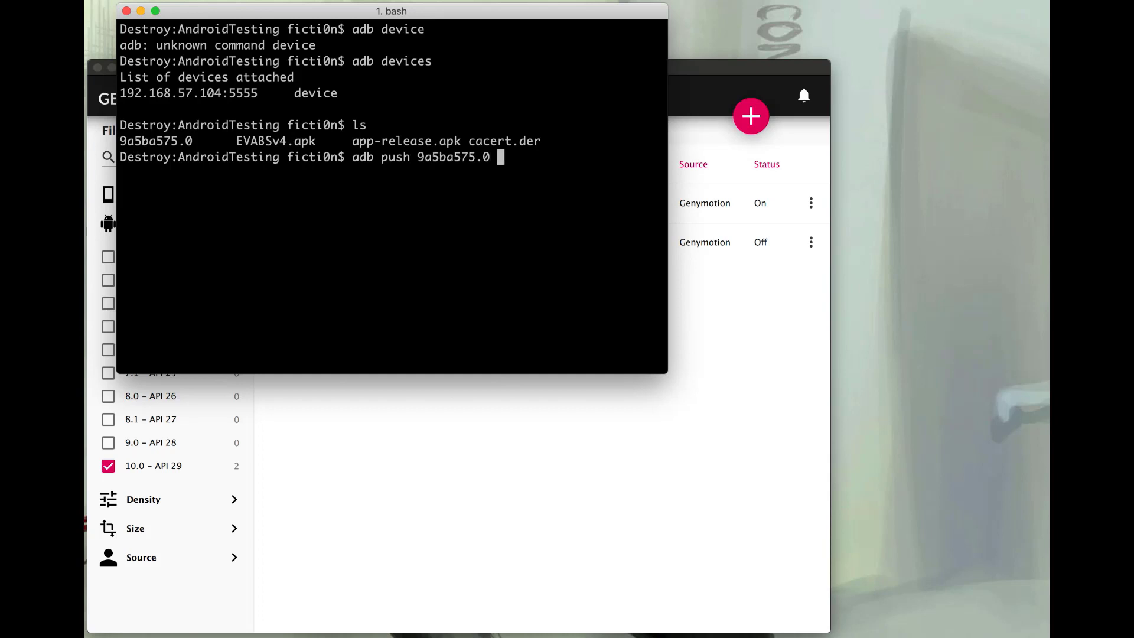
{"action": "type", "text": "/sd"}
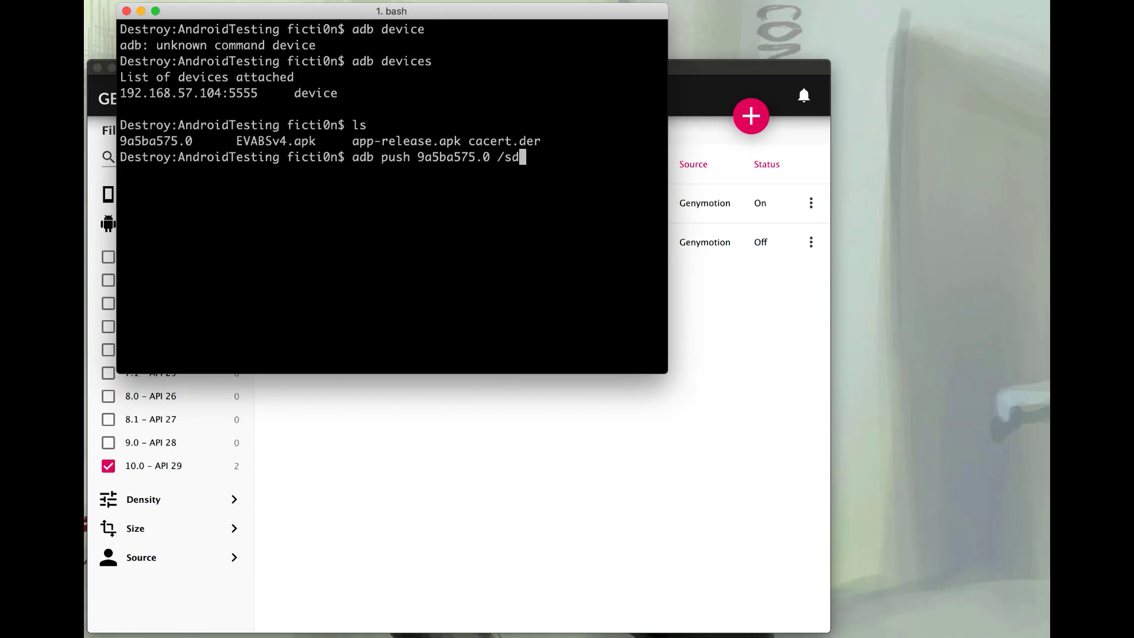
{"action": "type", "text": "card"}
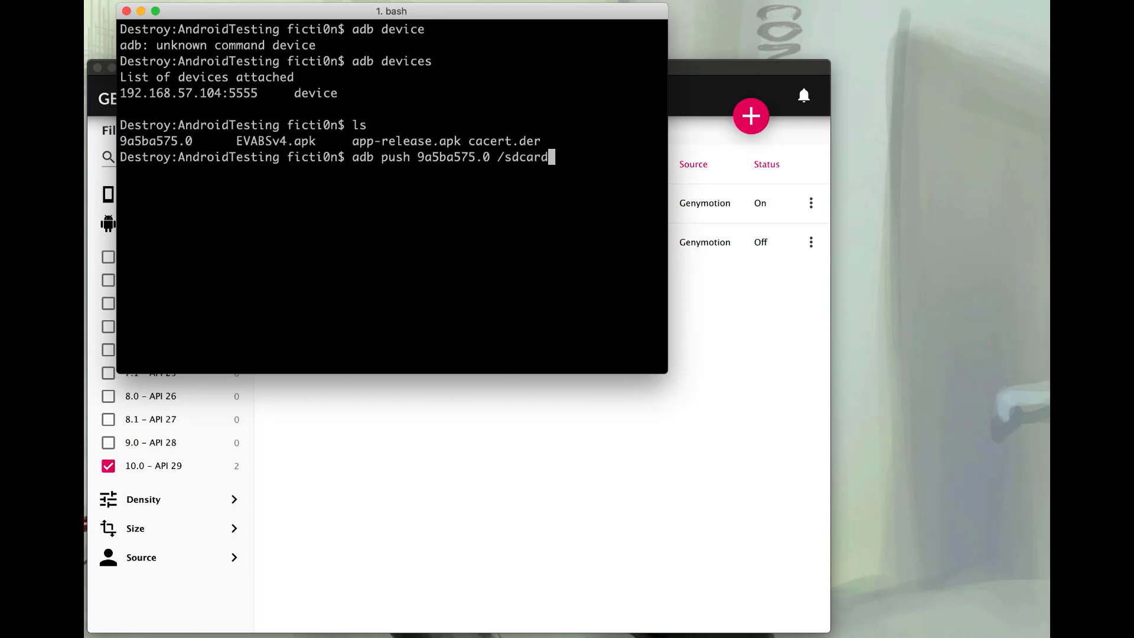
{"action": "type", "text": "/"}
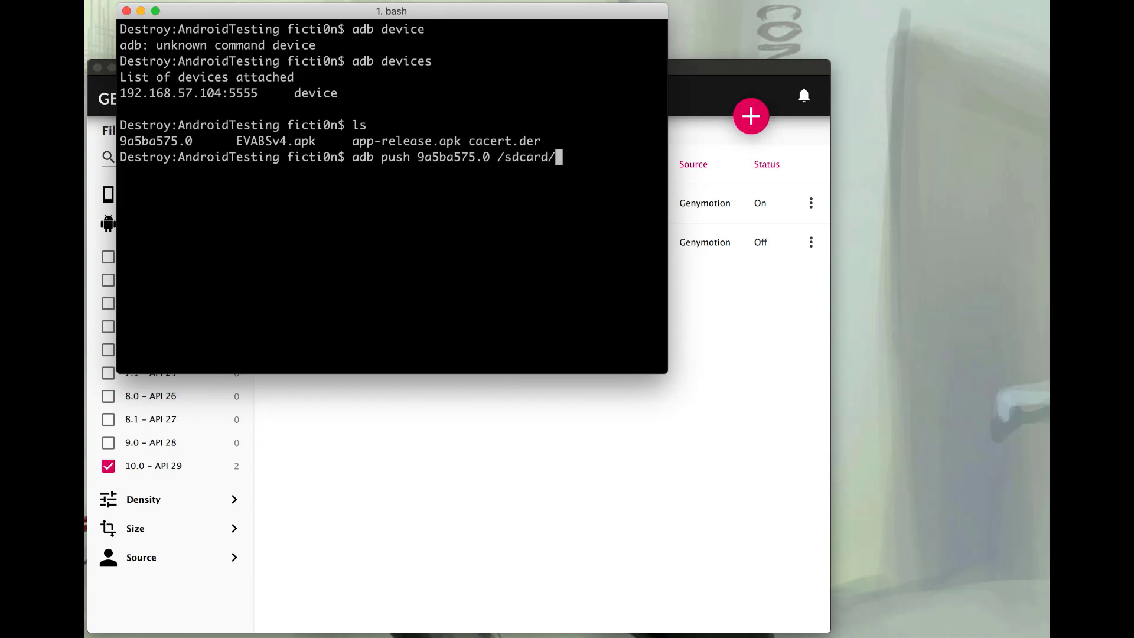
{"action": "key", "text": "Return"}
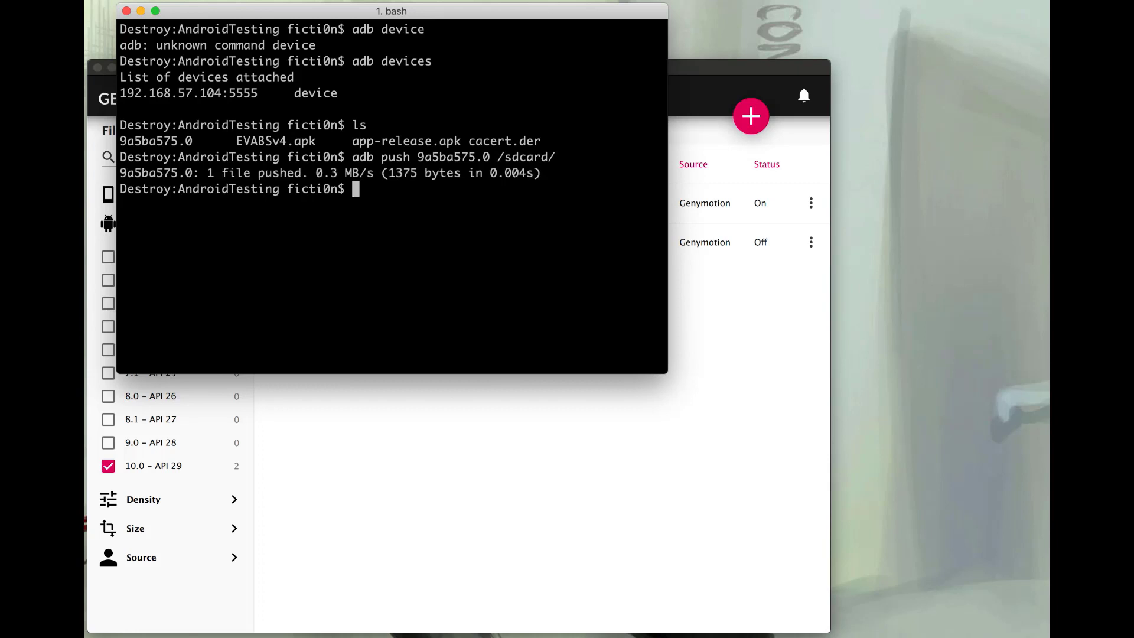
{"action": "type", "text": "adb shell"}
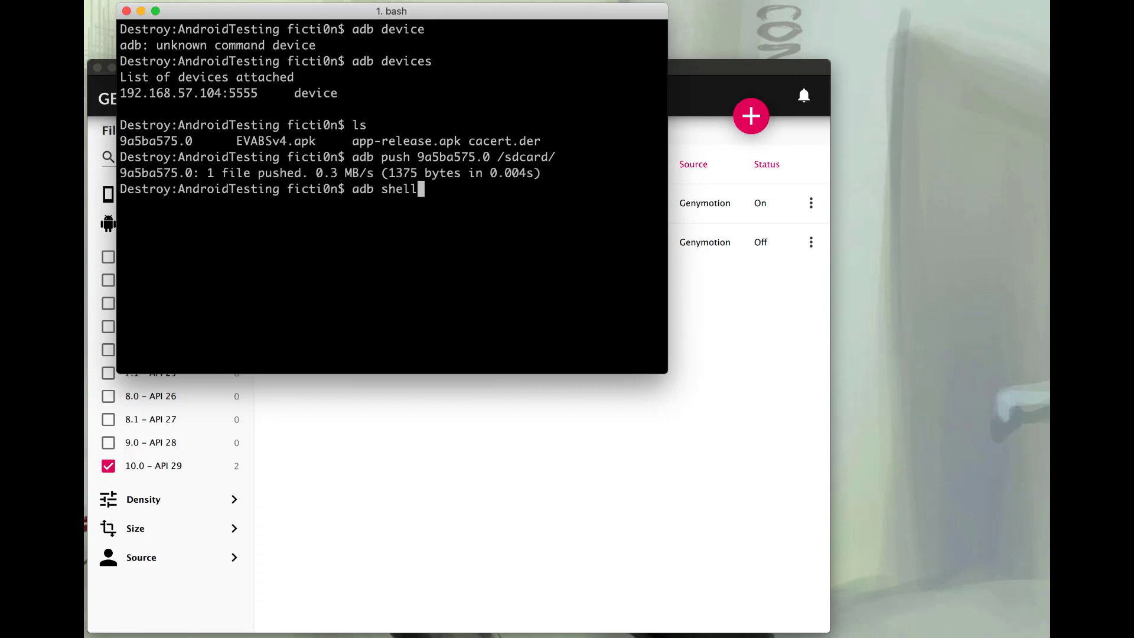
- Attempt moving /sdcard/9a5ba575.0 into /system/etc/security/cacerts/, hitting a read-only error
{"action": "type", "text": "mv"}
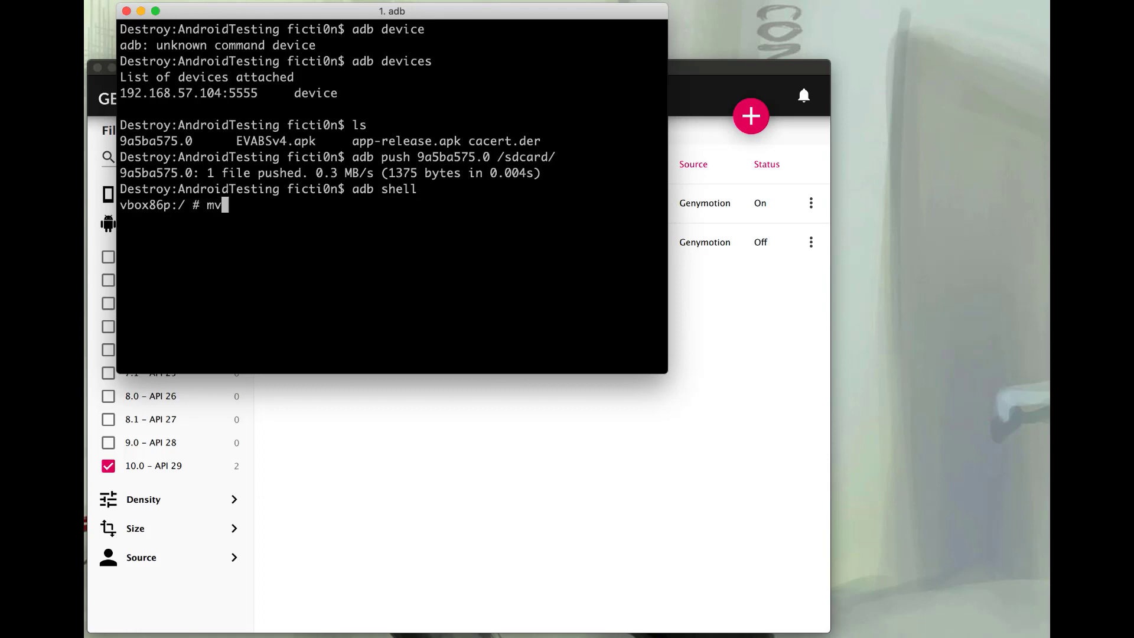
{"action": "type", "text": "/s"}
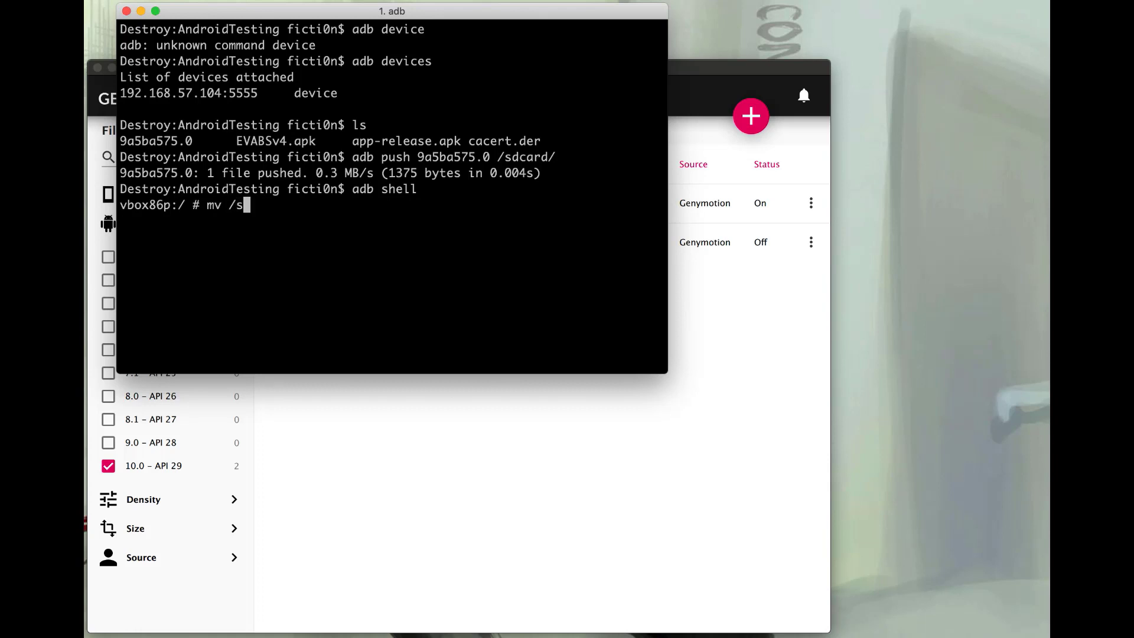
{"action": "type", "text": "dcard"}
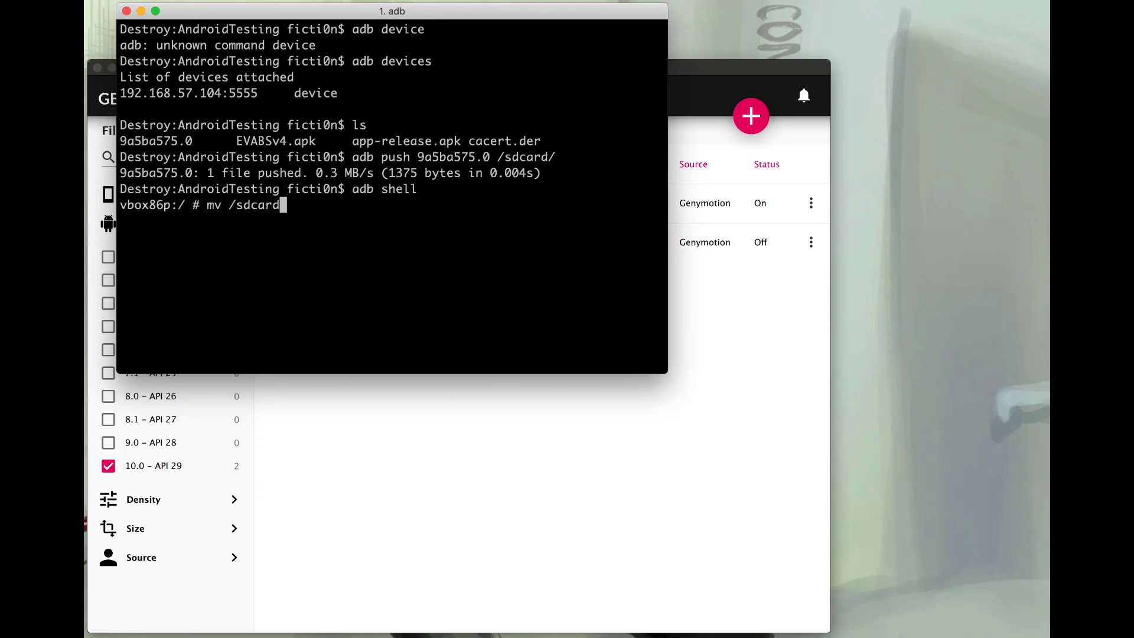
{"action": "type", "text": "/"}
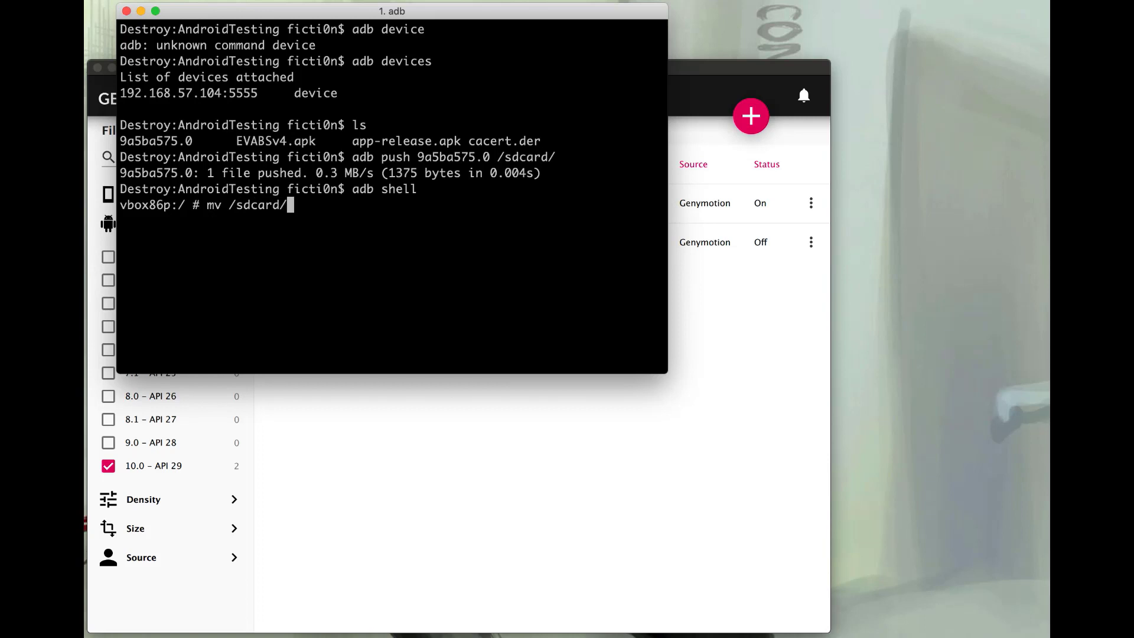
{"action": "type", "text": "9a5ba575.0"}
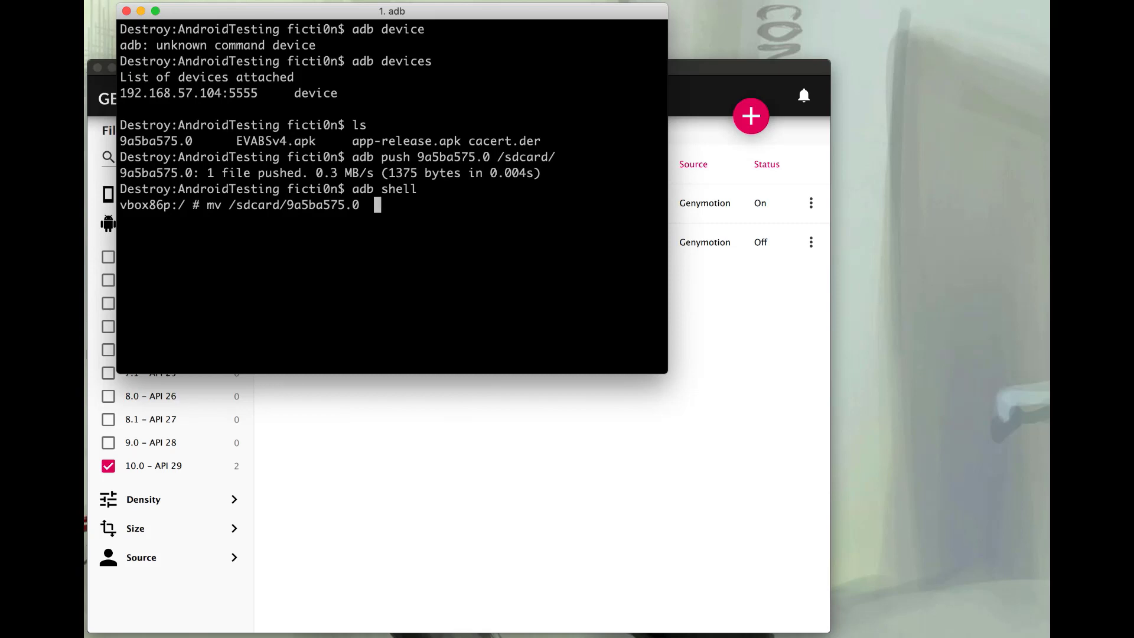
{"action": "type", "text": "/syse"}
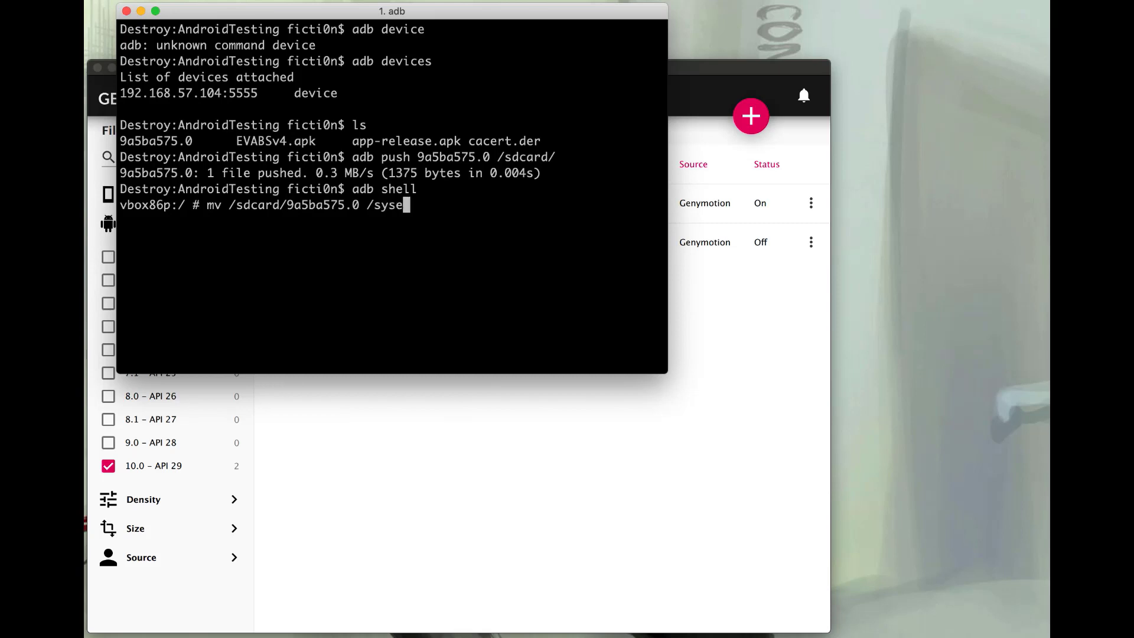
{"action": "type", "text": "m"}
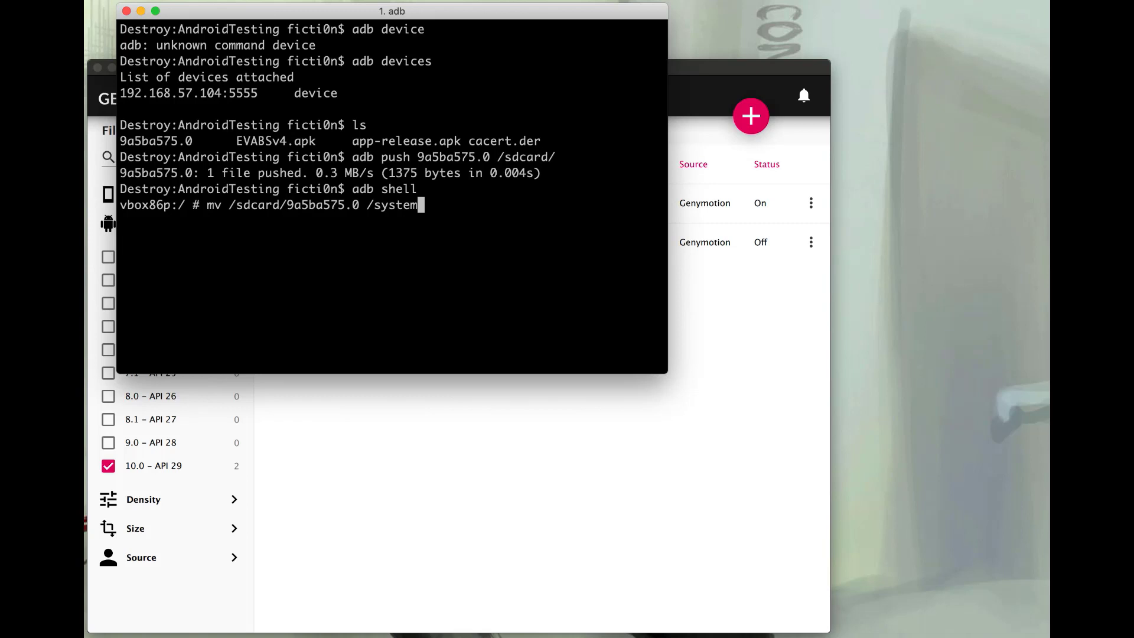
{"action": "type", "text": "etc/"}
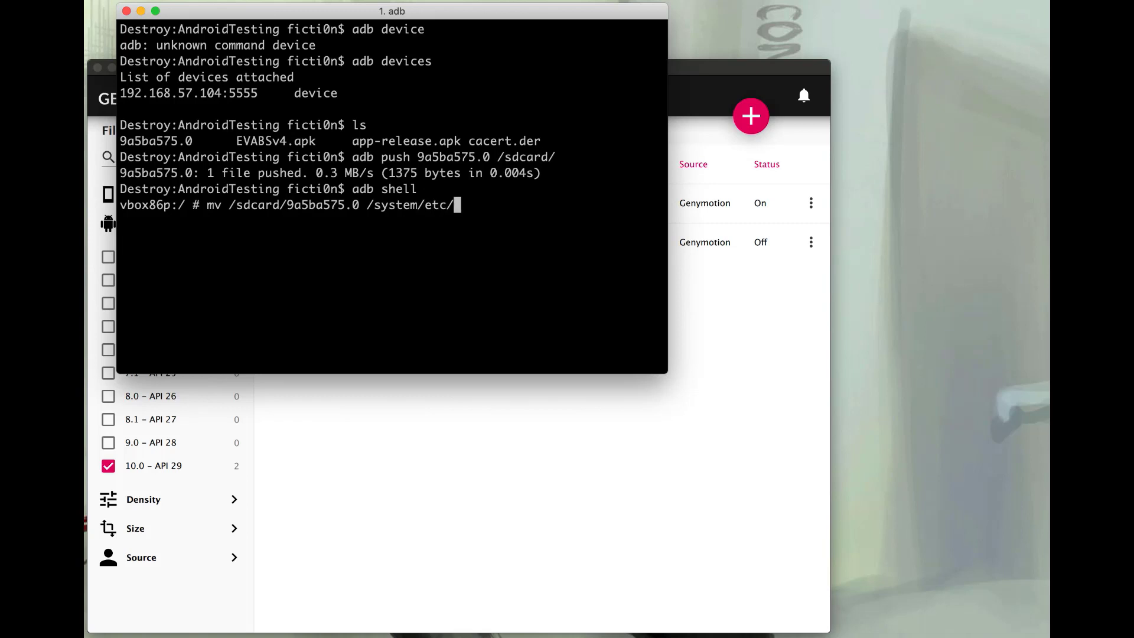
{"action": "type", "text": "security/cacerts"}
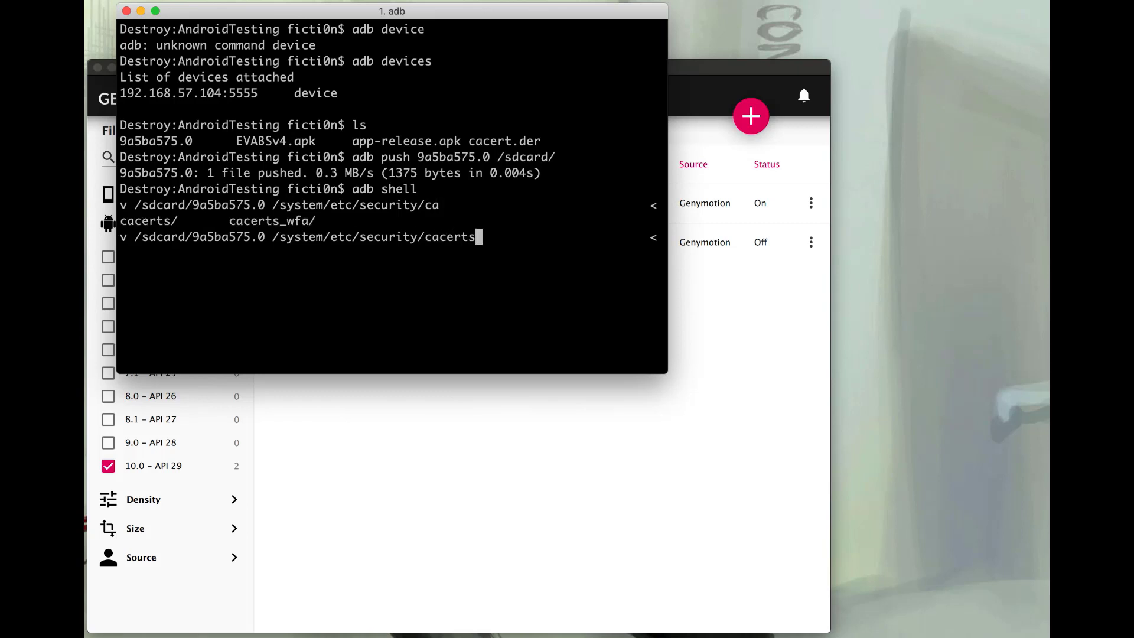
{"action": "key", "text": "Return"}
{"action": "type", "text": "adb"}
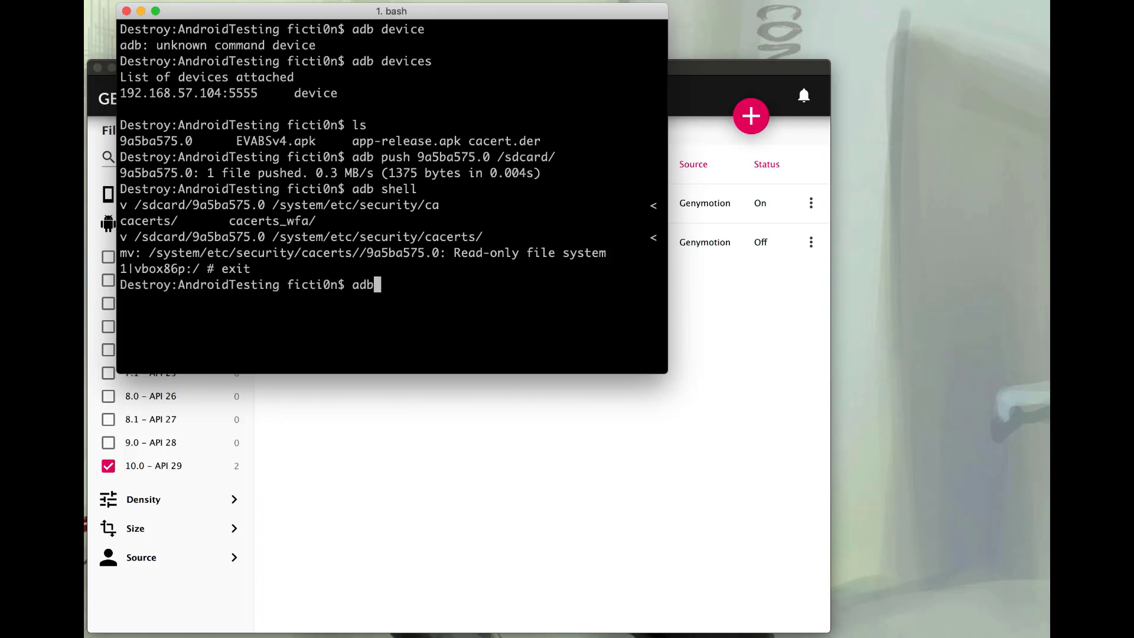
- Run adb remount, reopen adb shell, and move 9a5ba575.0 into the system cacerts folder
{"action": "type", "text": "remount"}
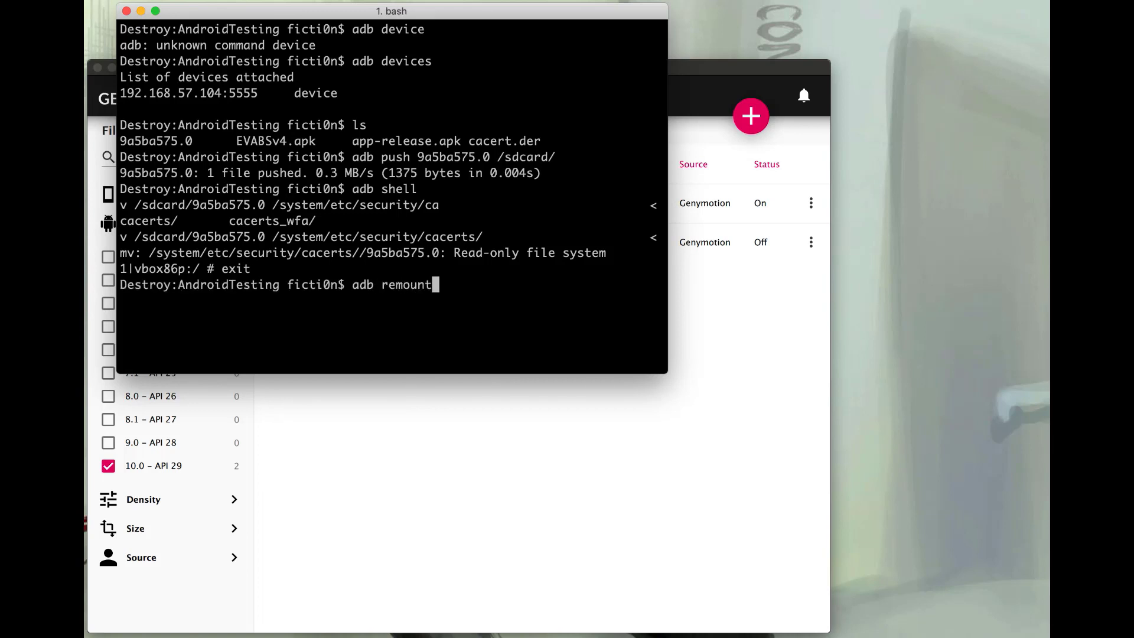
{"action": "key", "text": "Return"}
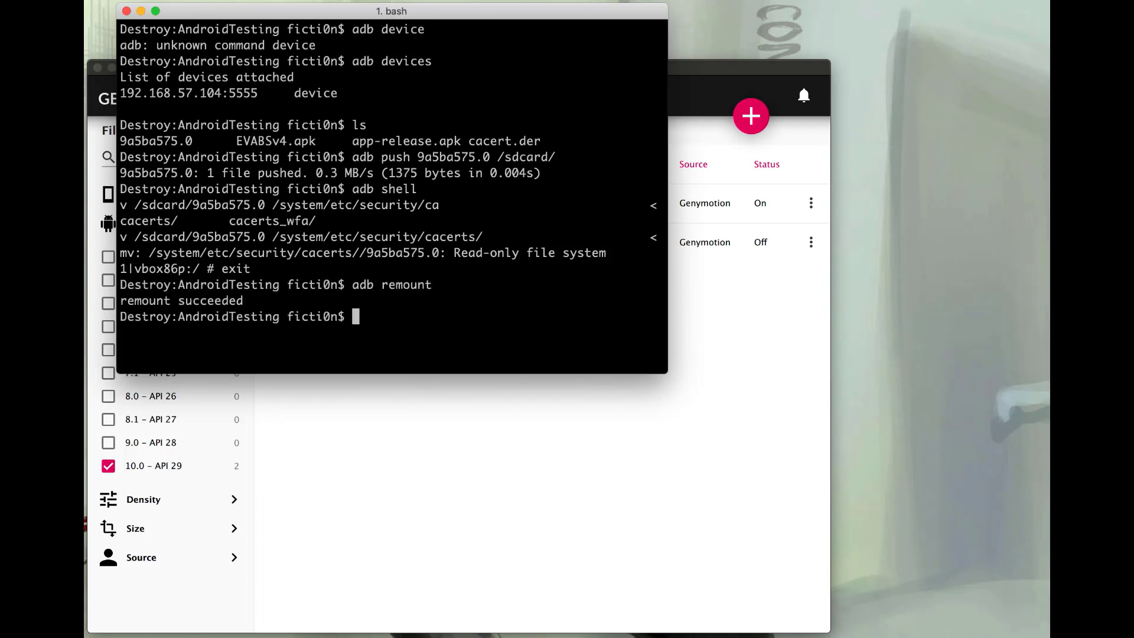
{"action": "type", "text": "adb sh"}
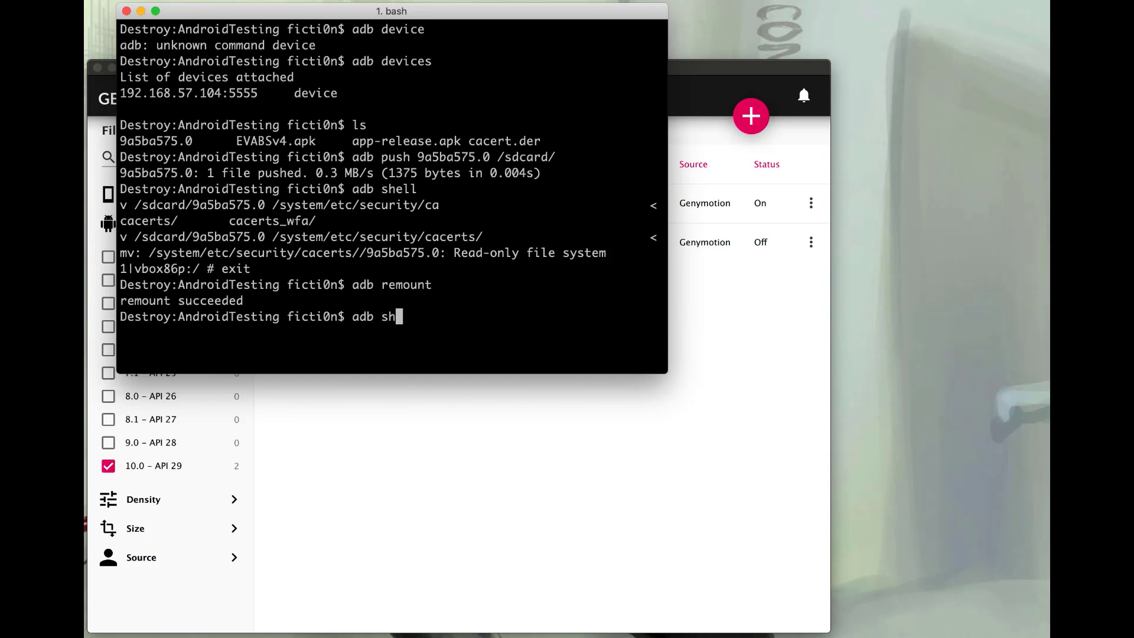
{"action": "type", "text": "ell"}
{"action": "type", "text": "mv /"}
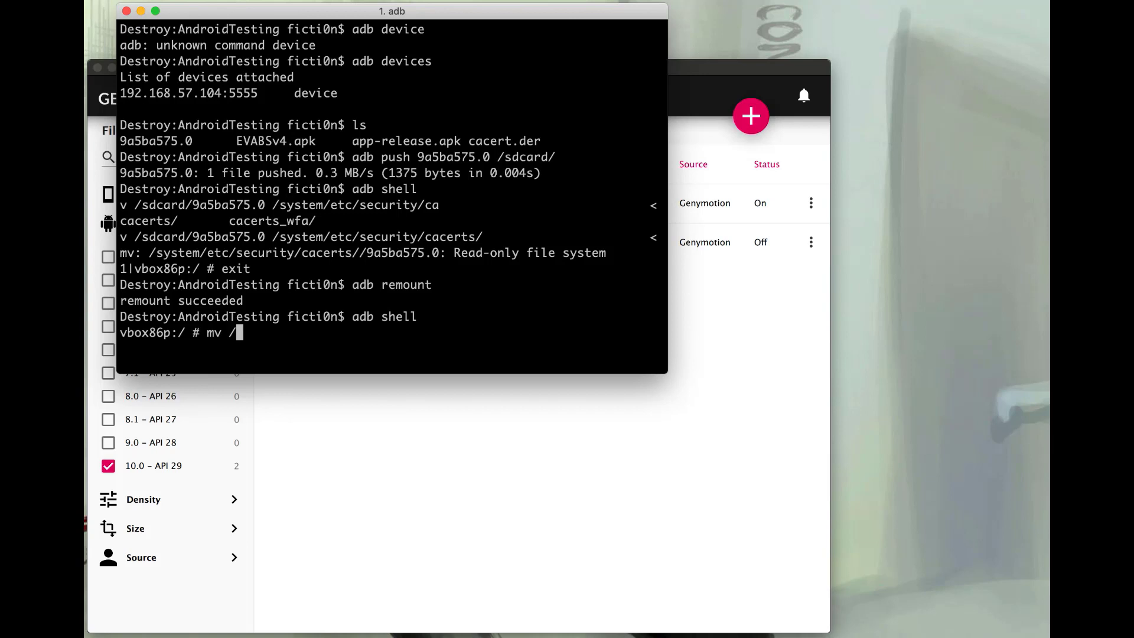
{"action": "type", "text": "sdcard/"}
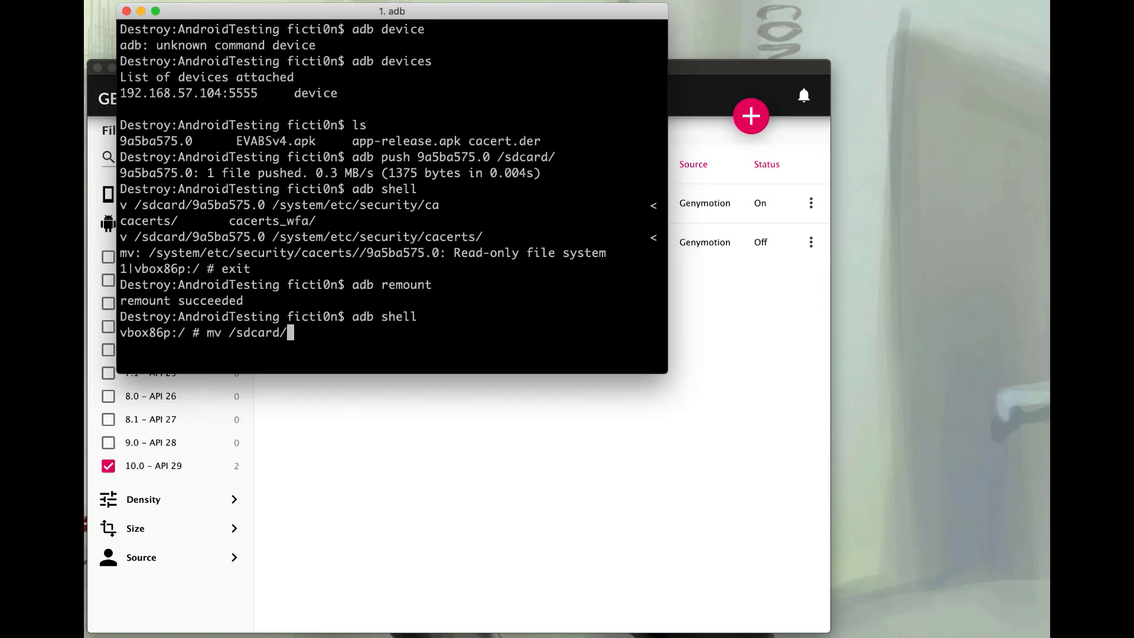
{"action": "type", "text": "9a5ba575.0 /syste"}
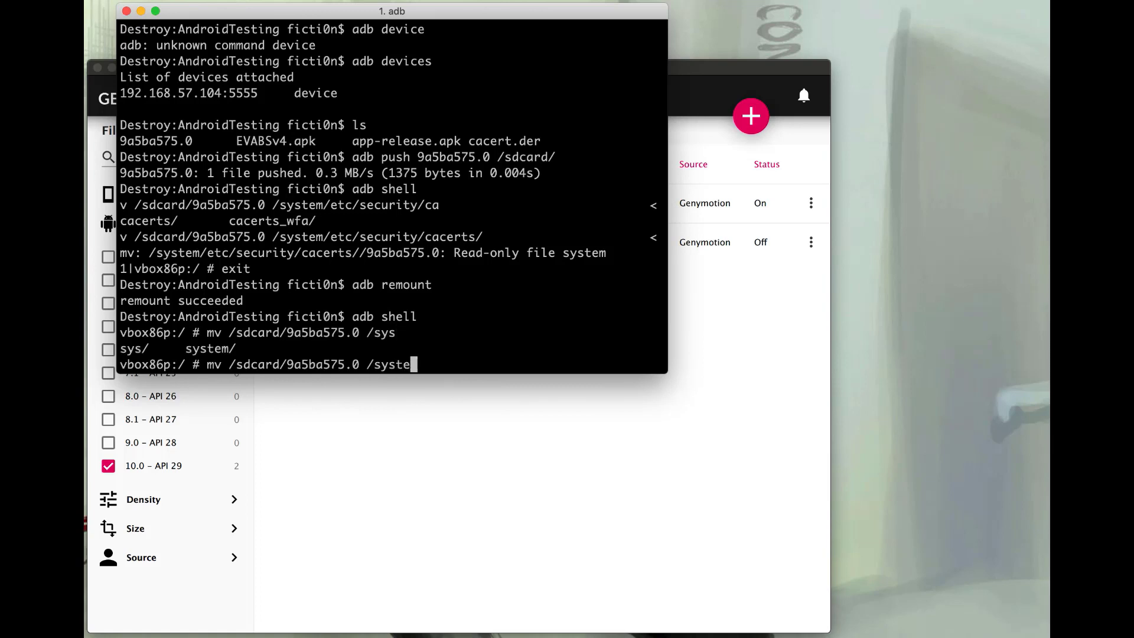
{"action": "type", "text": "m/etc/security/cacerts"}
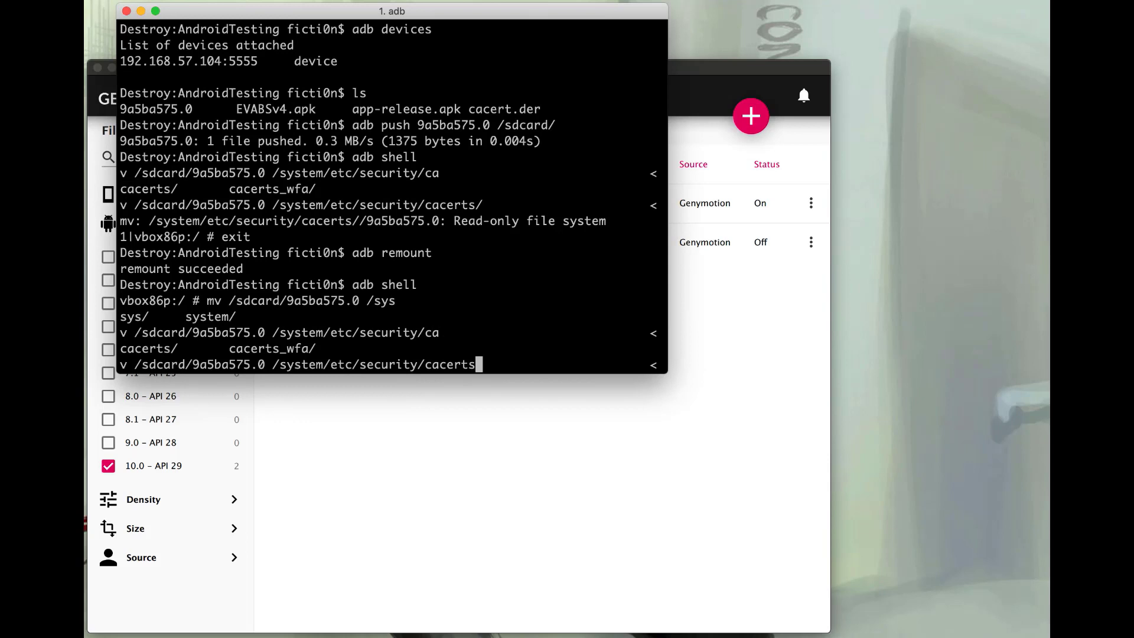
{"action": "key", "text": "Return"}
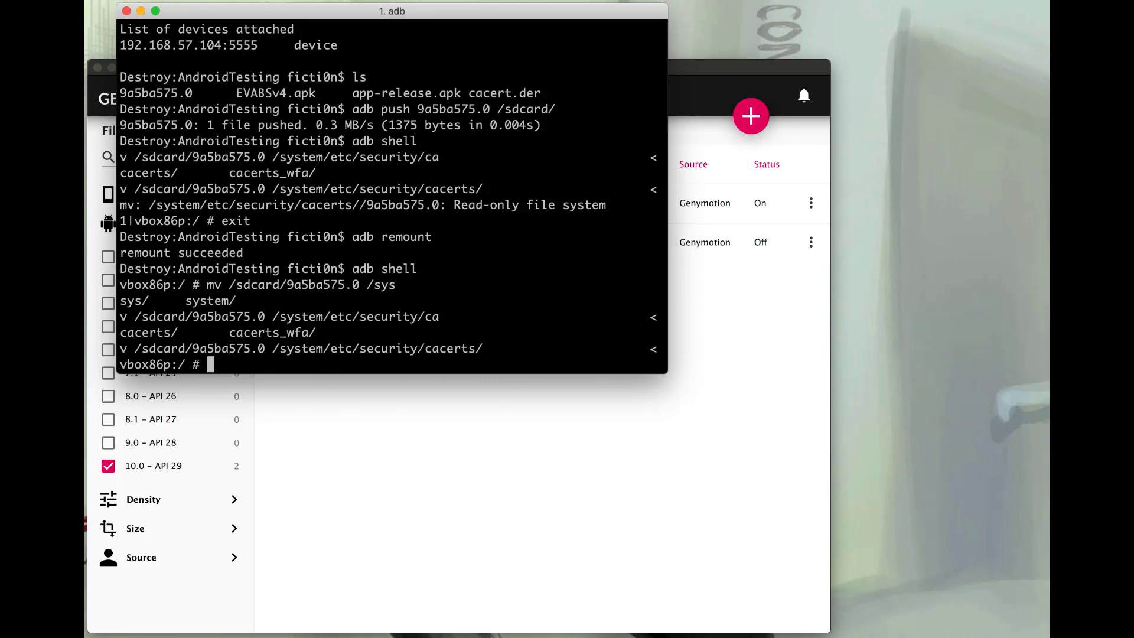
- Set the installed certificate's permissions to 644 with chmod
{"action": "type", "text": "chmod"}
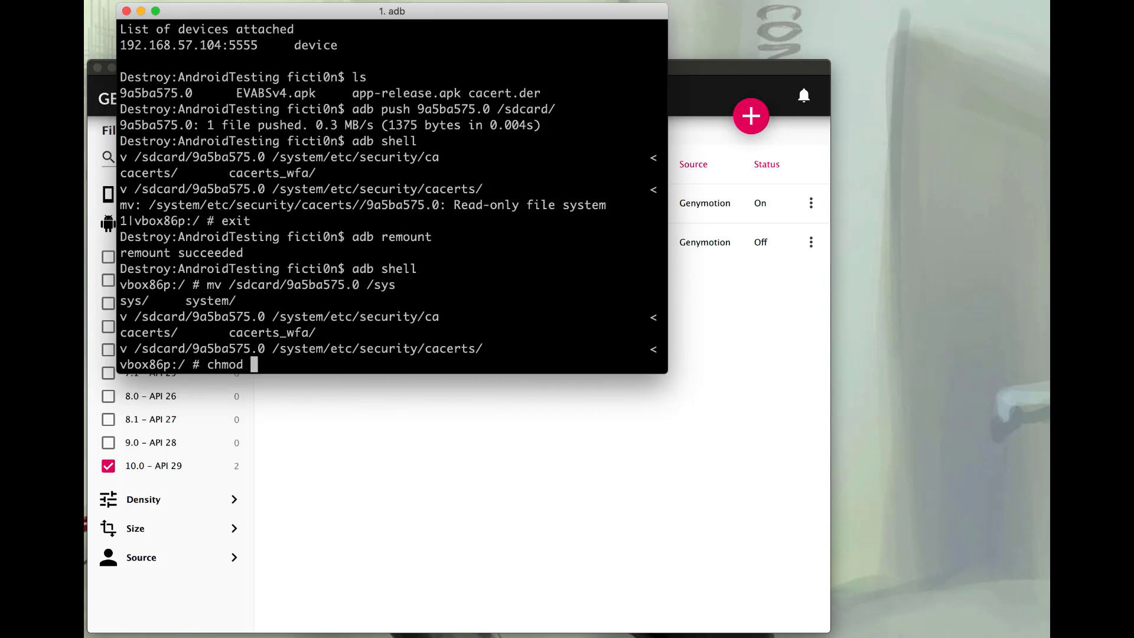
{"action": "type", "text": "644"}
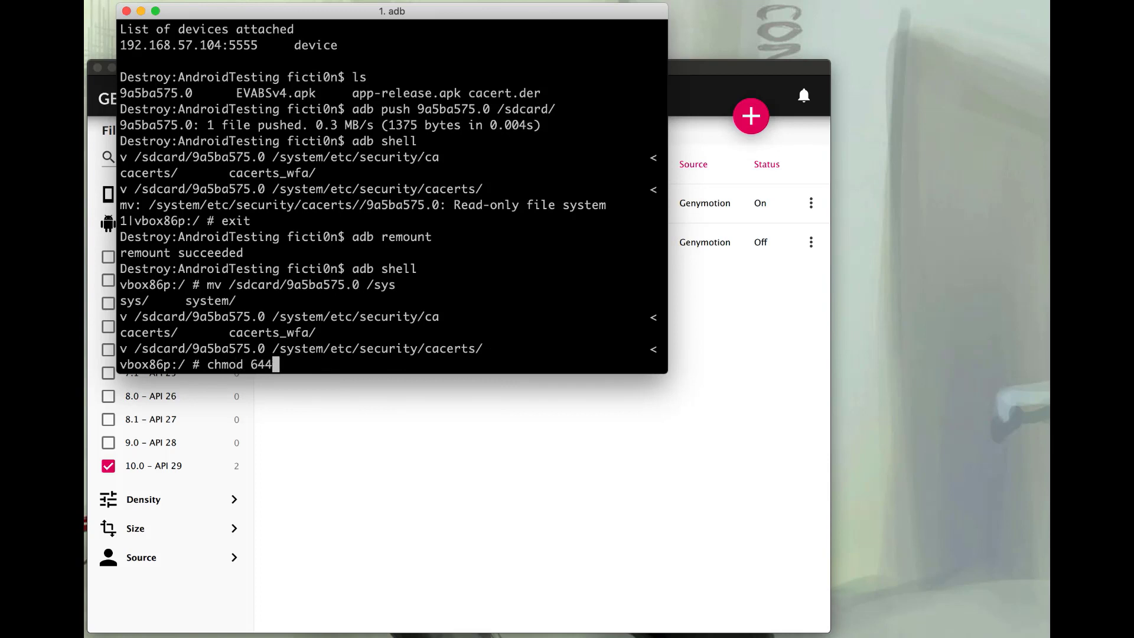
{"action": "type", "text": "/system/etc/security/cacerts"}
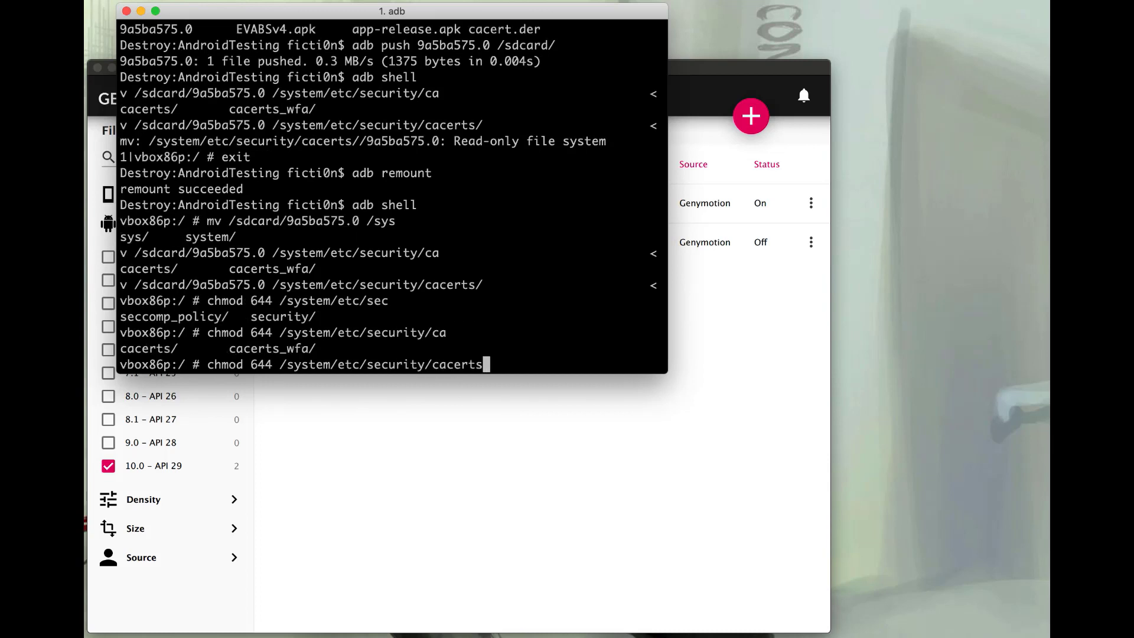
{"action": "type", "text": "/9a"}
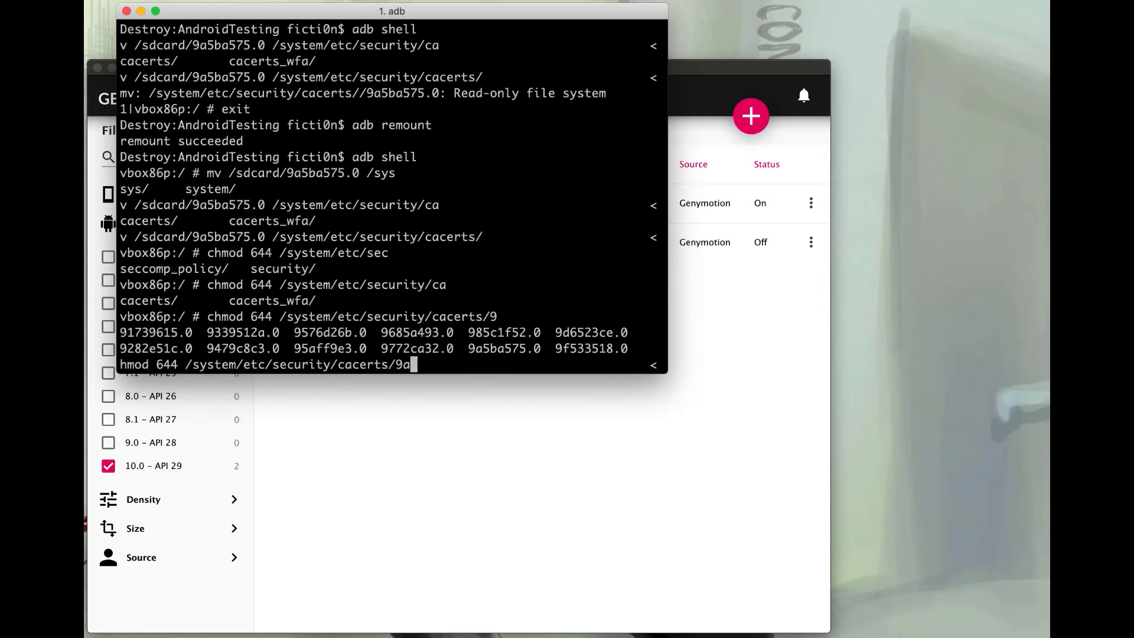
{"action": "type", "text": "5ba575.0"}
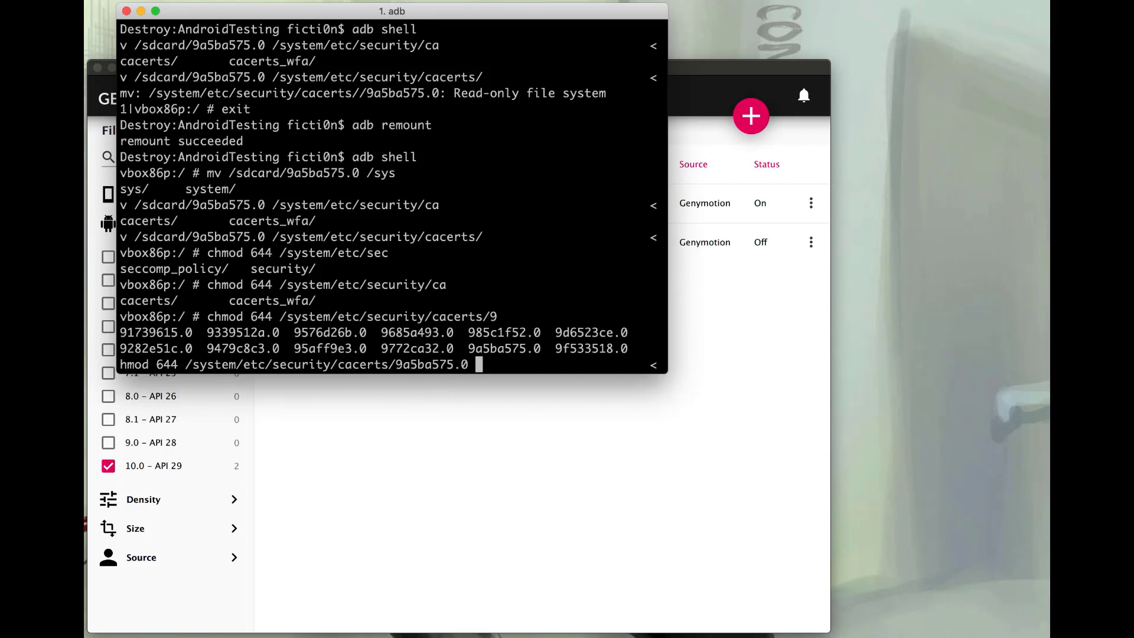
{"action": "key", "text": "Return"}
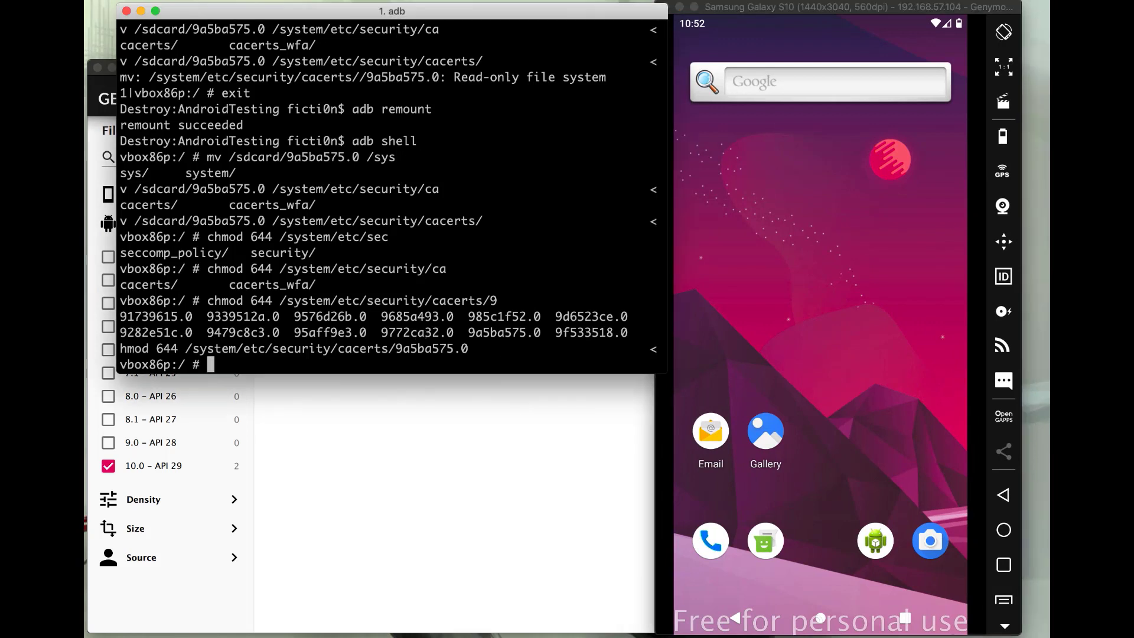
- Reboot the emulator and open the trusted CA certificates list in Settings
{"action": "type", "text": "reboot"}
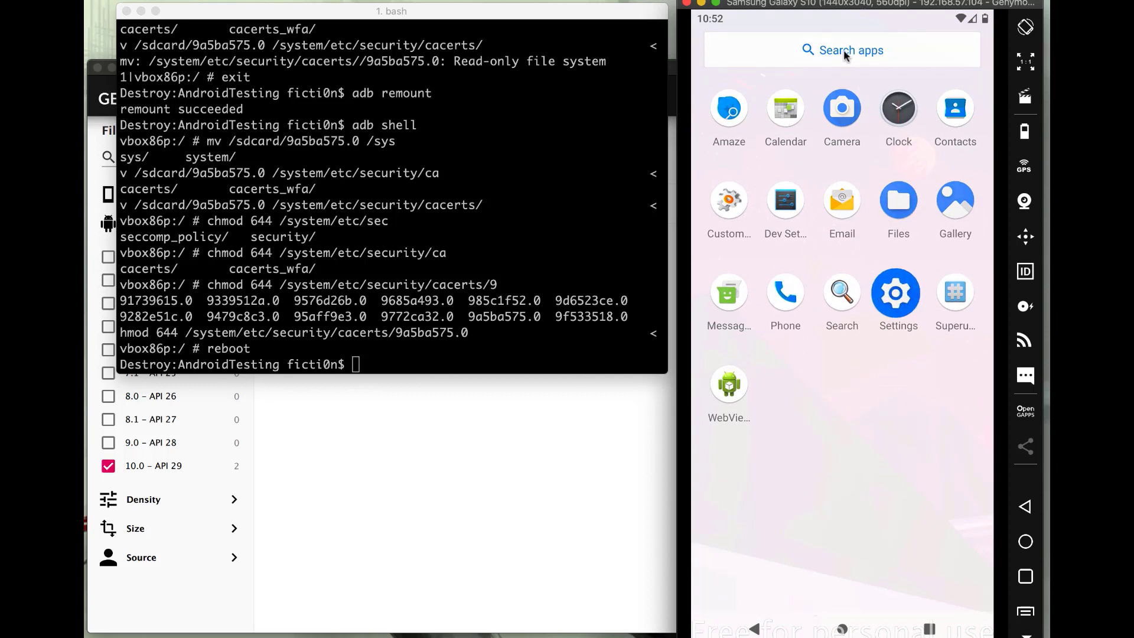
{"action": "left_click", "coordinate": [896, 292]}
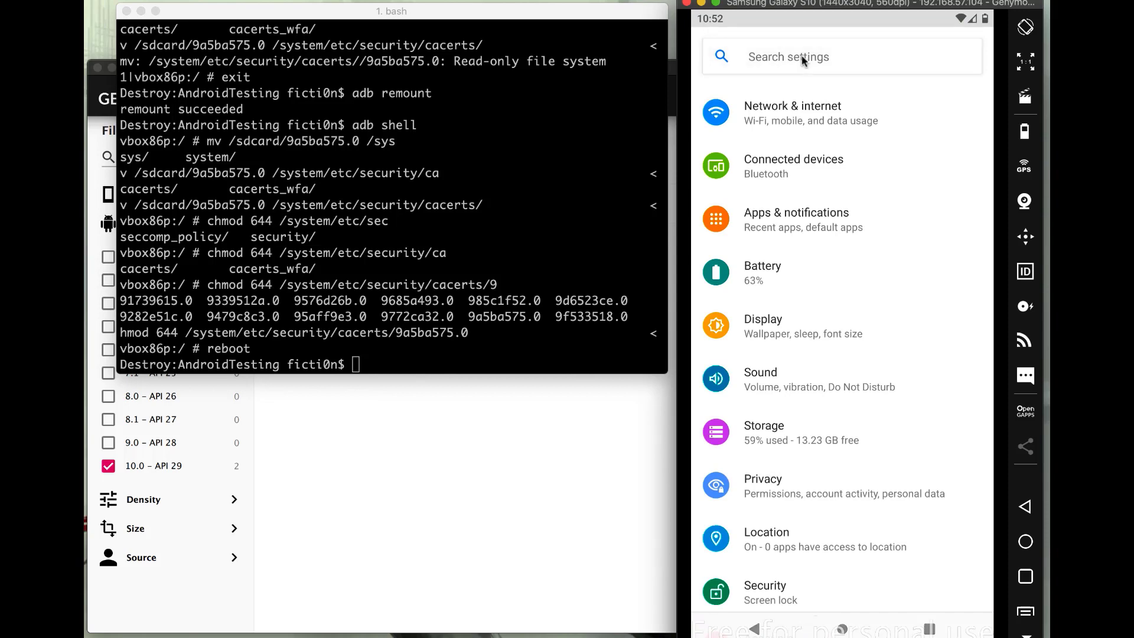
{"action": "type", "text": "trusted"}
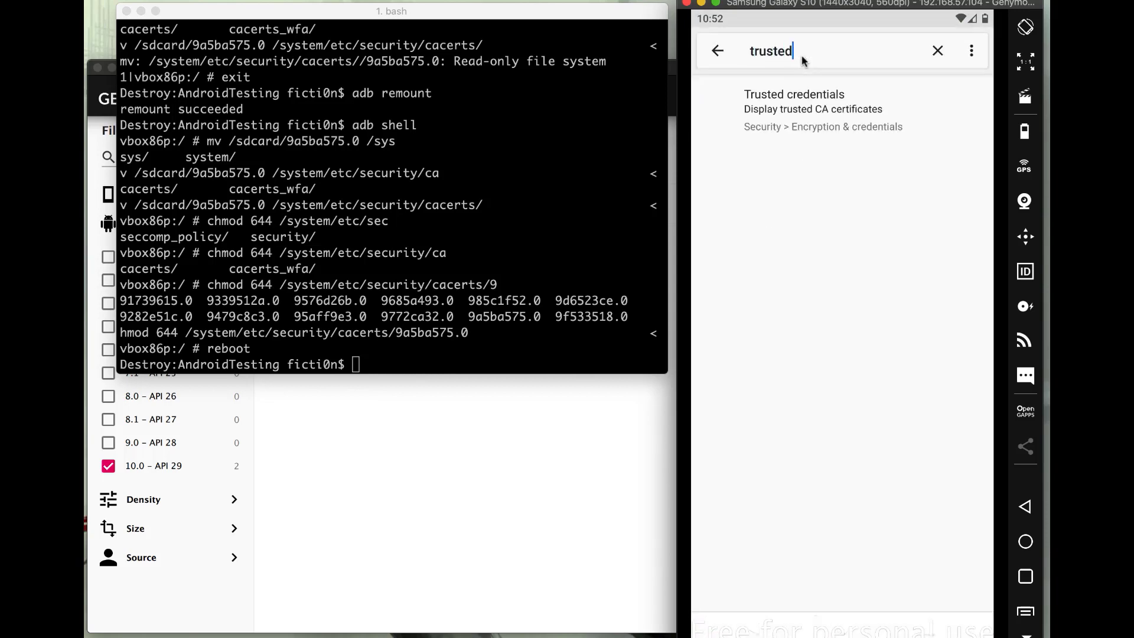
{"action": "left_click", "coordinate": [813, 101]}
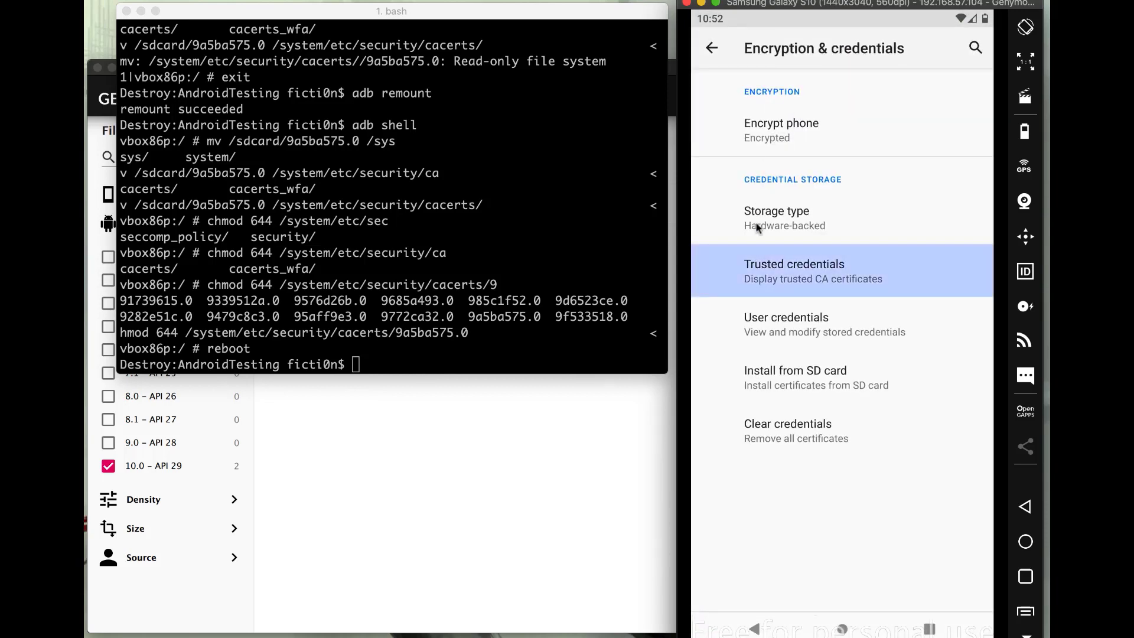
{"action": "left_click", "coordinate": [794, 271]}
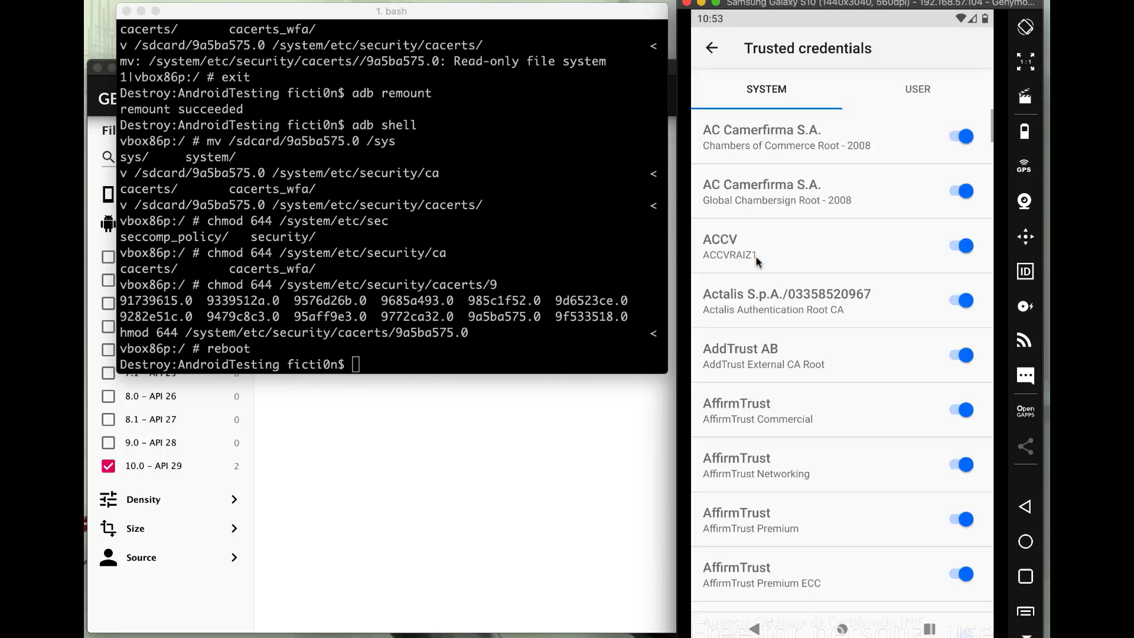
- Find PortSwigger CA among system certificates, view its details, then go back
{"action": "scroll", "scroll_direction": "down", "scroll_amount": 3}
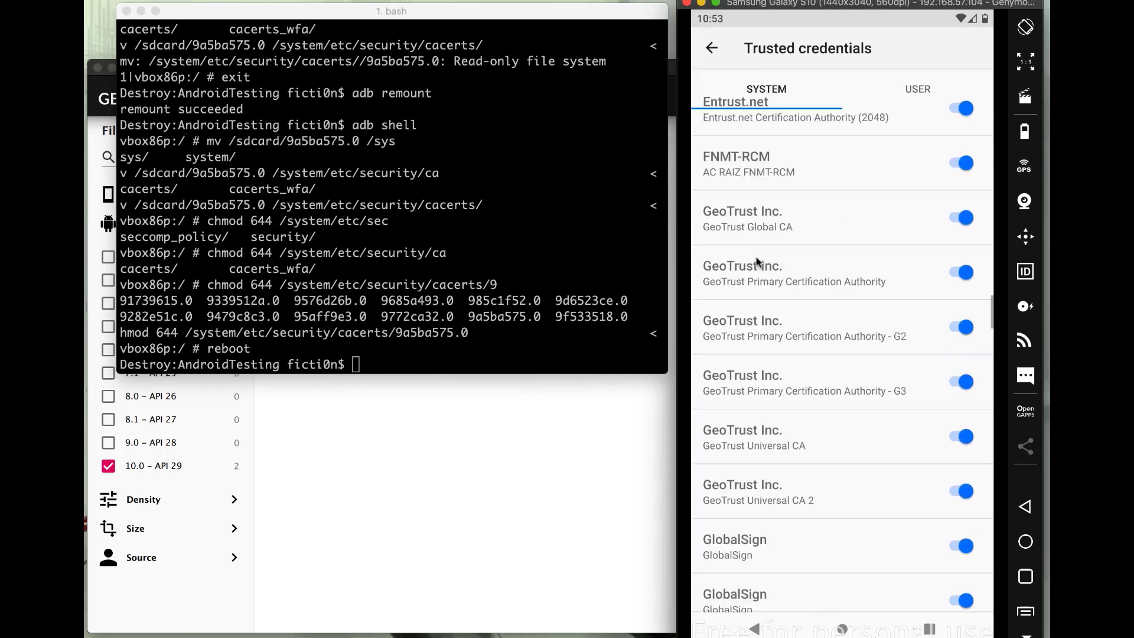
{"action": "scroll", "scroll_direction": "down", "scroll_amount": 3}
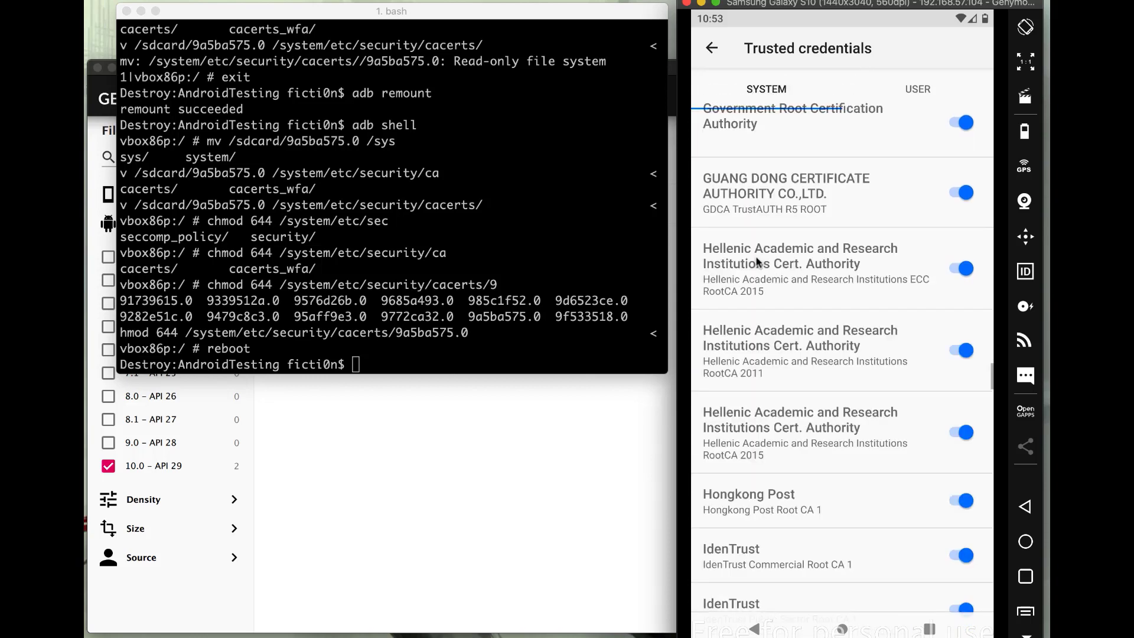
{"action": "scroll", "scroll_direction": "down", "scroll_amount": 3}
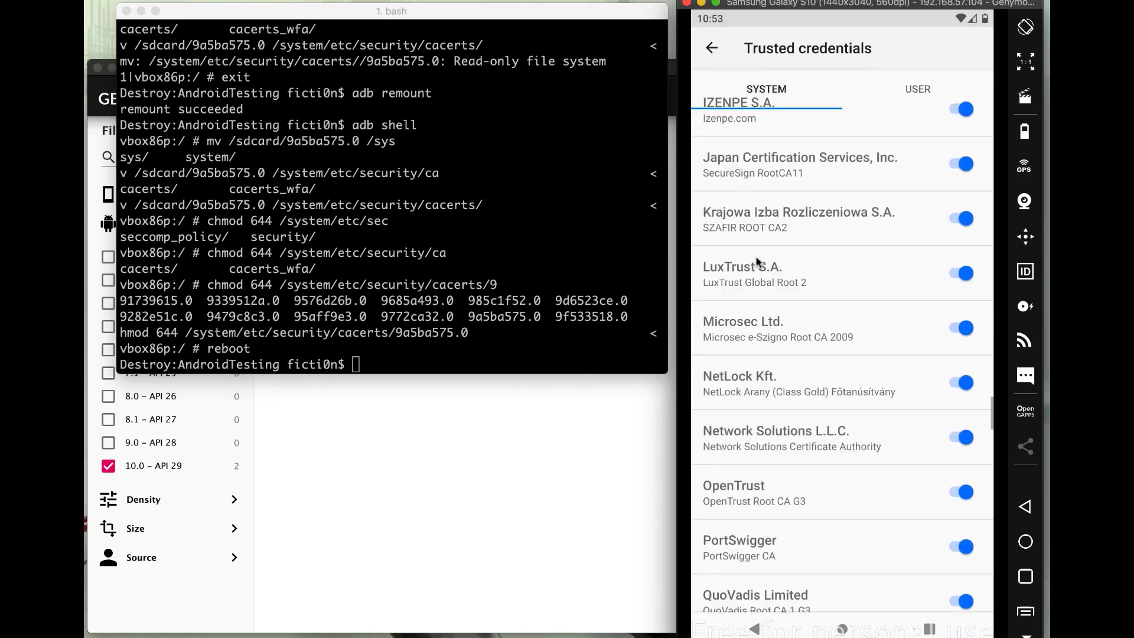
{"action": "scroll", "scroll_direction": "down", "scroll_amount": 3}
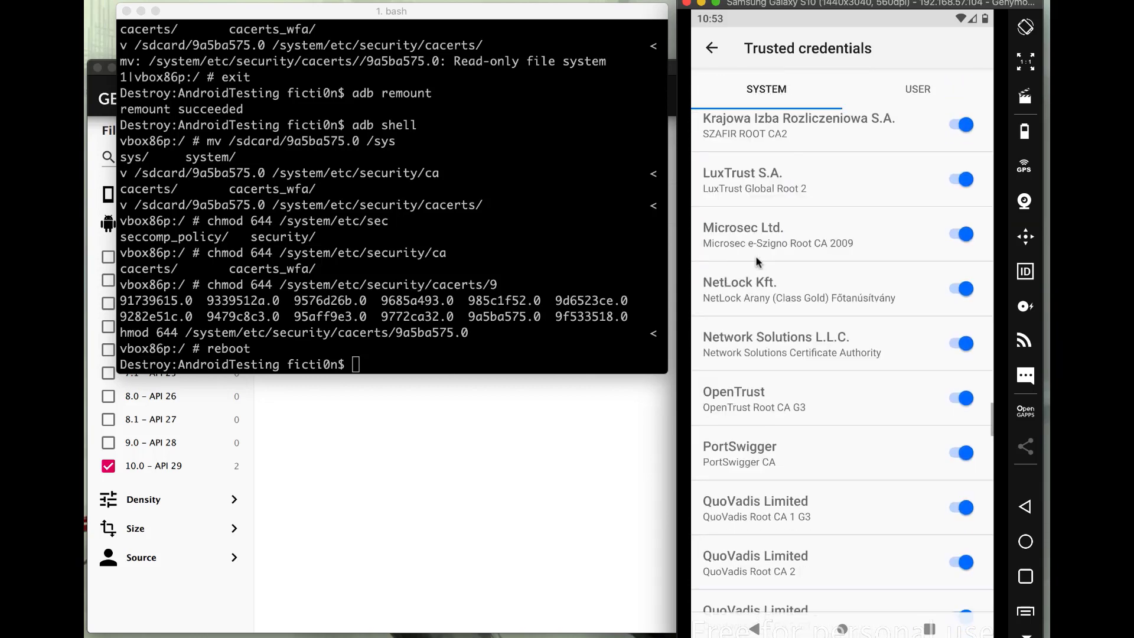
{"action": "scroll", "scroll_direction": "up", "scroll_amount": 3}
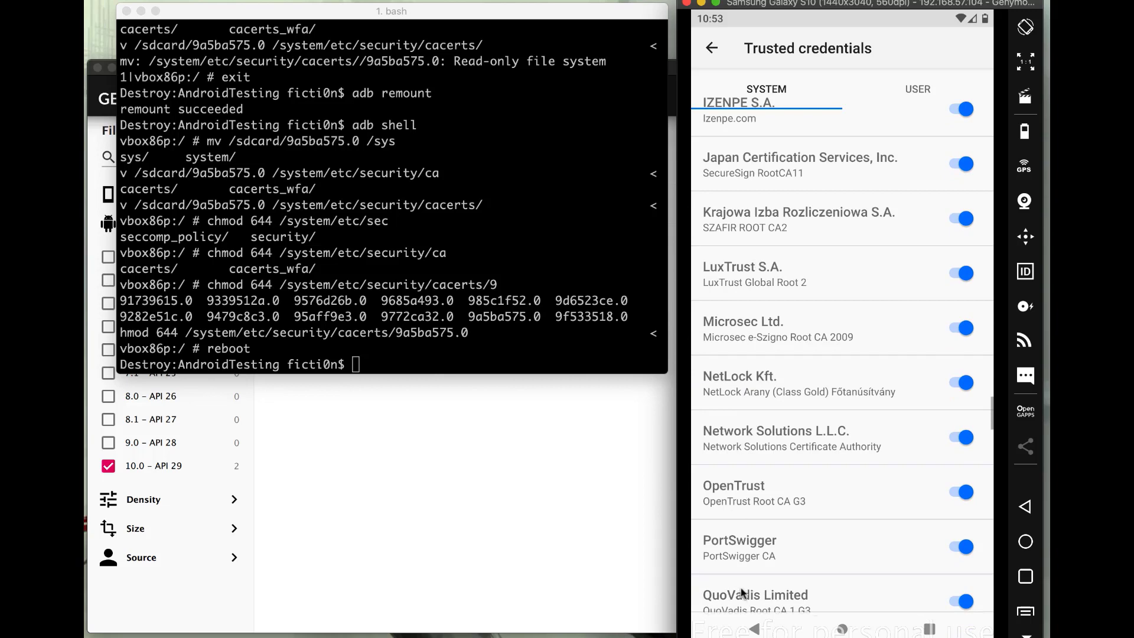
{"action": "left_click", "coordinate": [739, 547]}
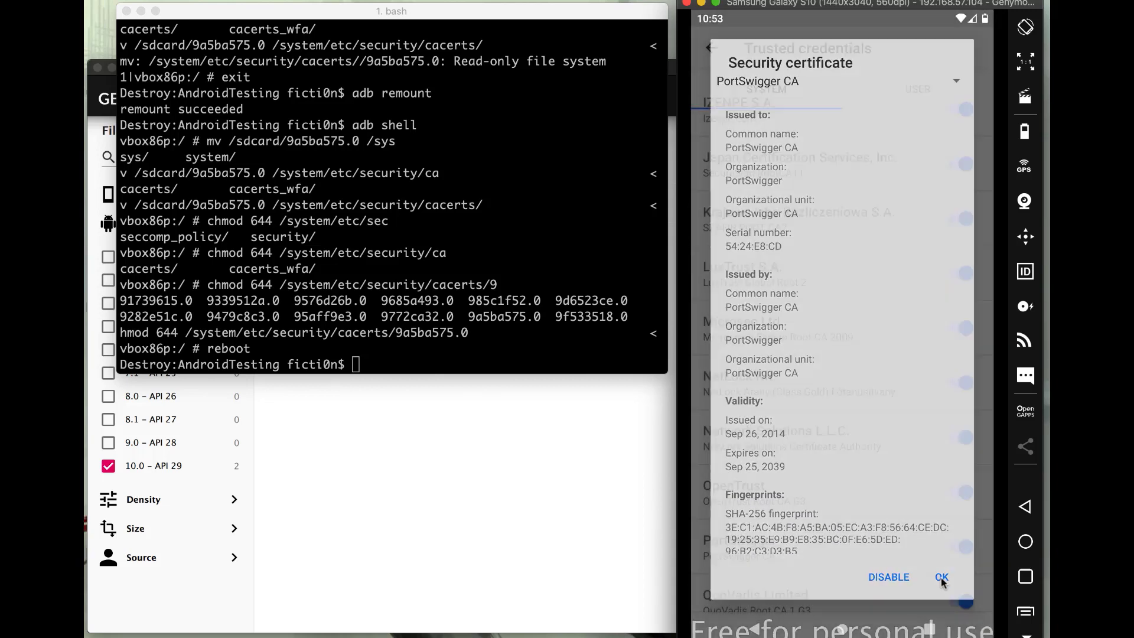
{"action": "left_click", "coordinate": [941, 577]}
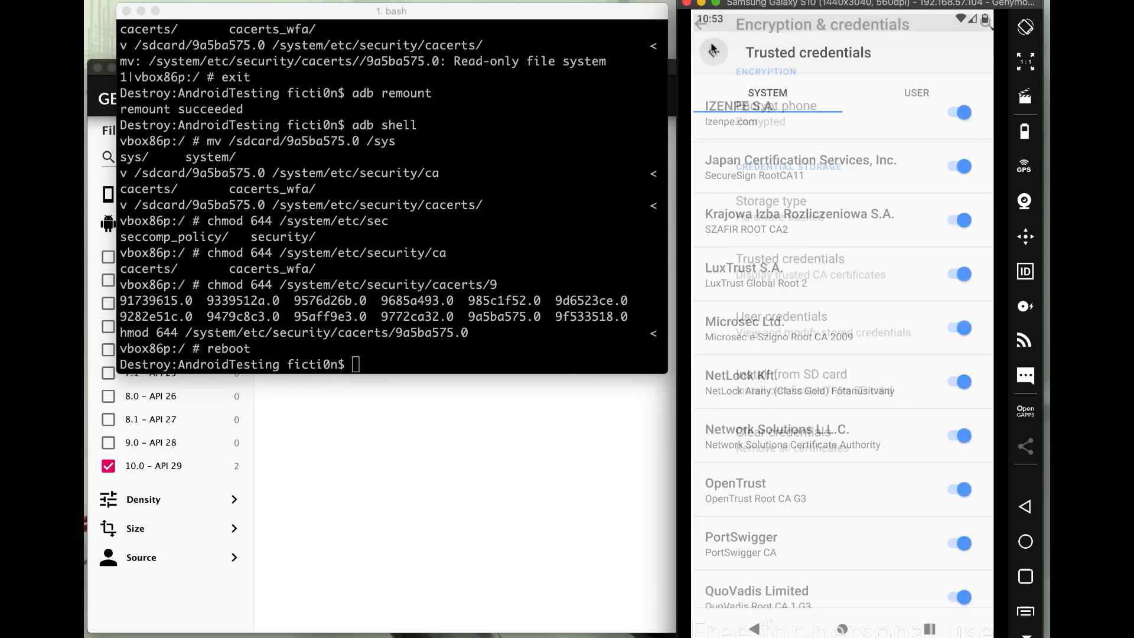
{"action": "left_click", "coordinate": [712, 49]}
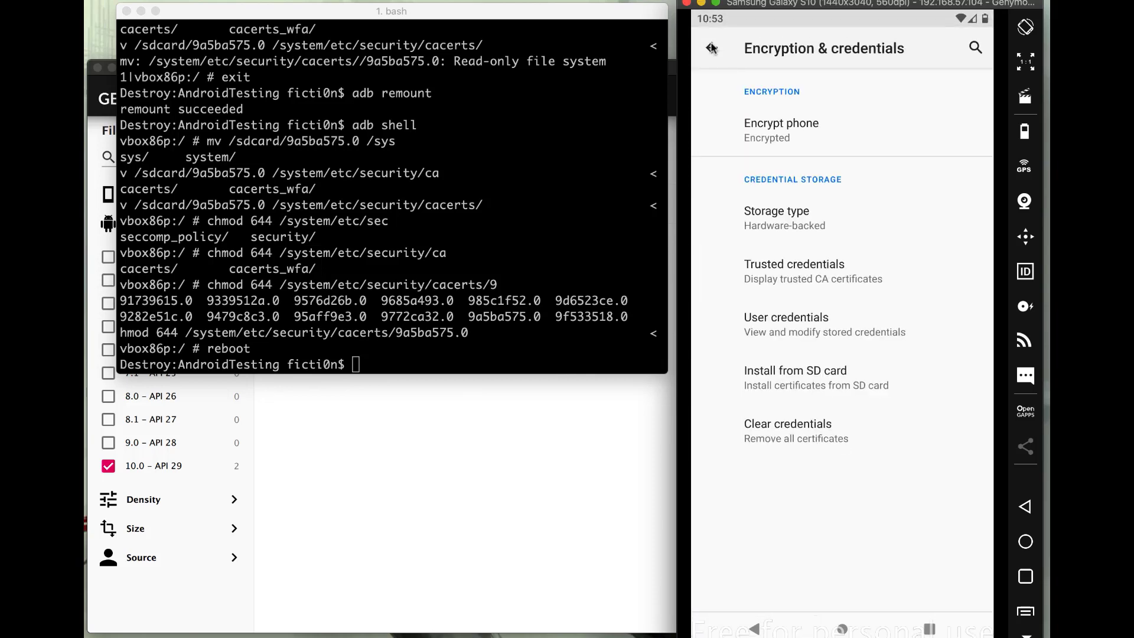
{"action": "mouse_move", "coordinate": [754, 36]}
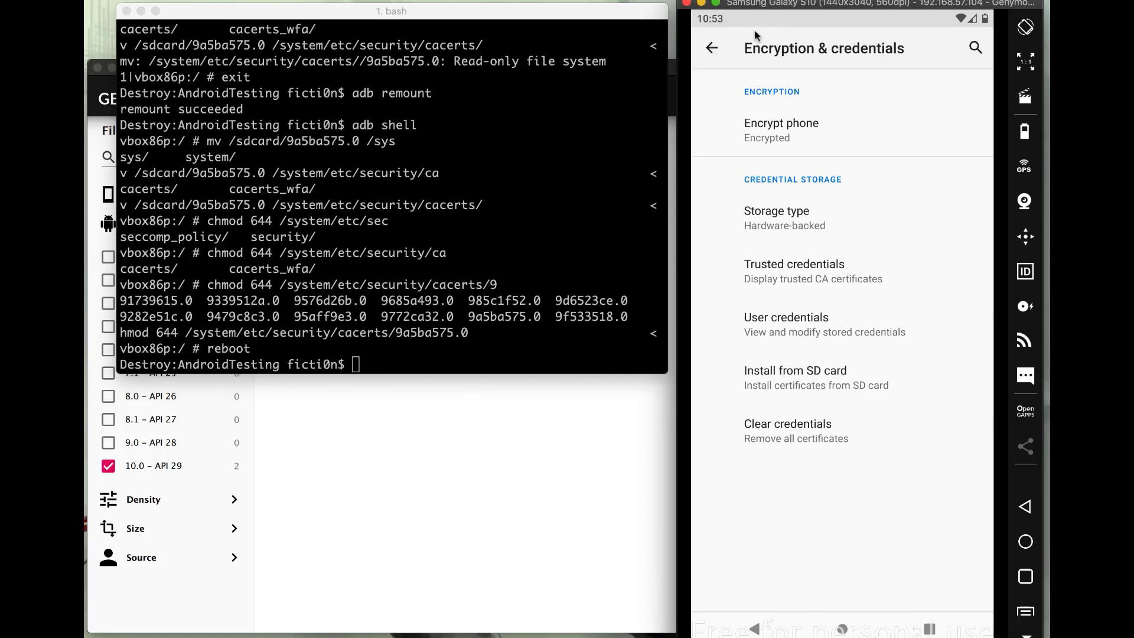
{"action": "mouse_move", "coordinate": [845, 633]}
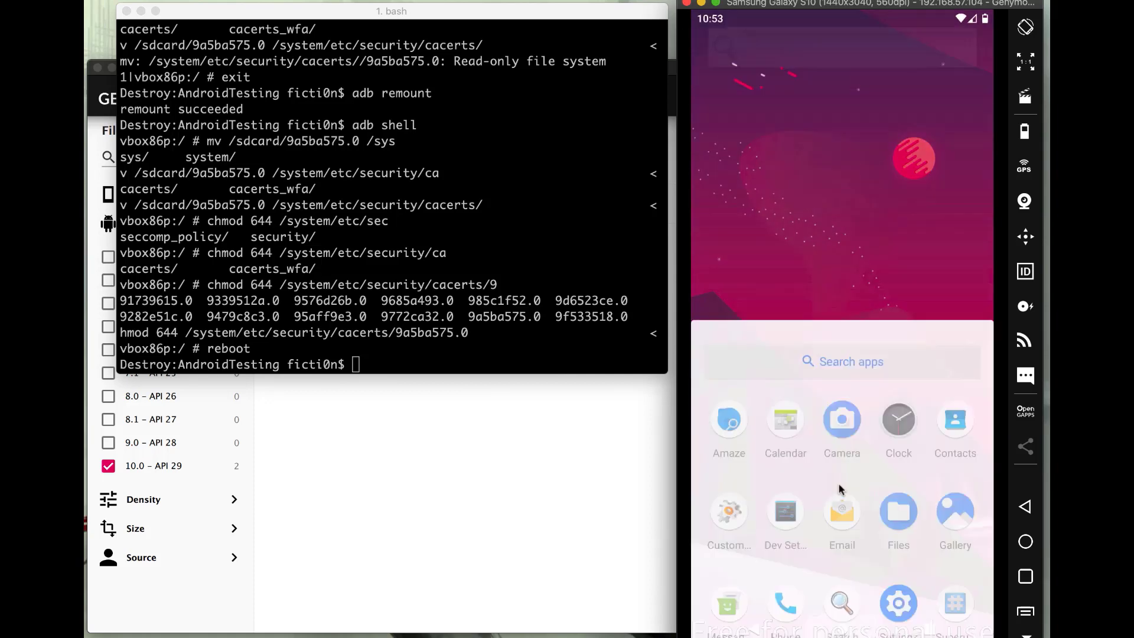
- Verify AndroidWifi's manual proxy is 192.168.86.85:8080 without changes, then return home
{"action": "scroll", "scroll_direction": "up", "scroll_amount": 3}
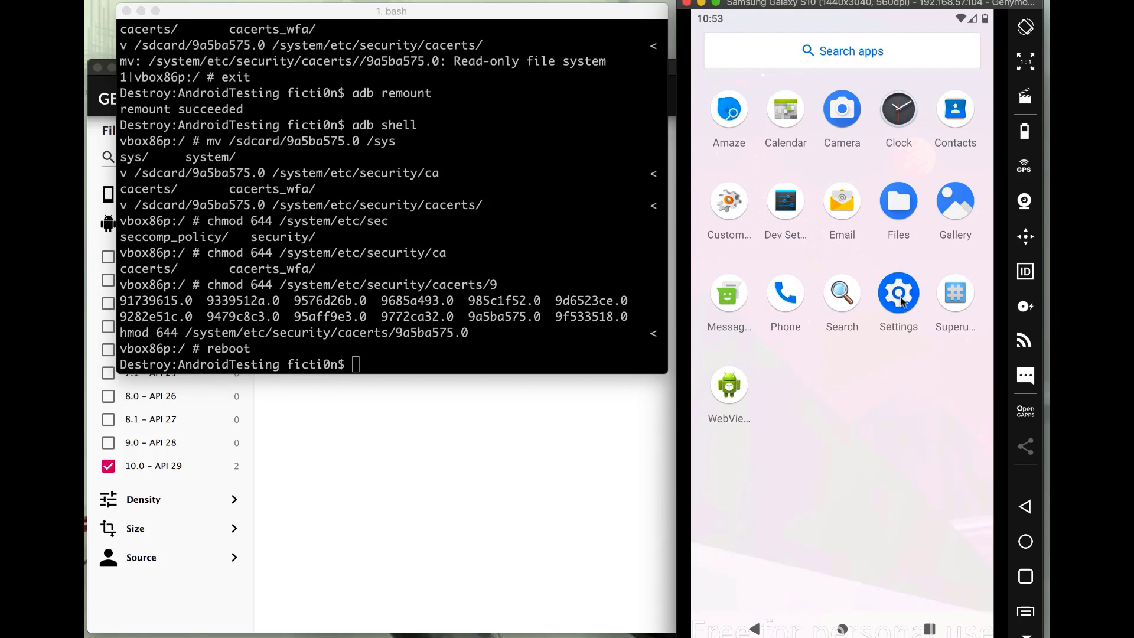
{"action": "left_click", "coordinate": [898, 292]}
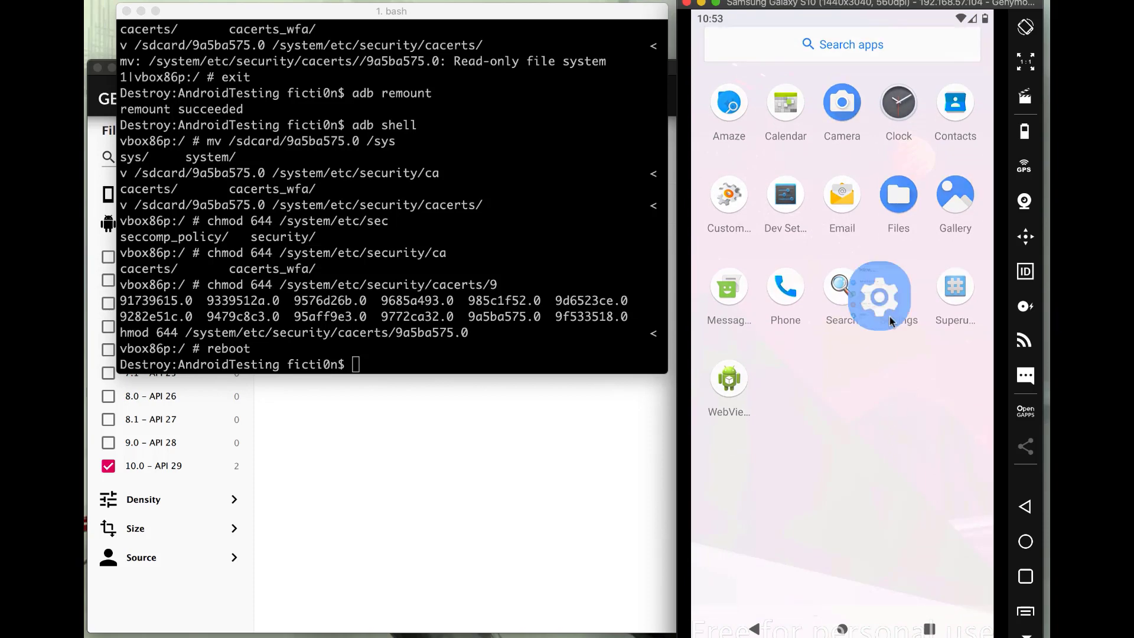
{"action": "left_click", "coordinate": [879, 295]}
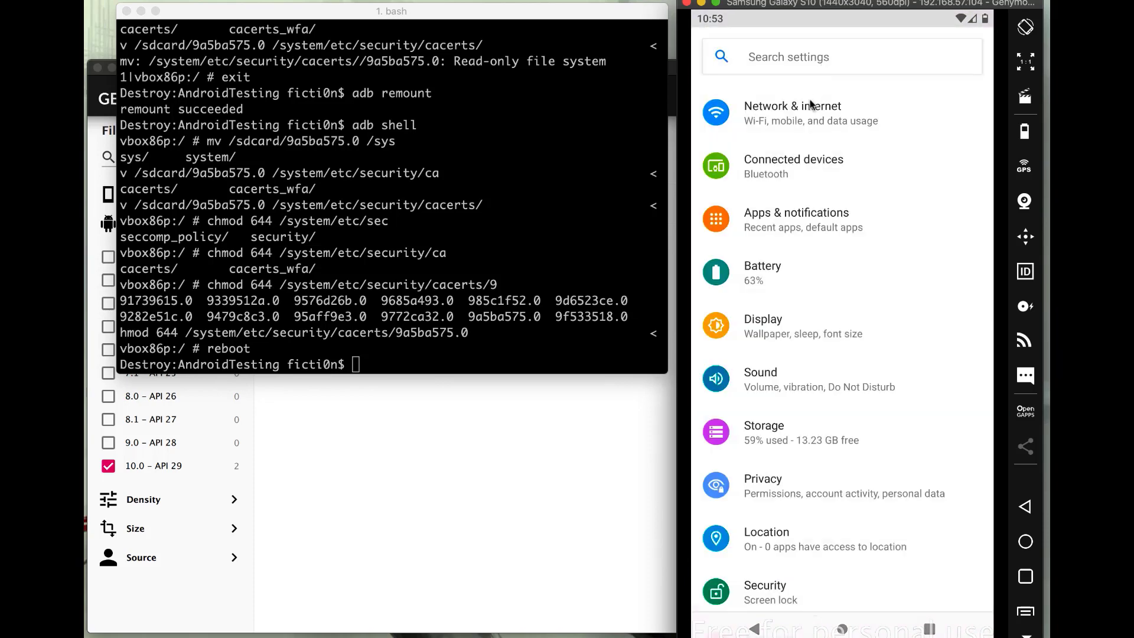
{"action": "left_click", "coordinate": [792, 112]}
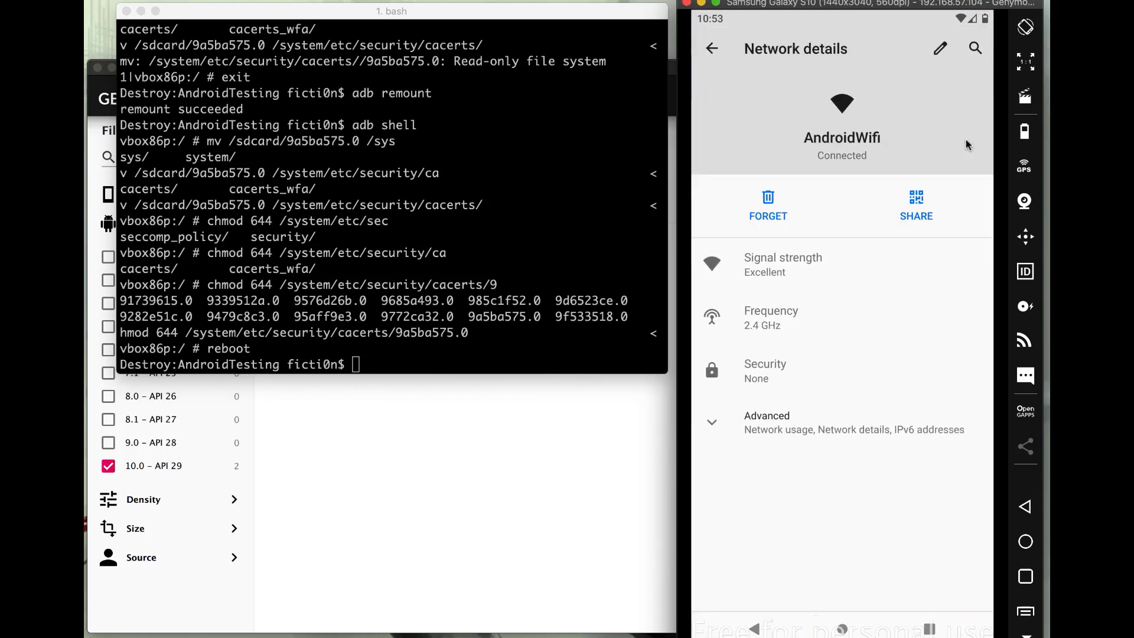
{"action": "left_click", "coordinate": [940, 49]}
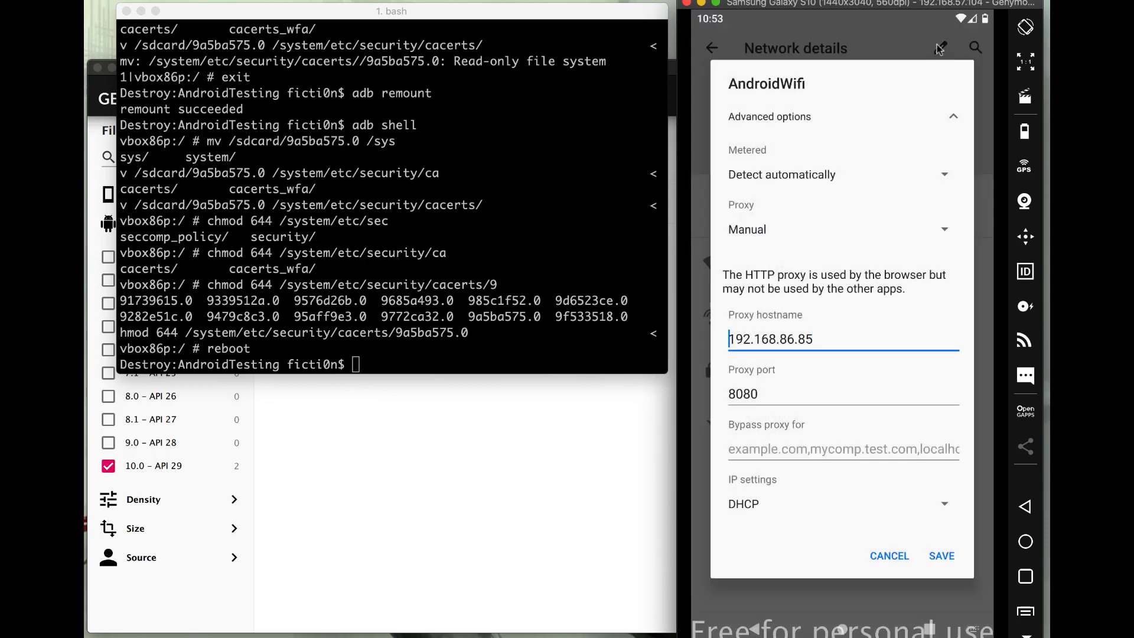
{"action": "mouse_move", "coordinate": [895, 573]}
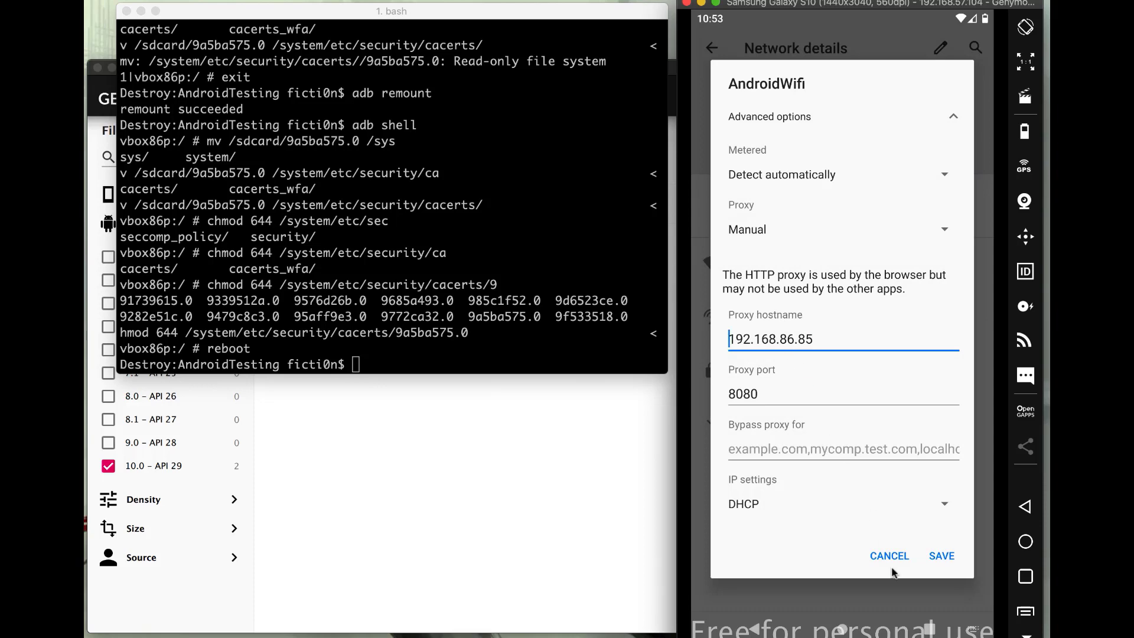
{"action": "left_click", "coordinate": [941, 555]}
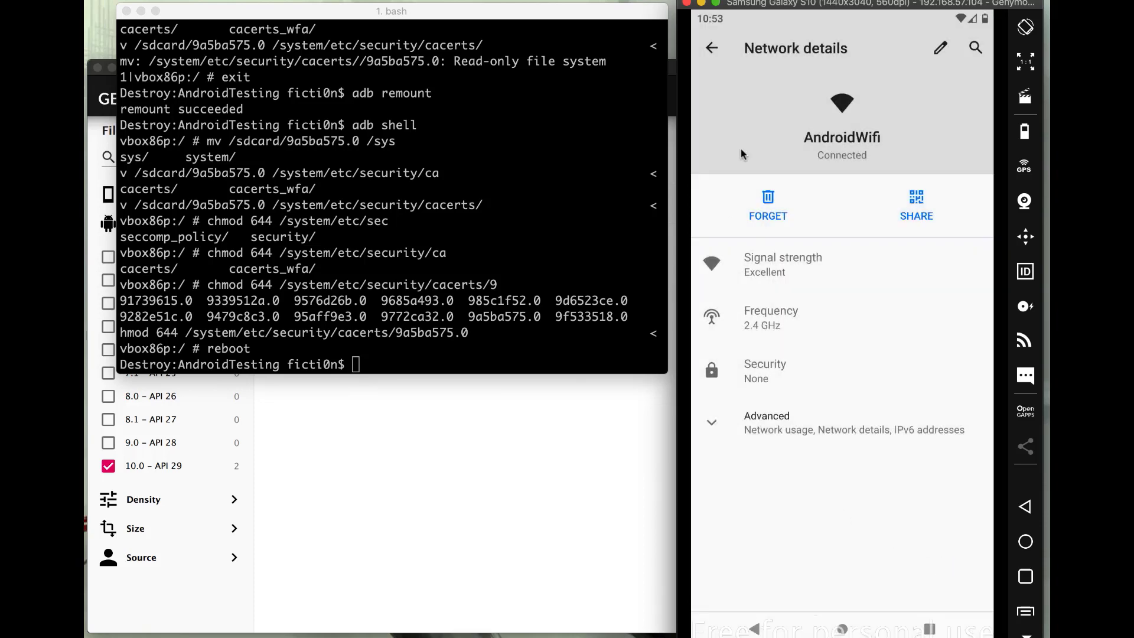
{"action": "left_click", "coordinate": [711, 48]}
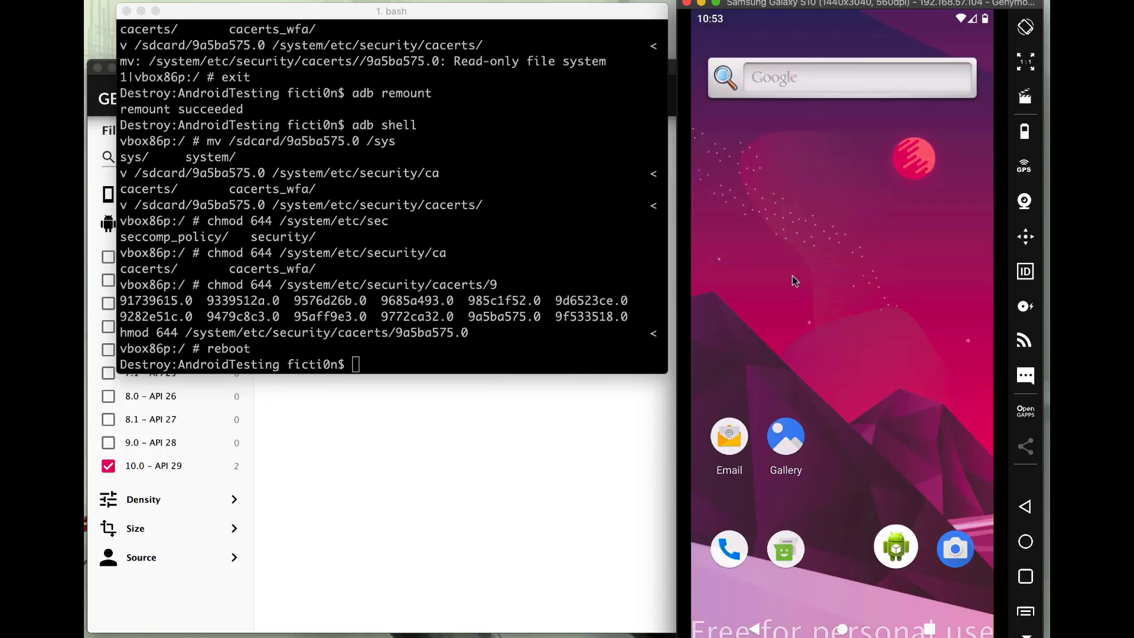
- Open WebView Browser Tester and load google.com
{"action": "left_click", "coordinate": [896, 547]}
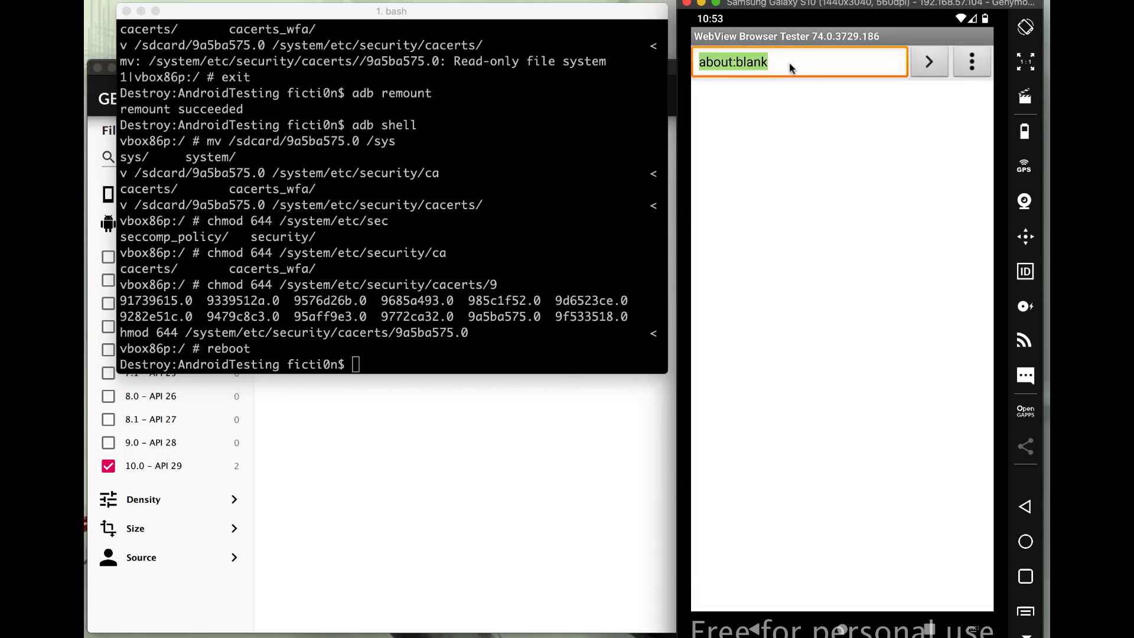
{"action": "type", "text": "g"}
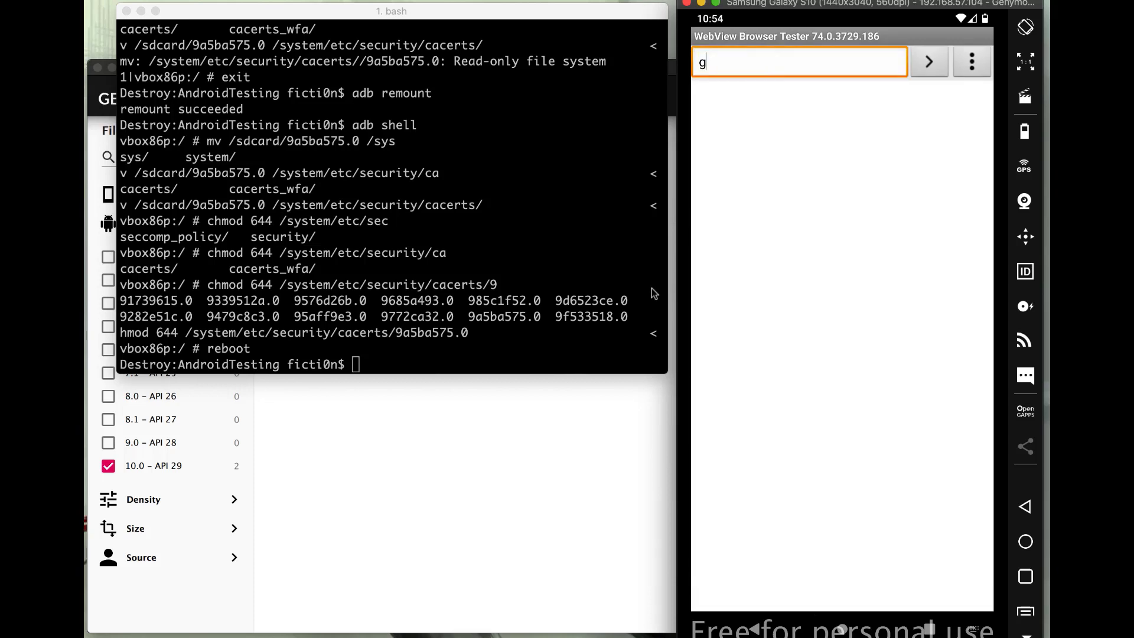
{"action": "type", "text": "oogle.com"}
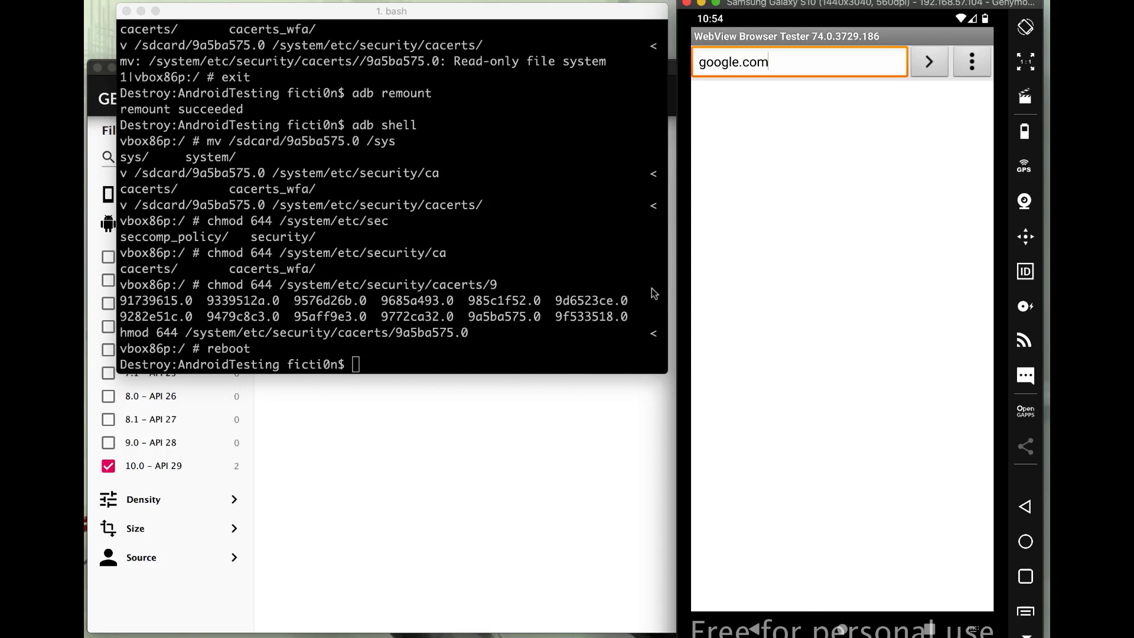
{"action": "left_click", "coordinate": [929, 62]}
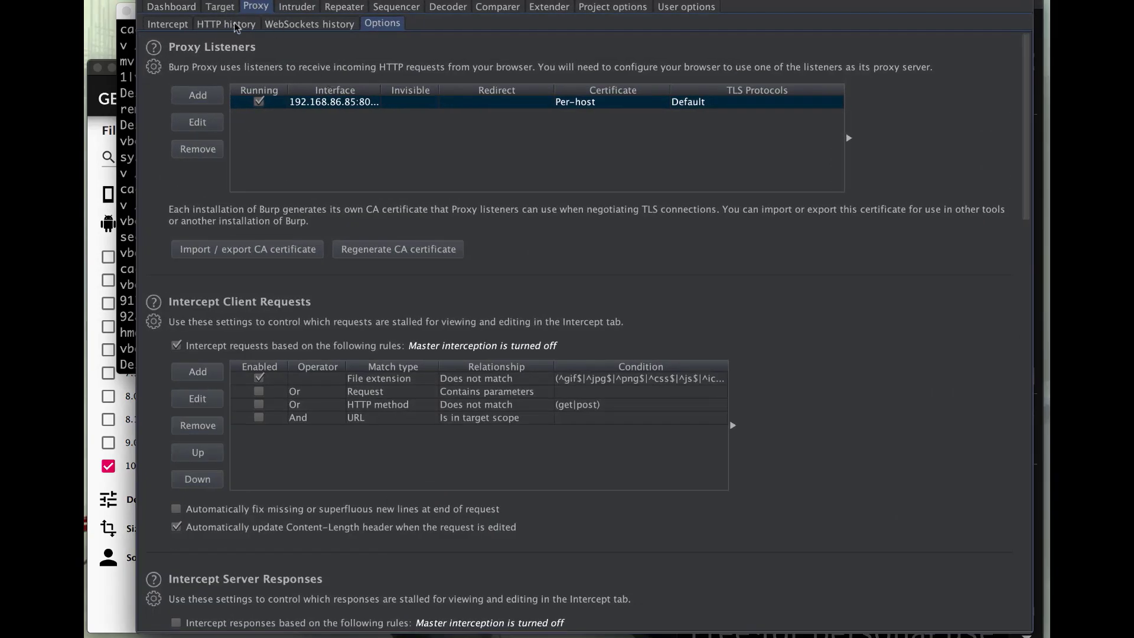
- Inspect a captured google.com HTTPS request and its response in Burp's HTTP history
{"action": "left_click", "coordinate": [225, 24]}
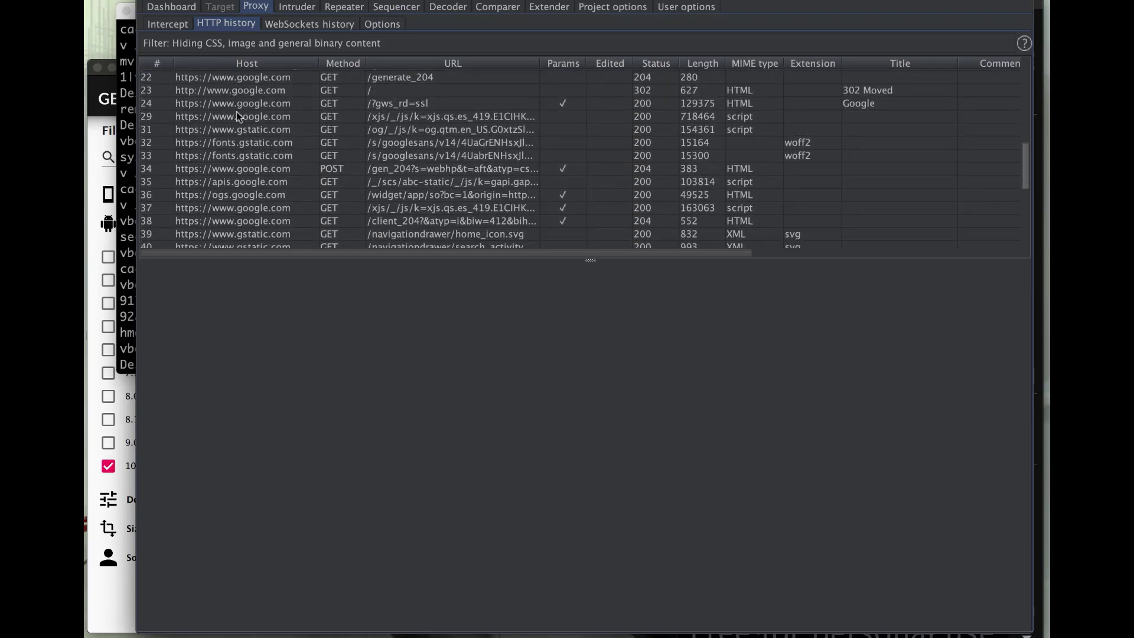
{"action": "scroll", "scroll_direction": "down", "scroll_amount": 3}
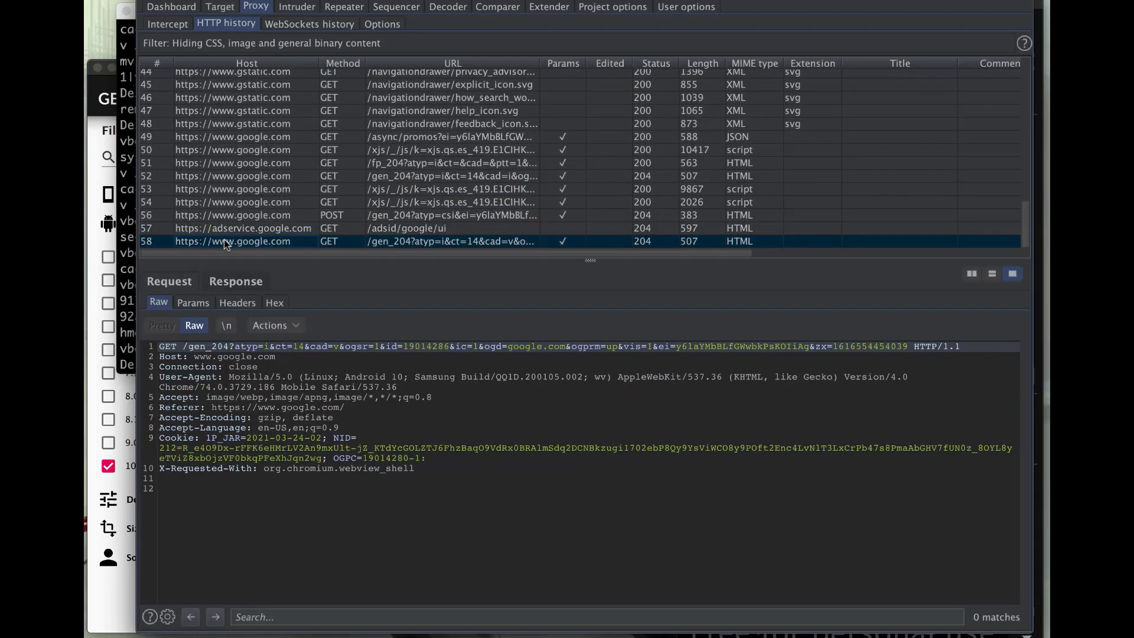
{"action": "mouse_move", "coordinate": [383, 306]}
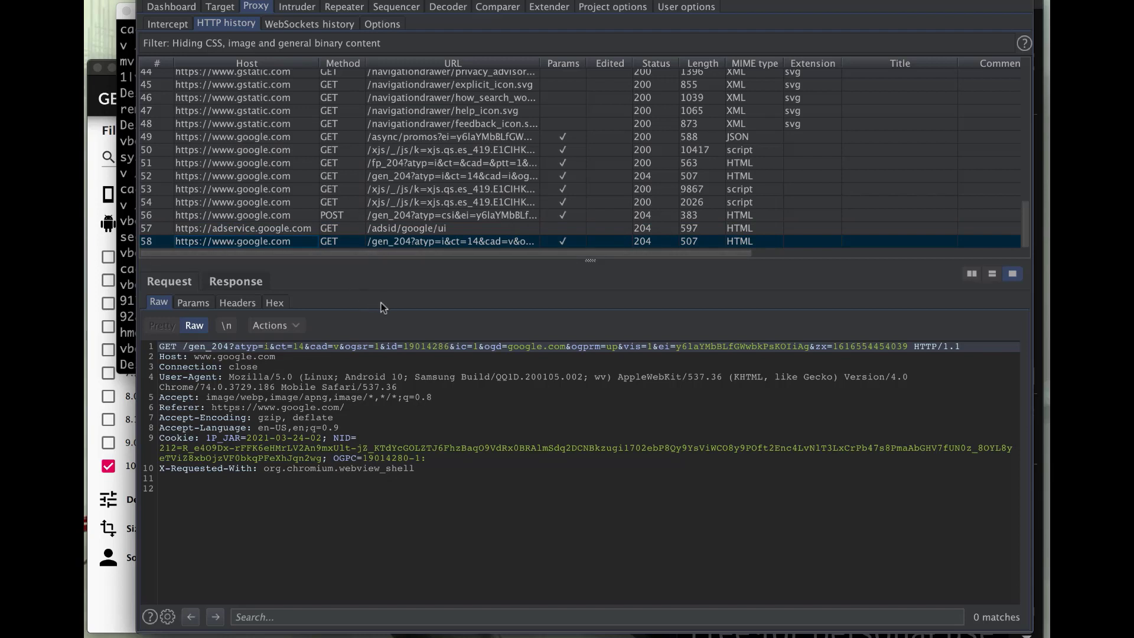
{"action": "mouse_move", "coordinate": [257, 491]}
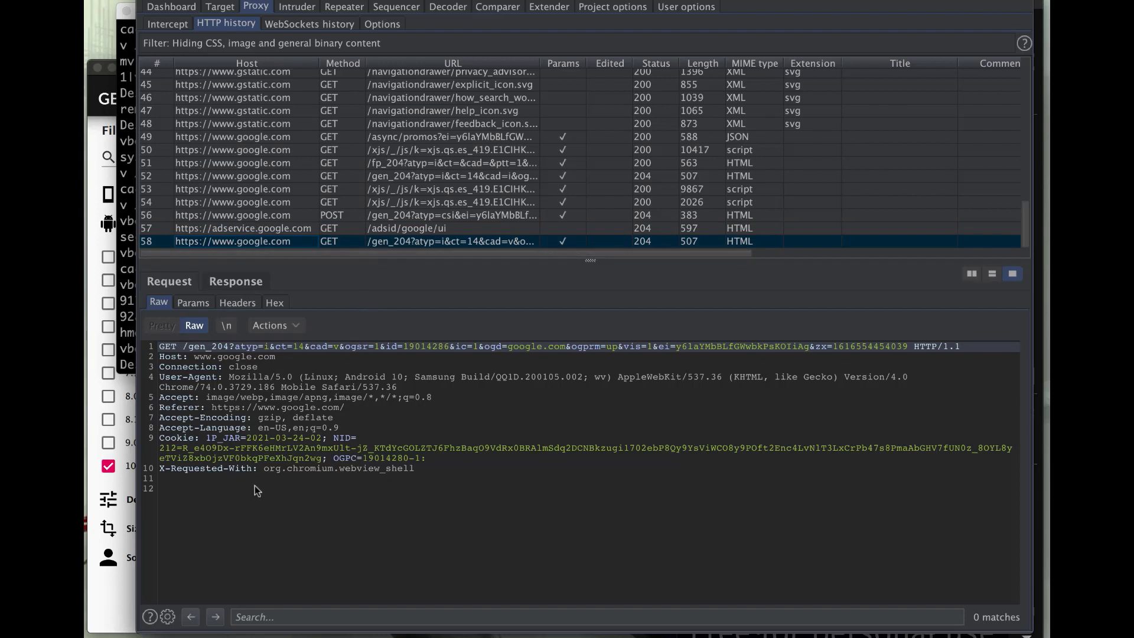
{"action": "left_click", "coordinate": [235, 281]}
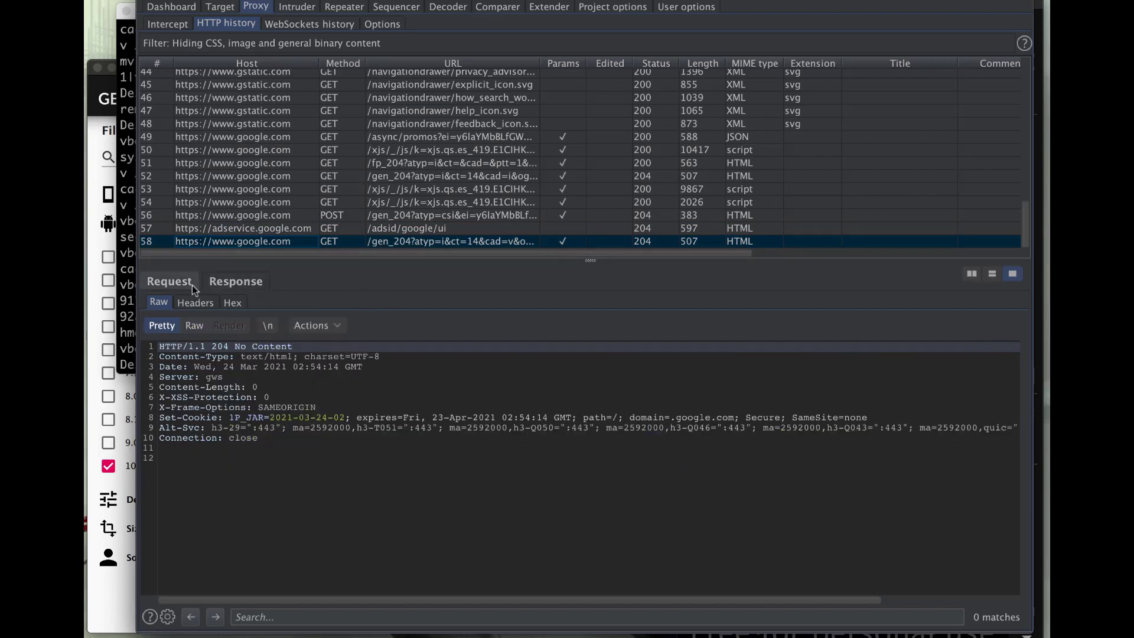
{"action": "left_click", "coordinate": [170, 281]}
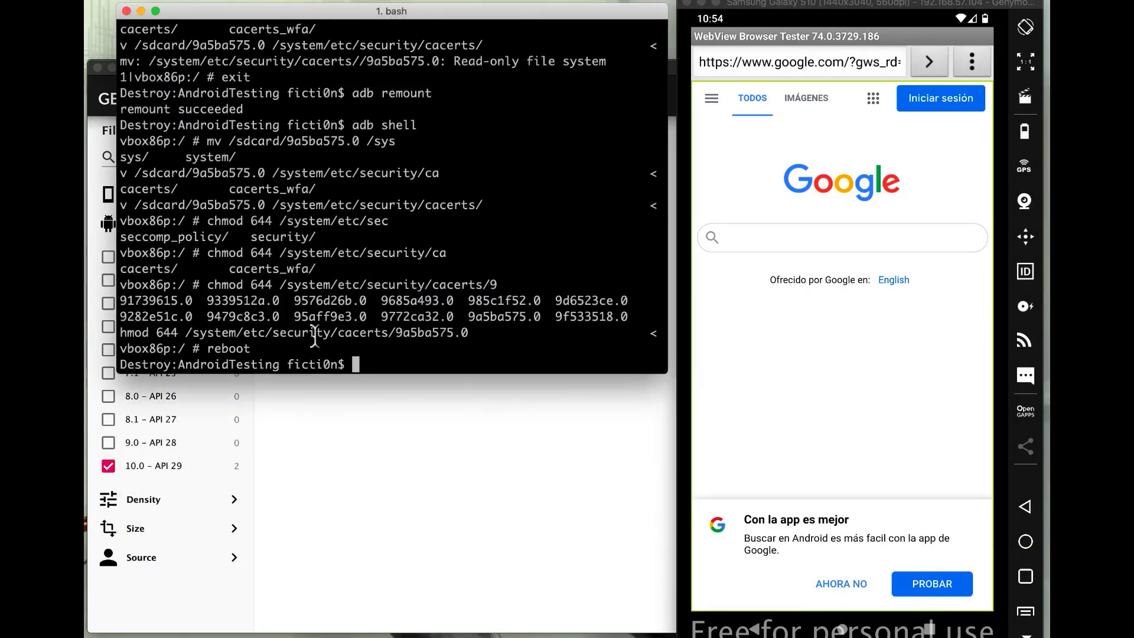
- List the folder and run adb install EVABSv4.apk on the emulator
{"action": "type", "text": "ls"}
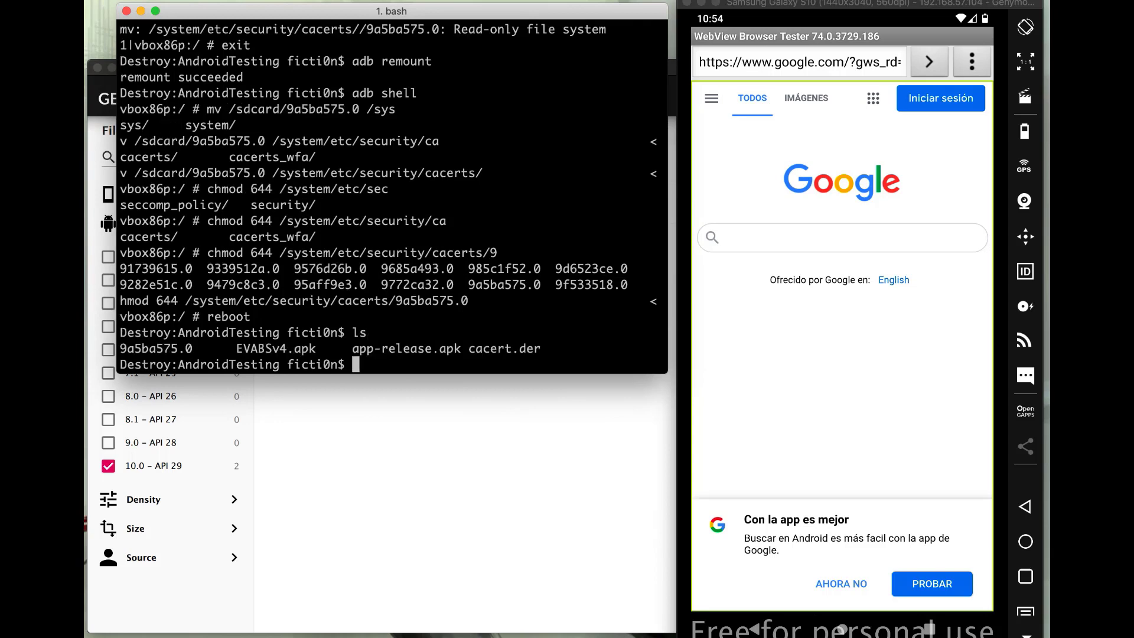
{"action": "type", "text": "adb insta"}
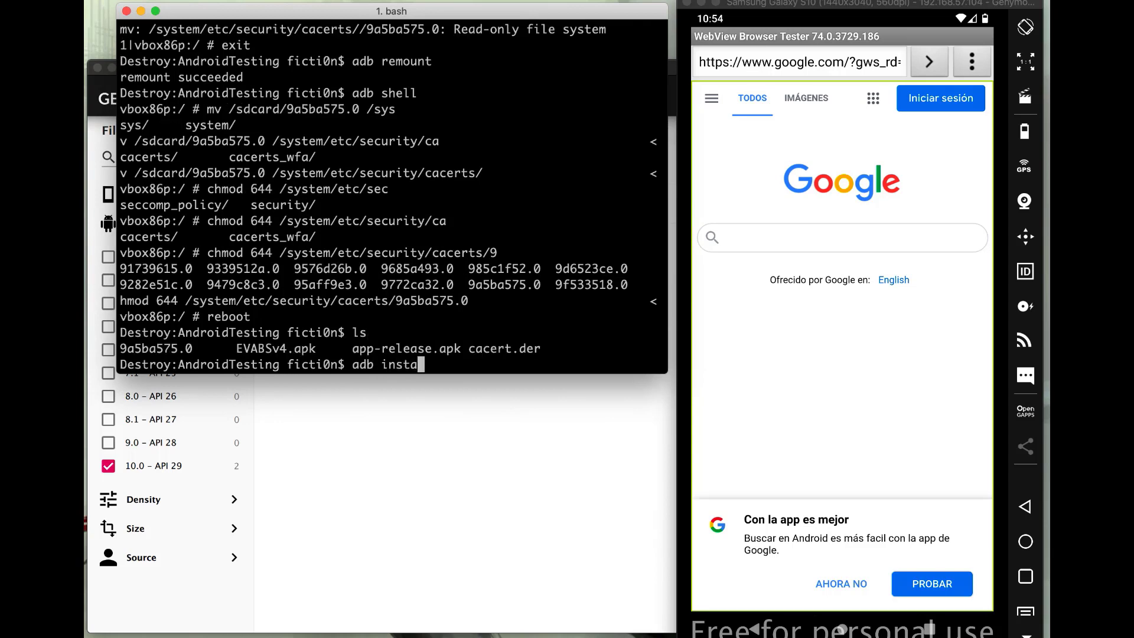
{"action": "type", "text": "ll EVABSv4.apk"}
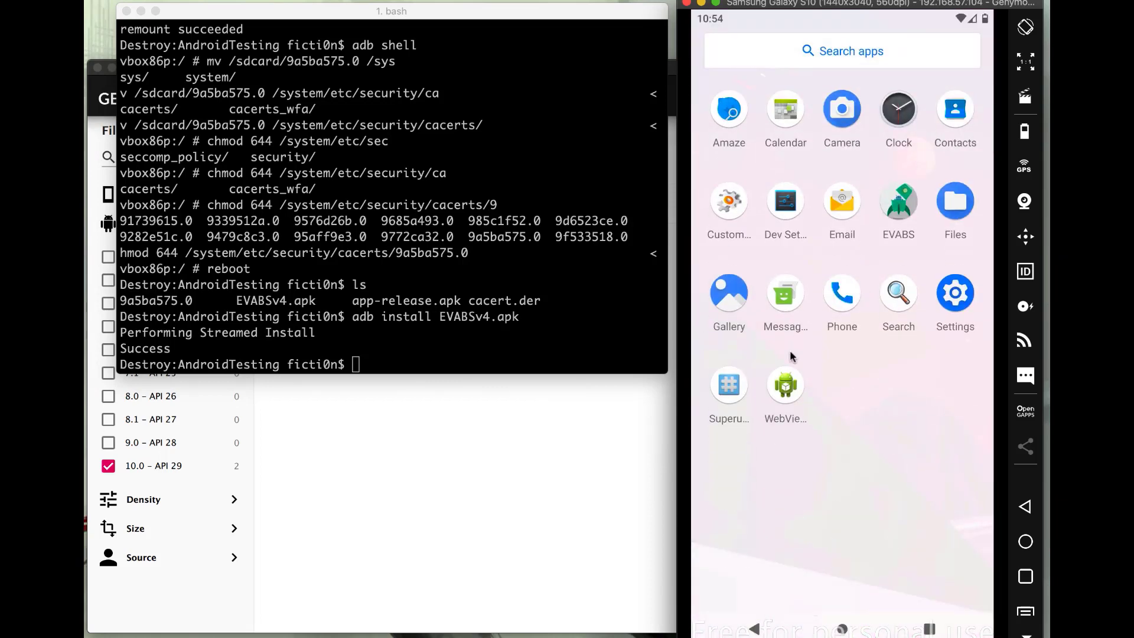
{"action": "mouse_move", "coordinate": [910, 324]}
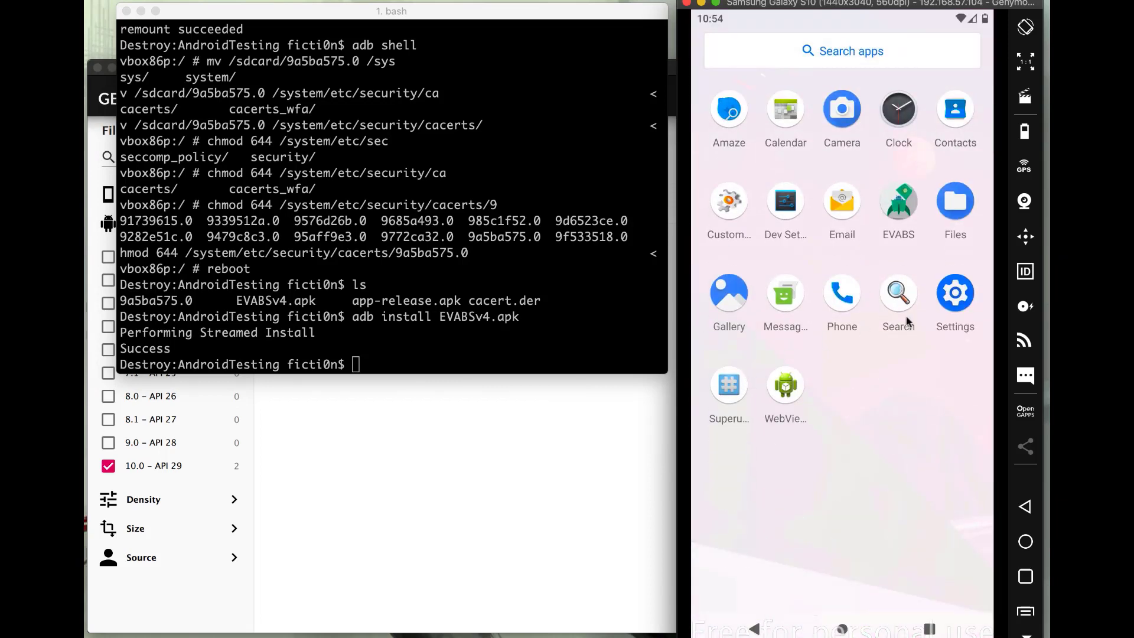